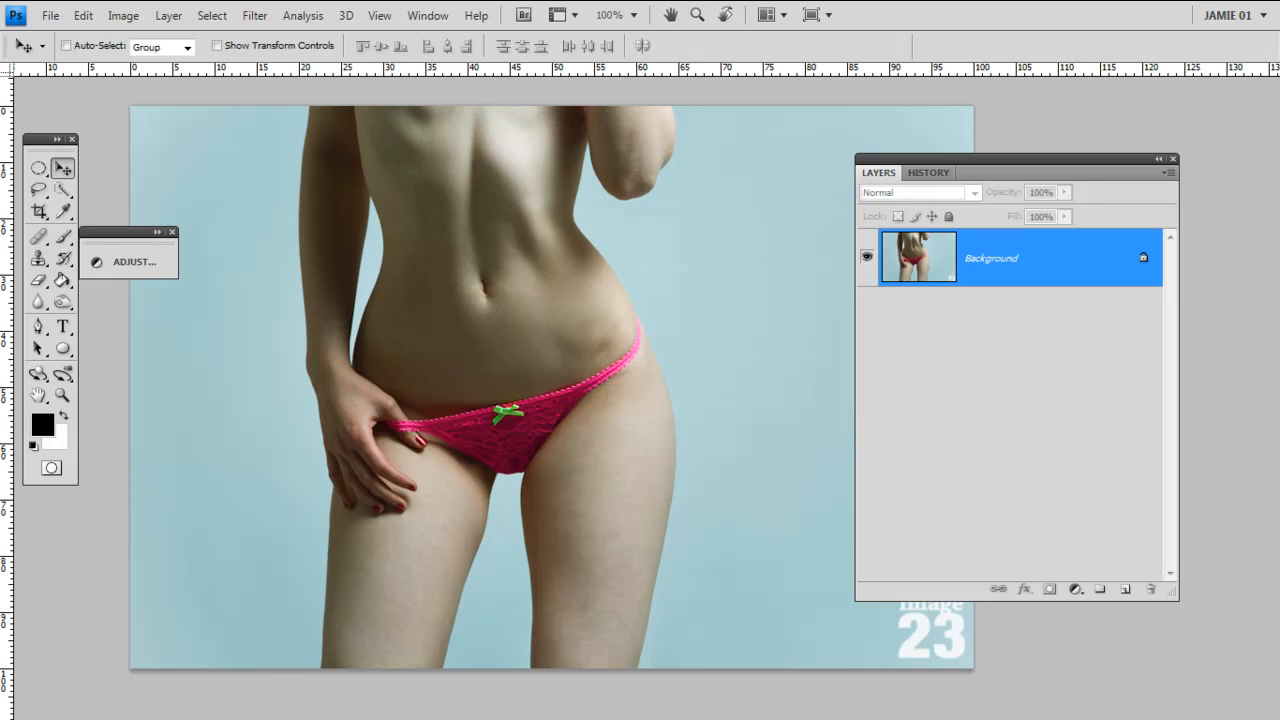
mouse_move(1040, 118)
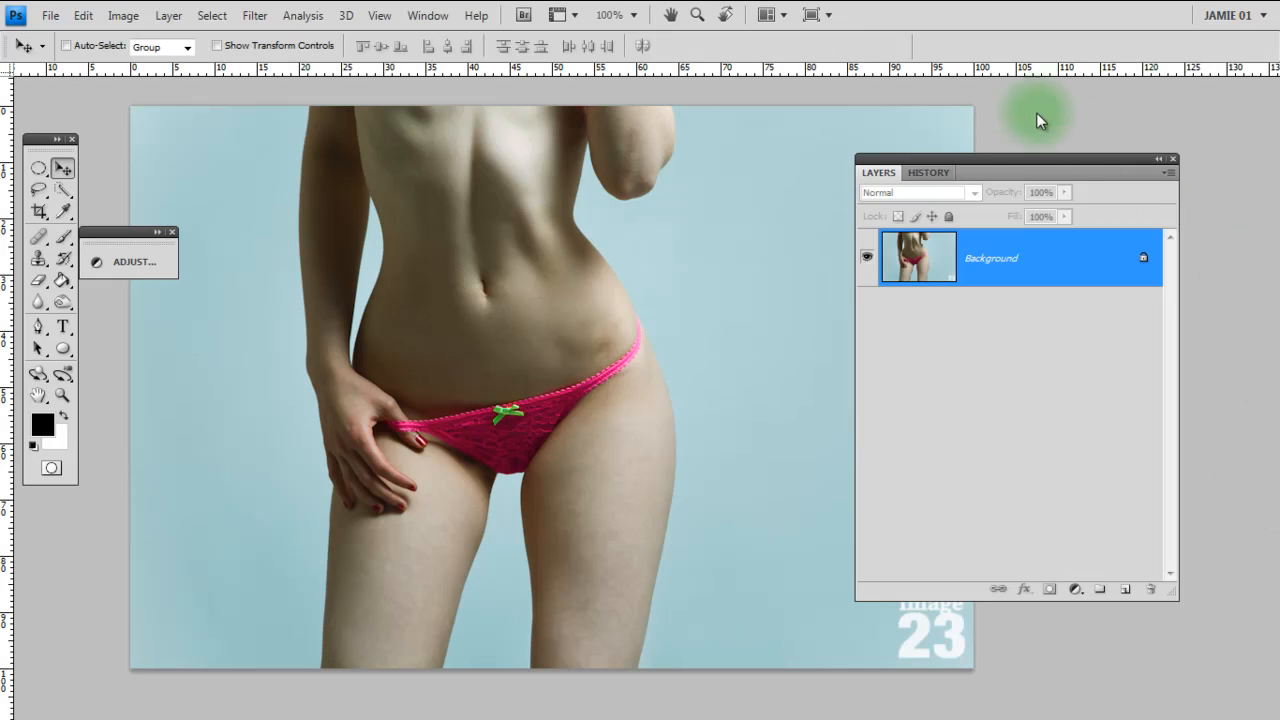
mouse_move(1030, 342)
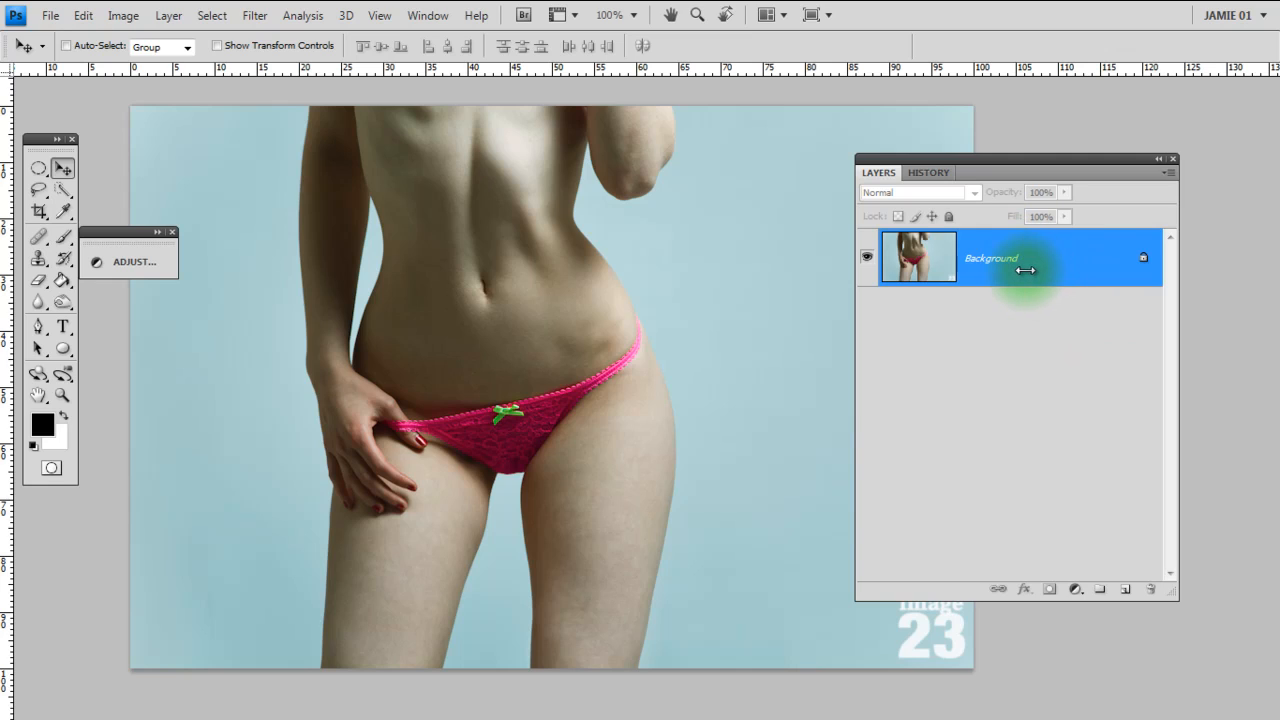
mouse_move(1036, 284)
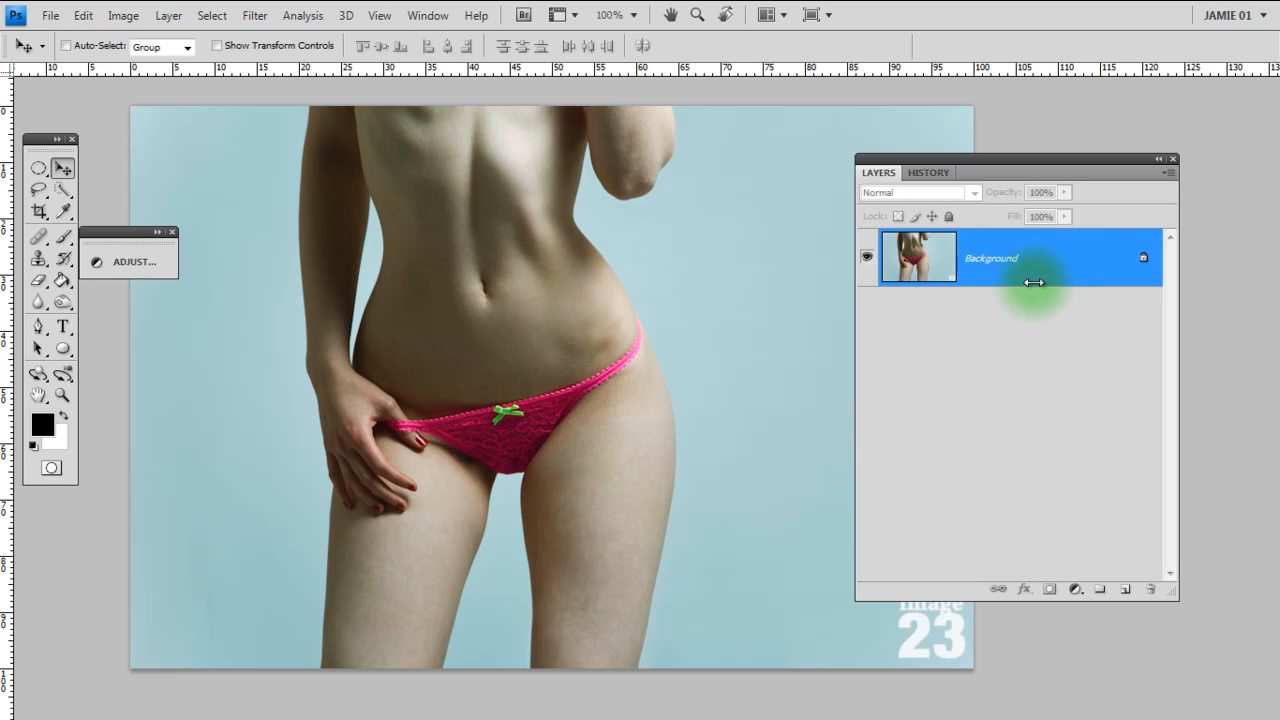
mouse_move(1030, 282)
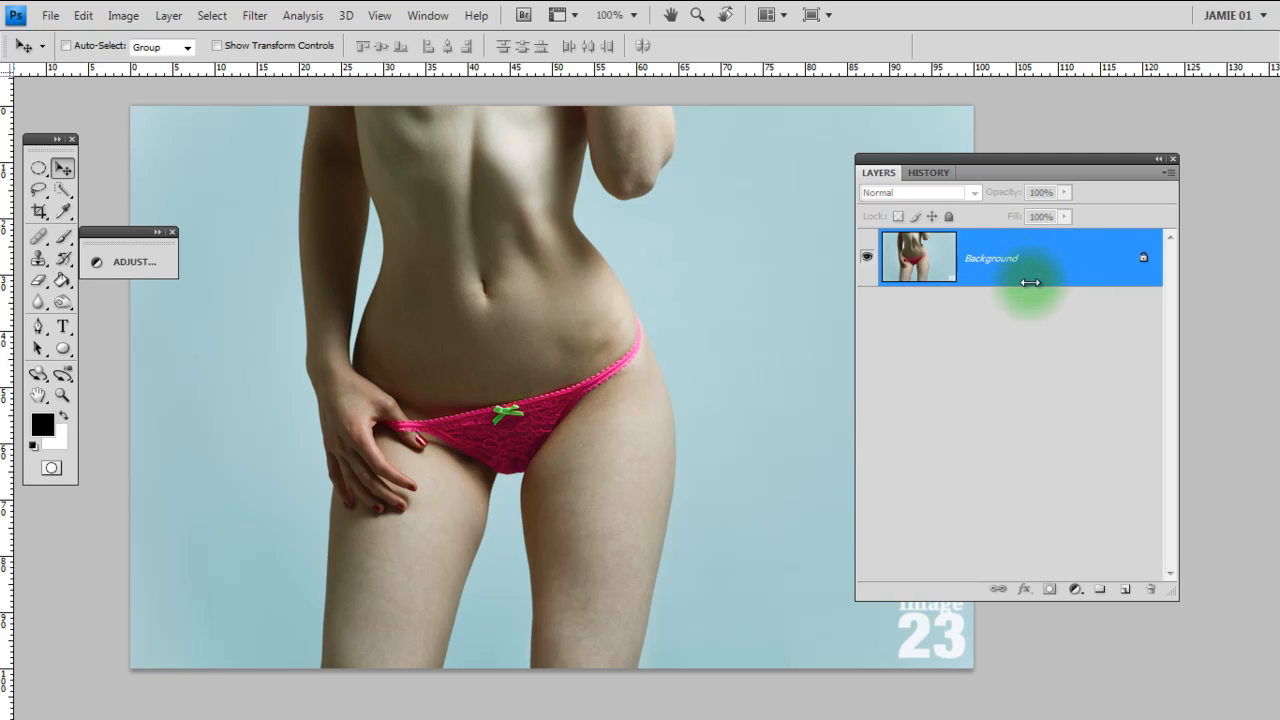
mouse_move(1024, 308)
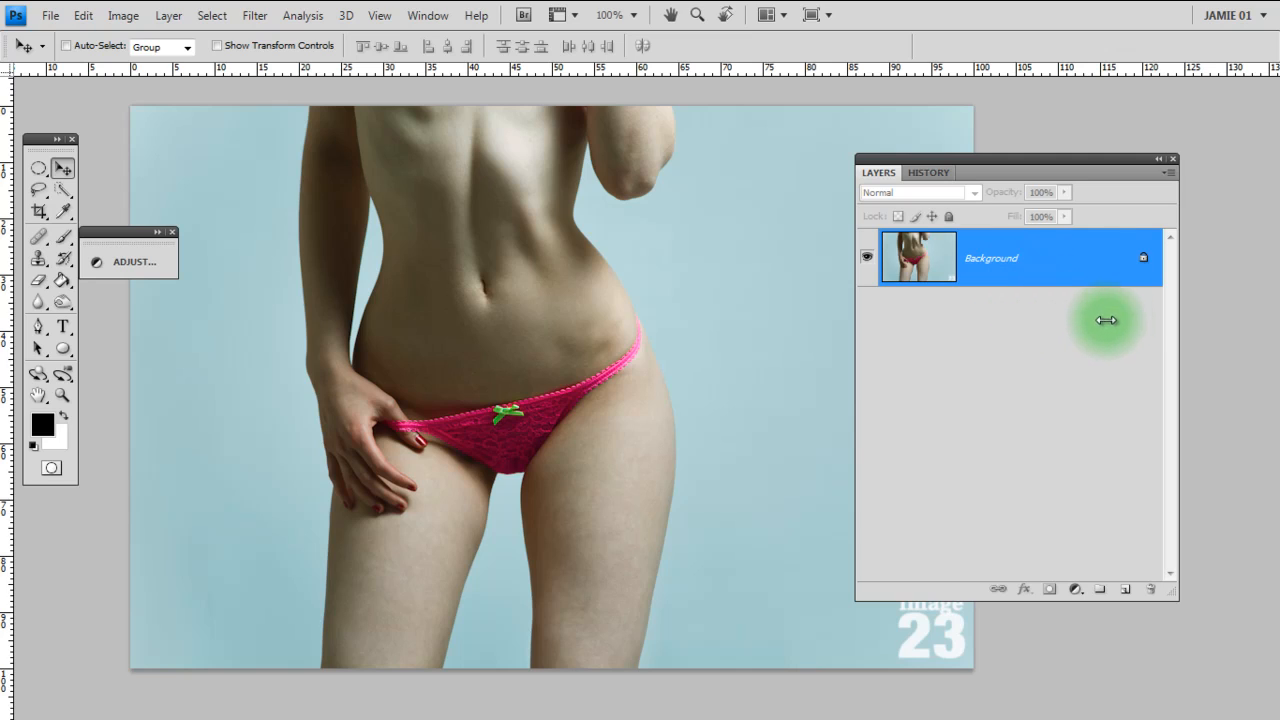
mouse_move(1020, 280)
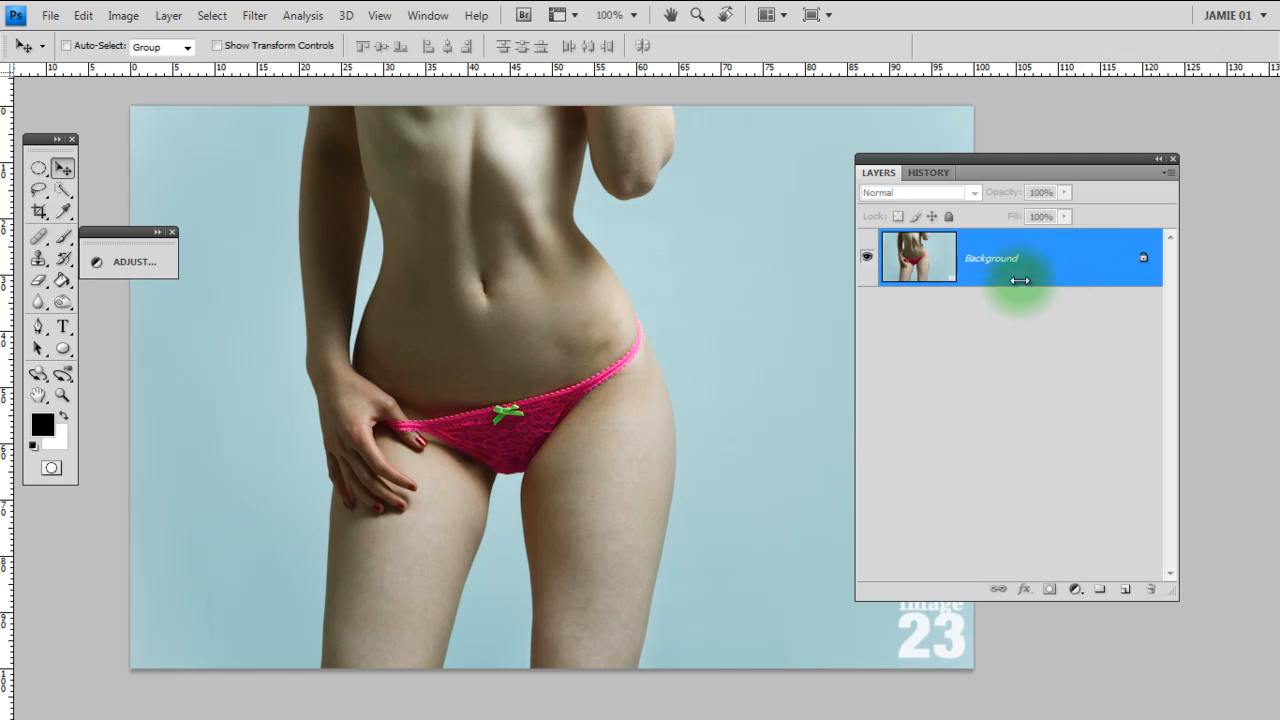
mouse_move(1036, 280)
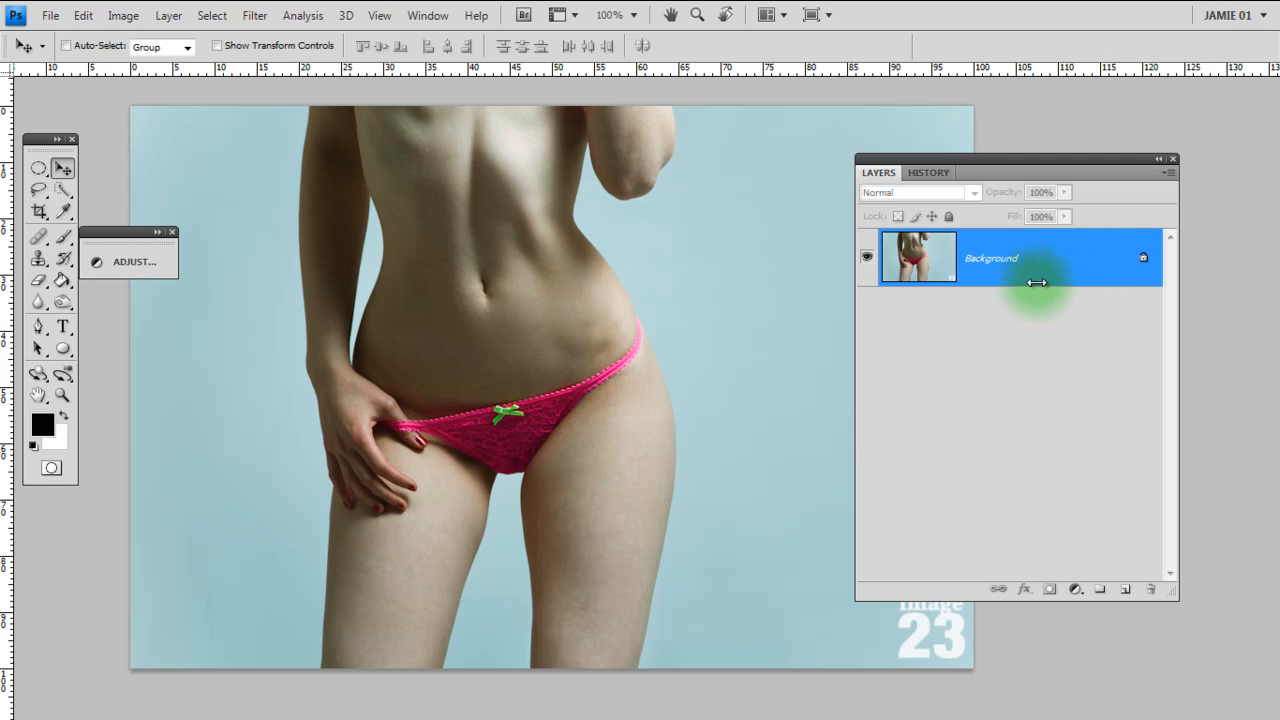
mouse_move(1044, 322)
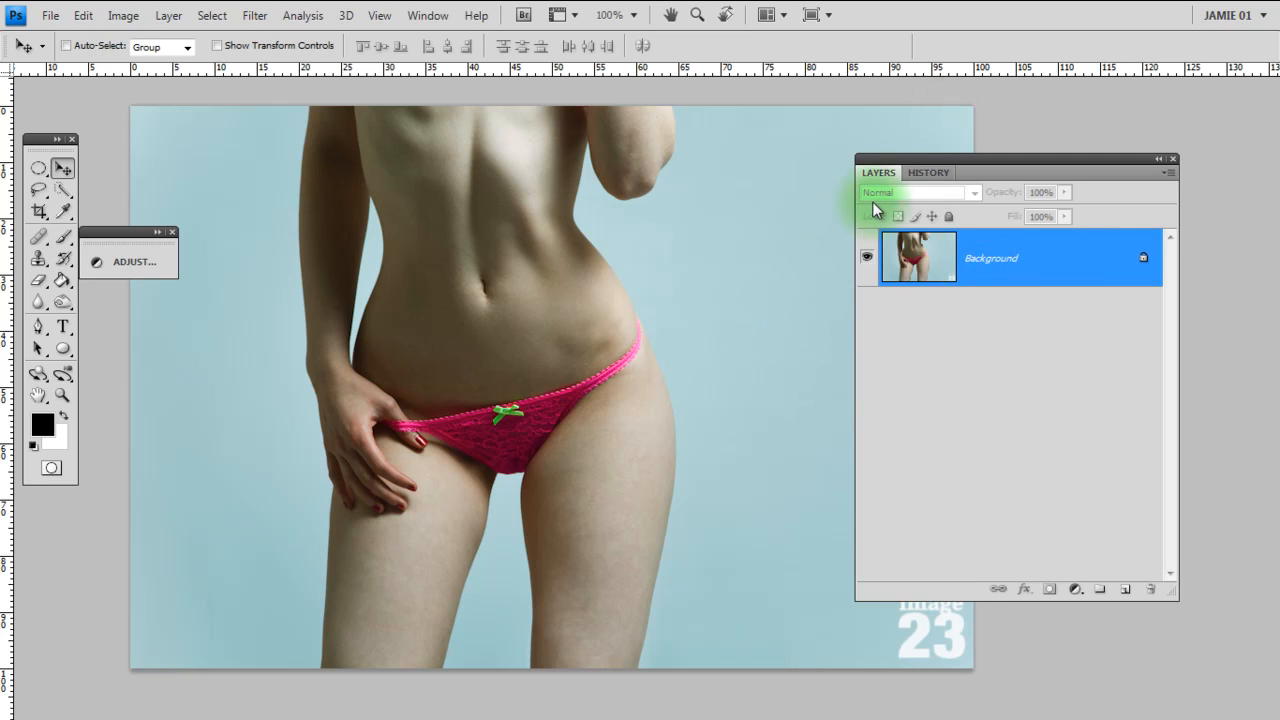
mouse_move(852, 288)
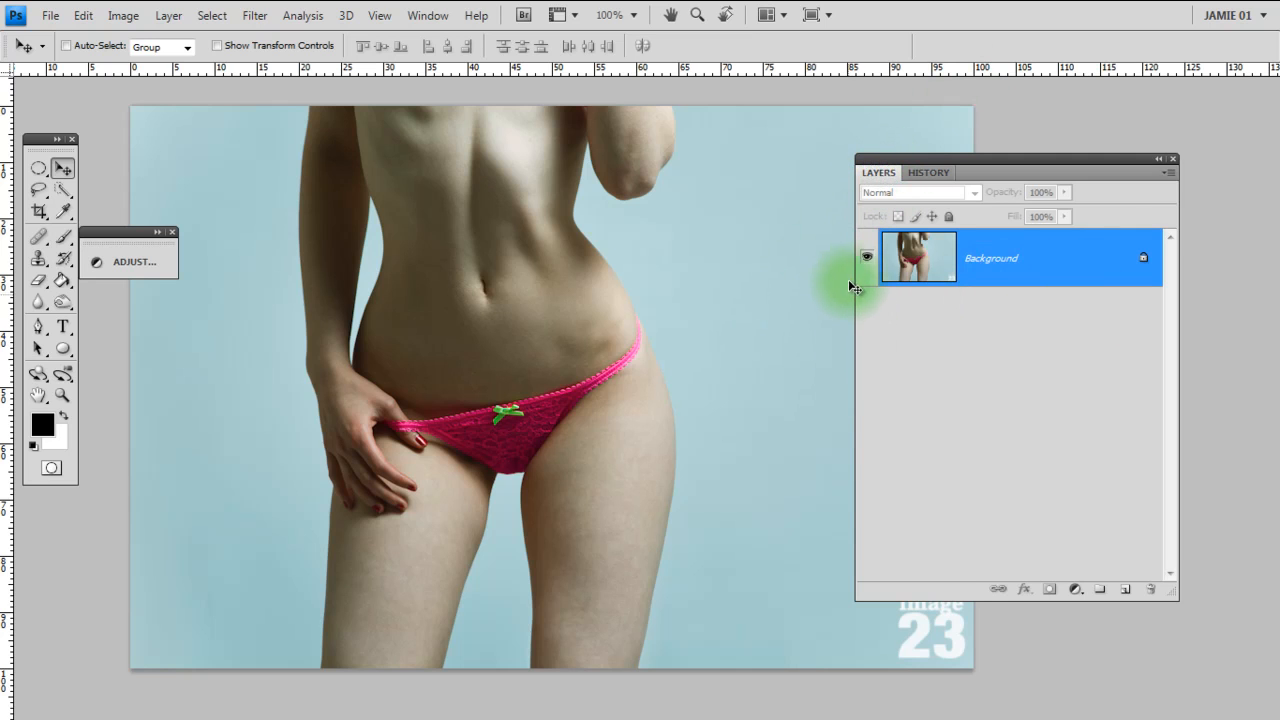
- Check that Layers is enabled in the Window menu and move the Layers panel further left
click(428, 16)
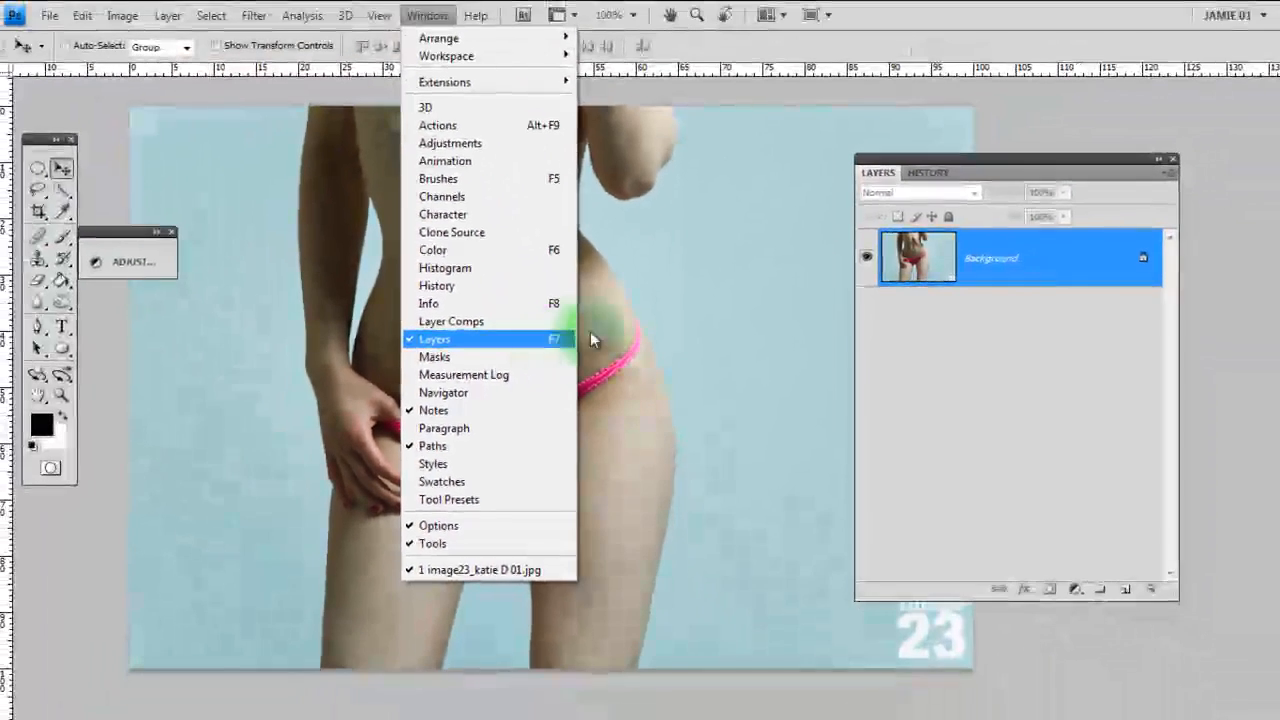
click(434, 338)
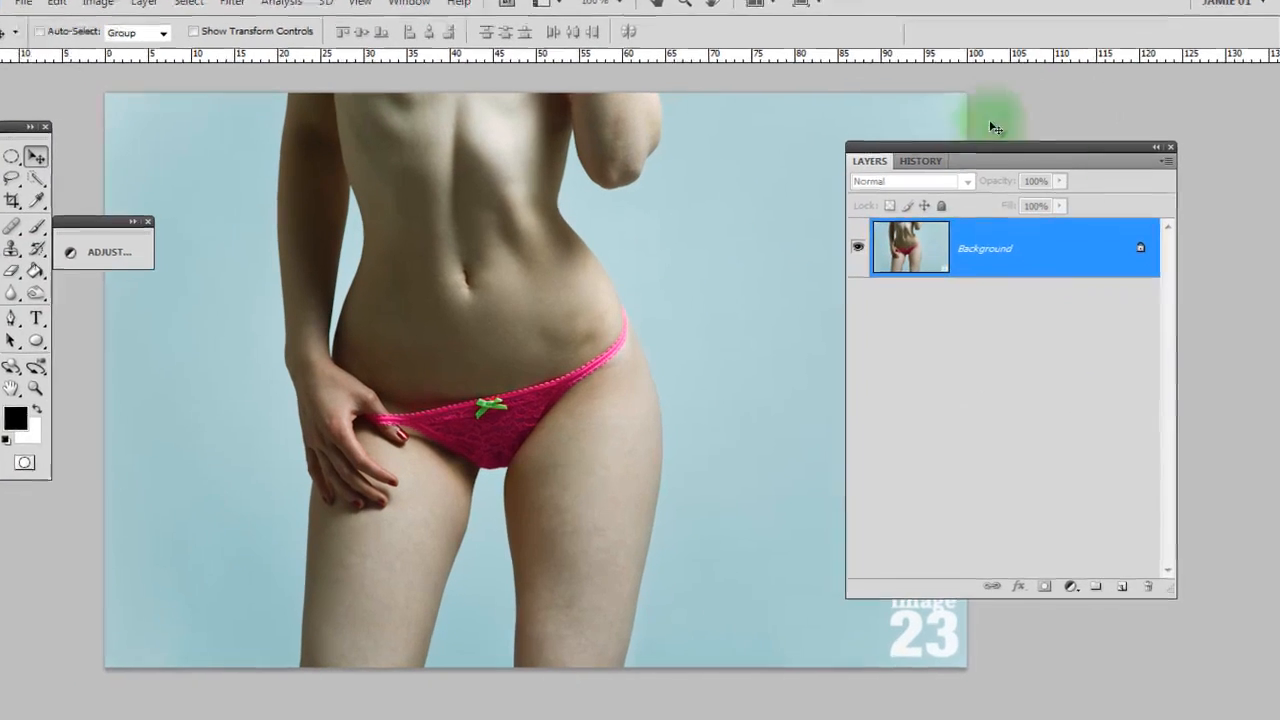
drag(1010, 148, 876, 132)
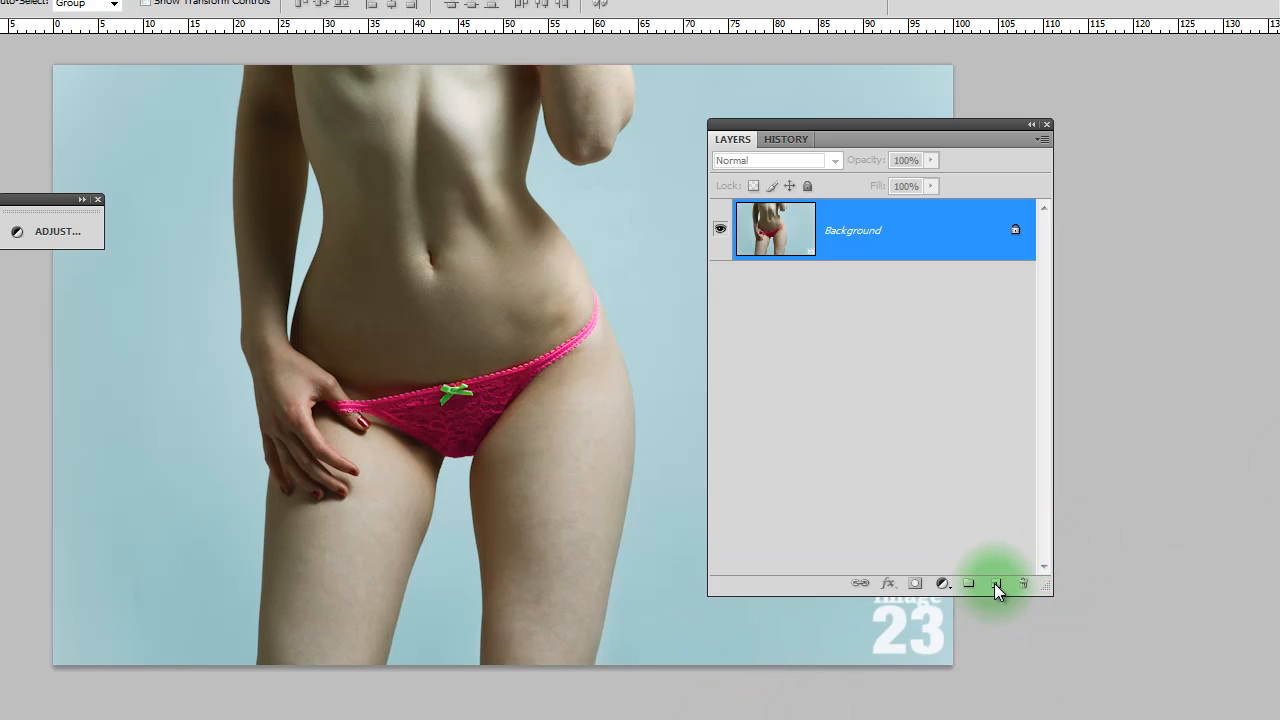
- Create Layer 1 and fill an elliptical selection with red over the model's hips
click(996, 584)
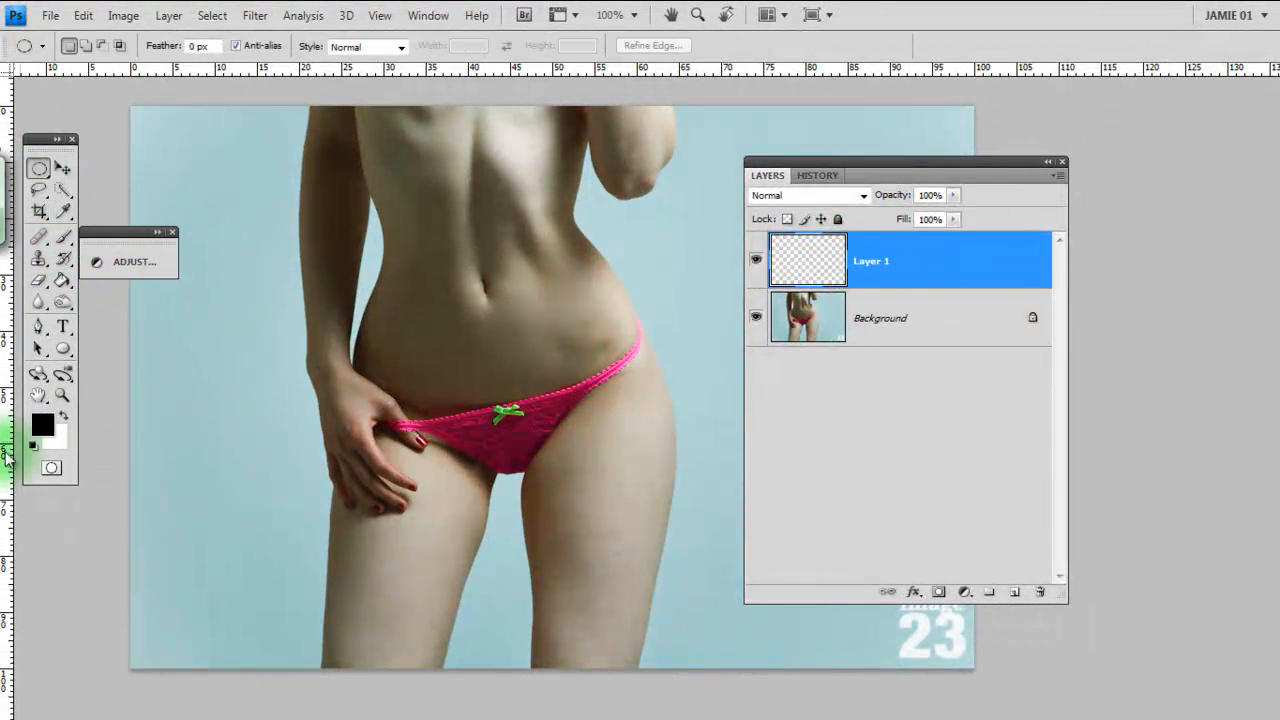
click(42, 424)
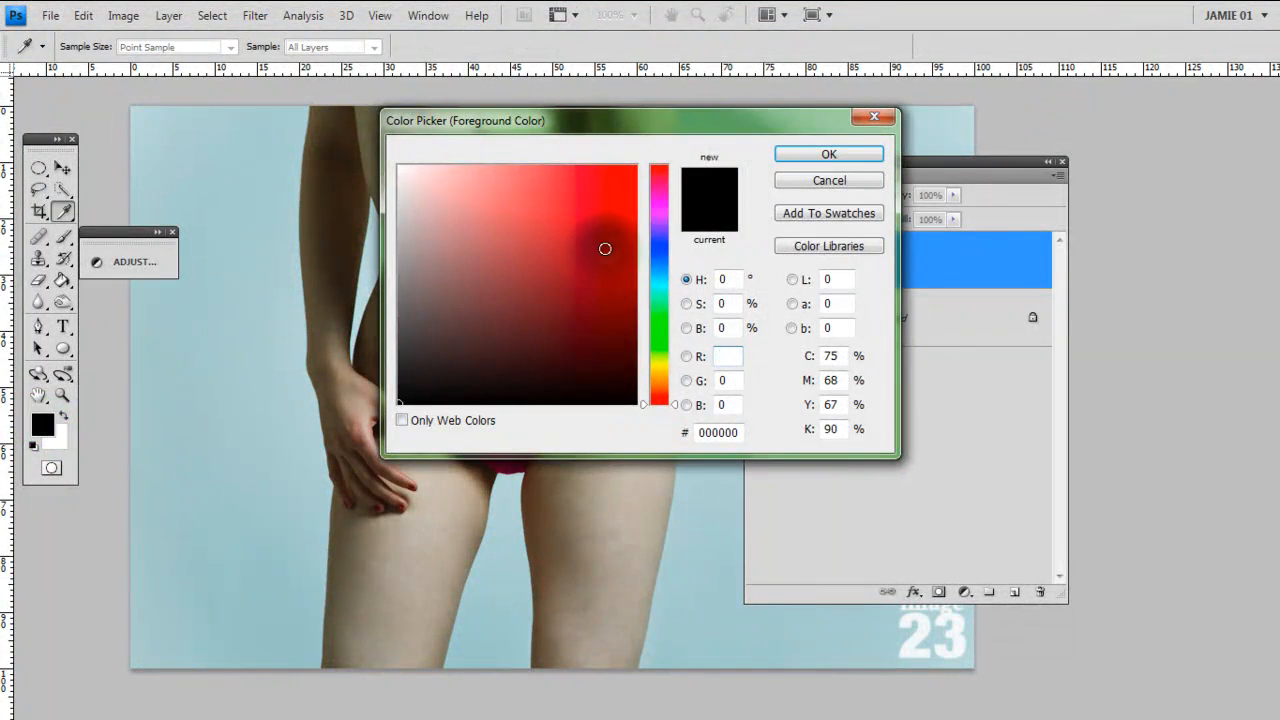
click(828, 152)
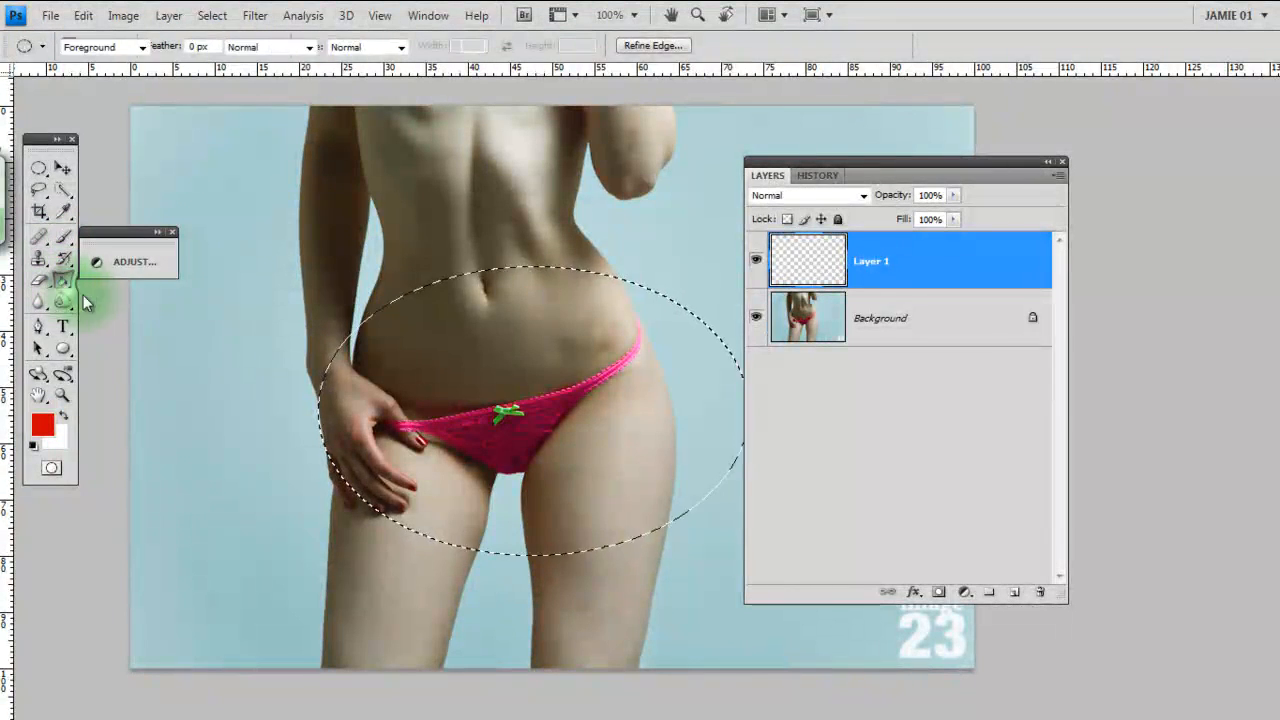
click(530, 410)
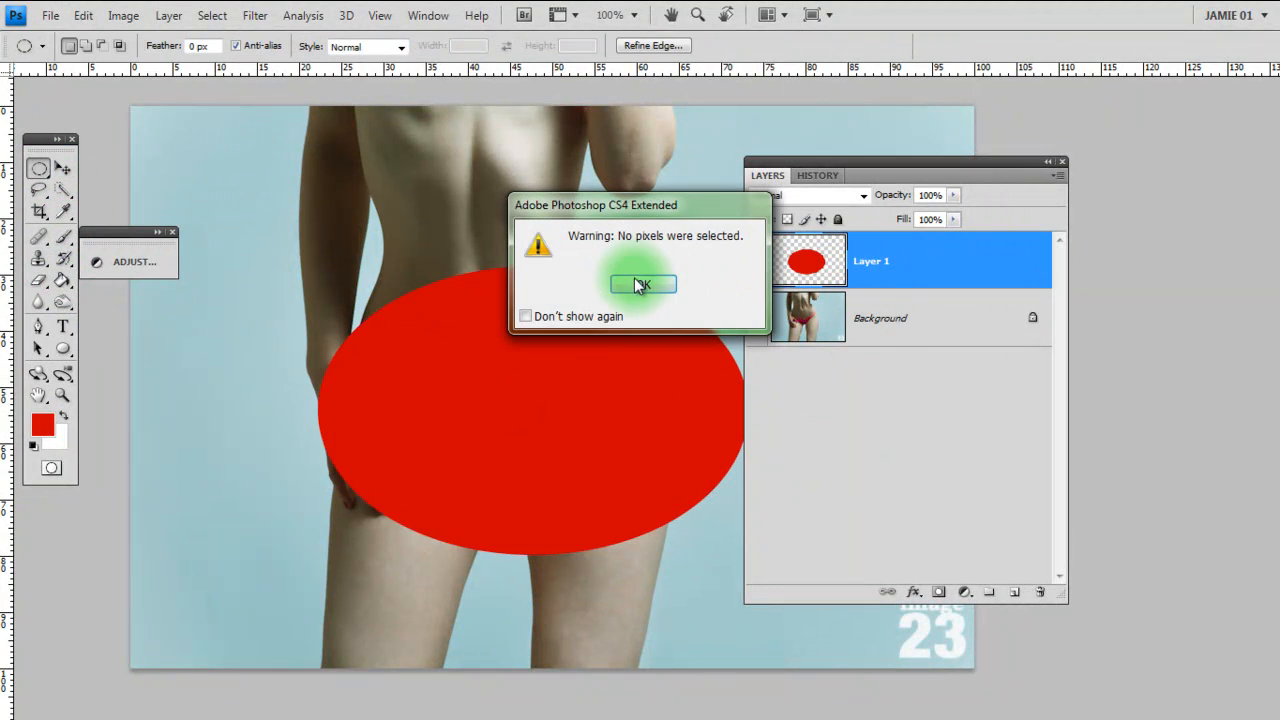
click(644, 284)
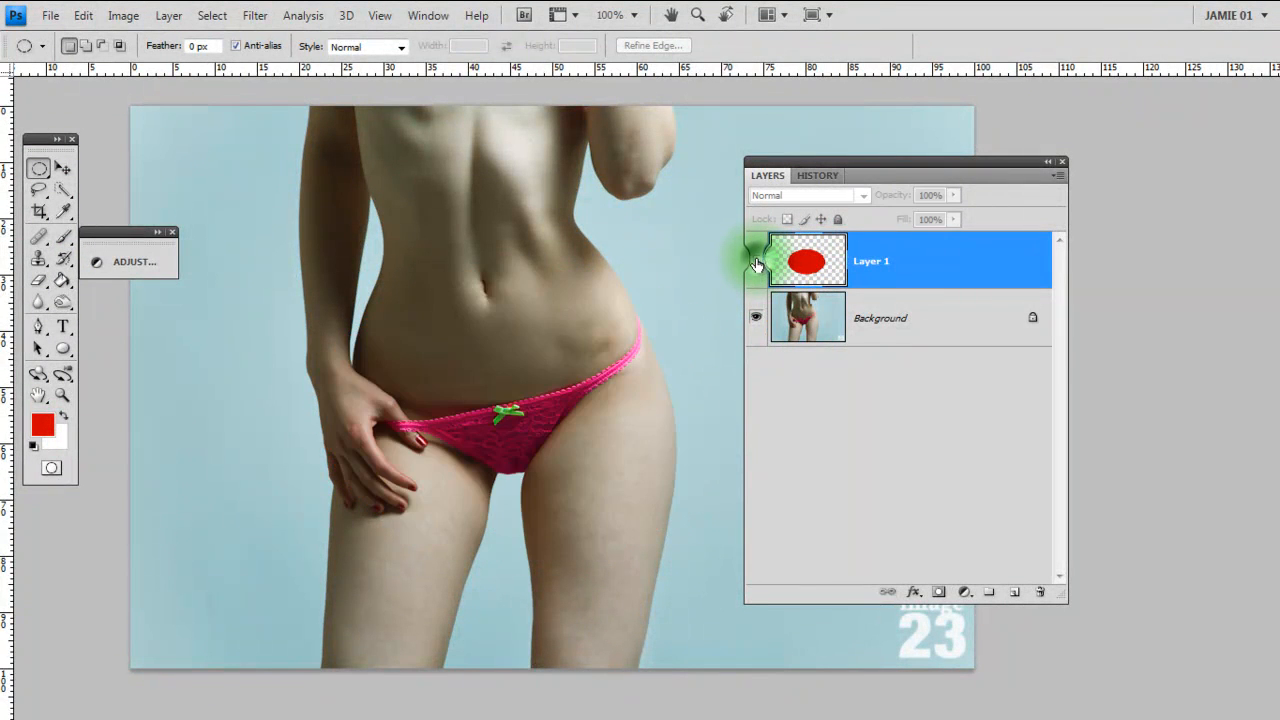
- Toggle Layer 1's visibility off and back on to check the red oval
click(756, 260)
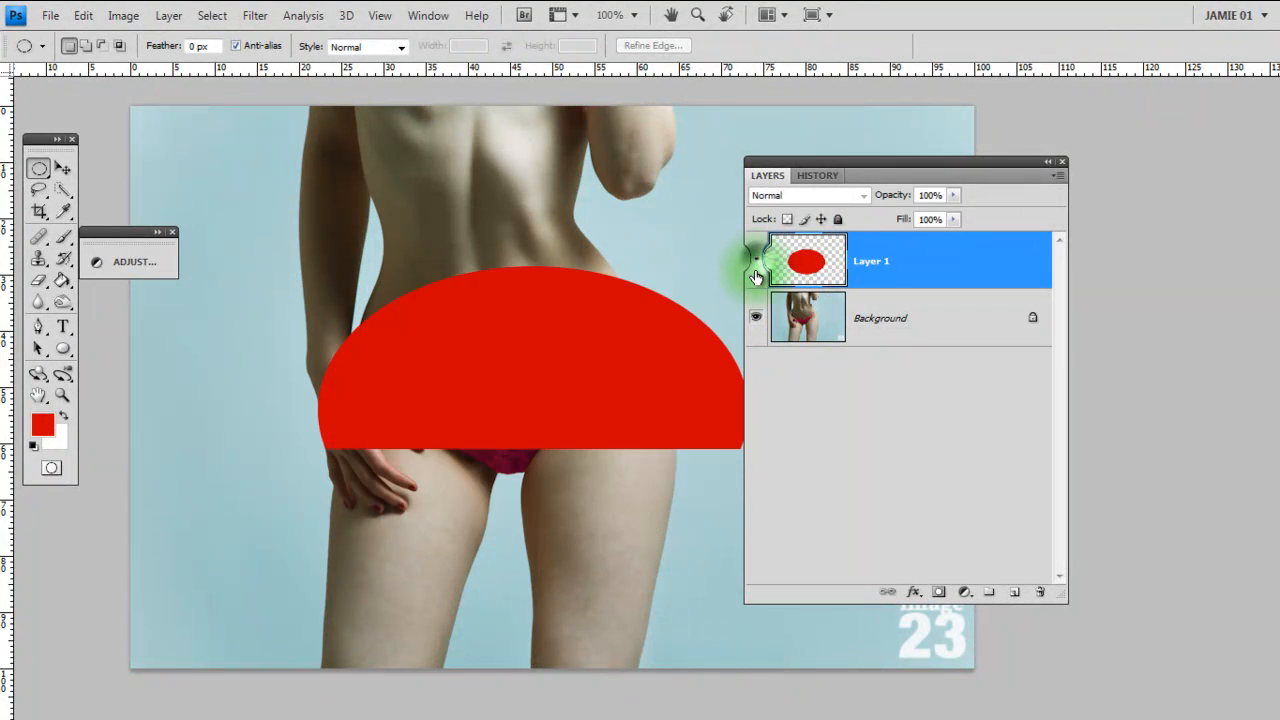
click(756, 260)
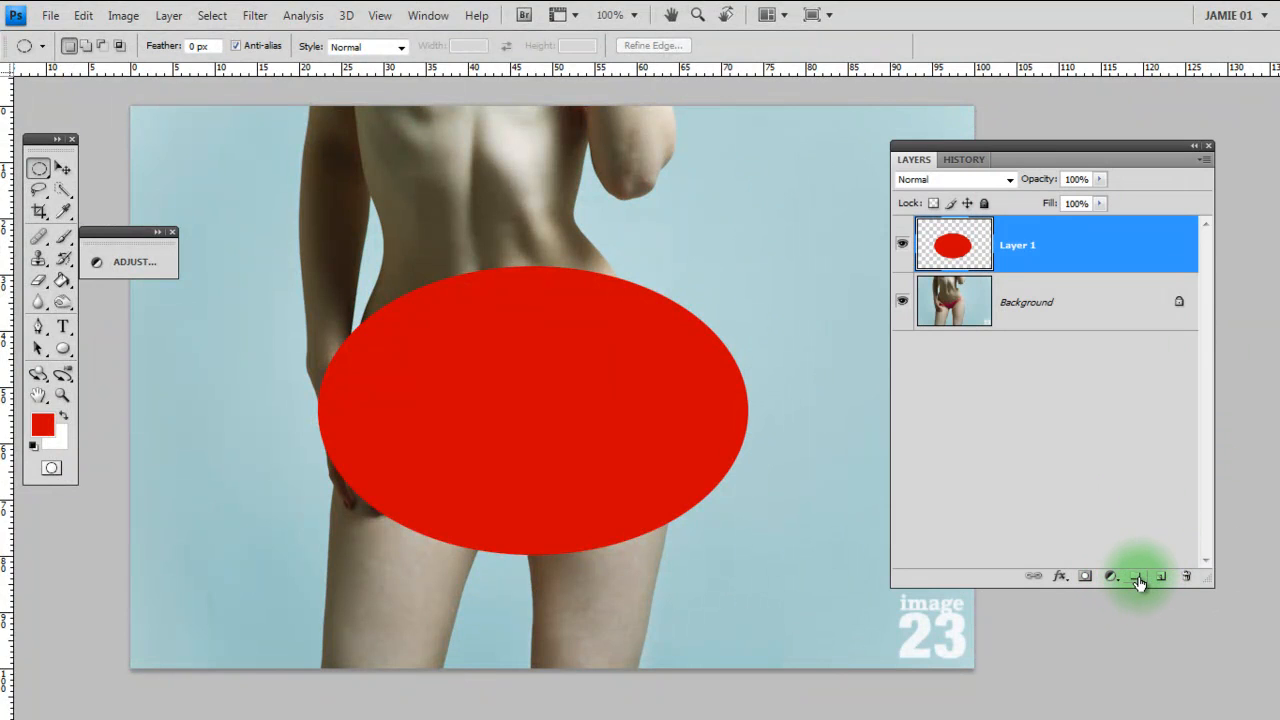
- Create Group 1 with a new Layer 2 inside it holding a white circle over the oval's right side
click(1136, 576)
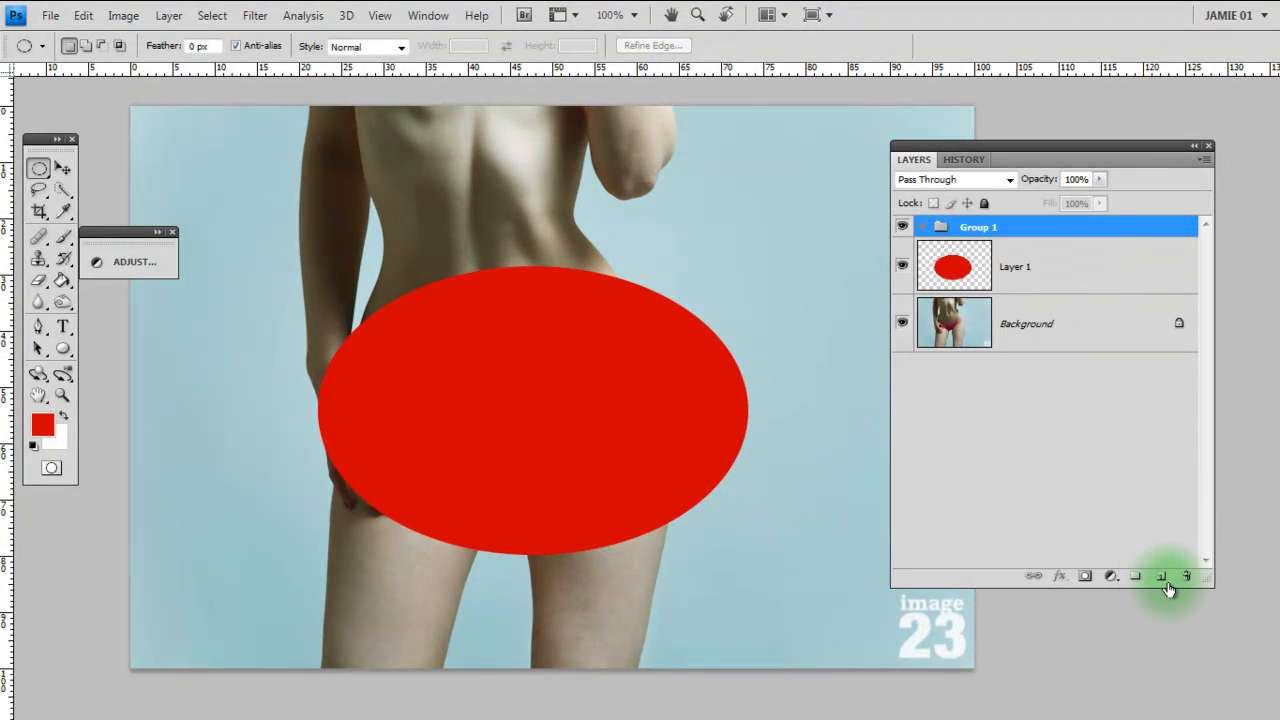
click(1160, 576)
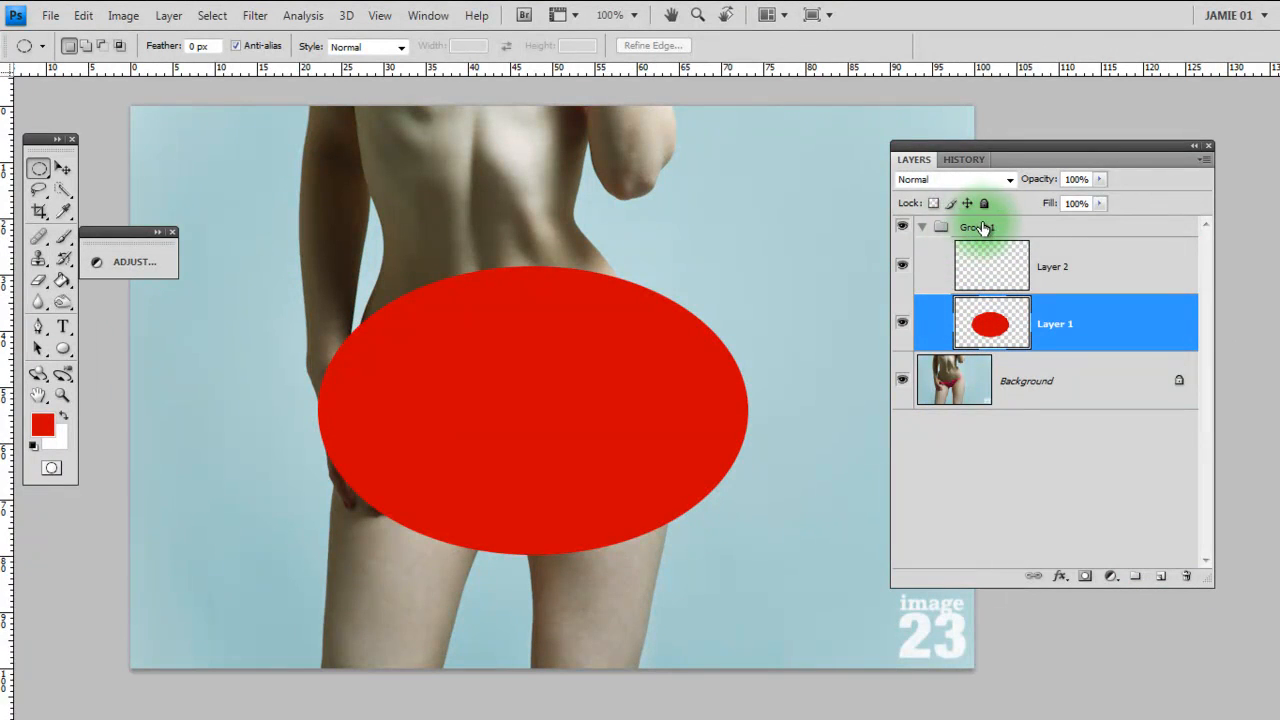
click(1052, 266)
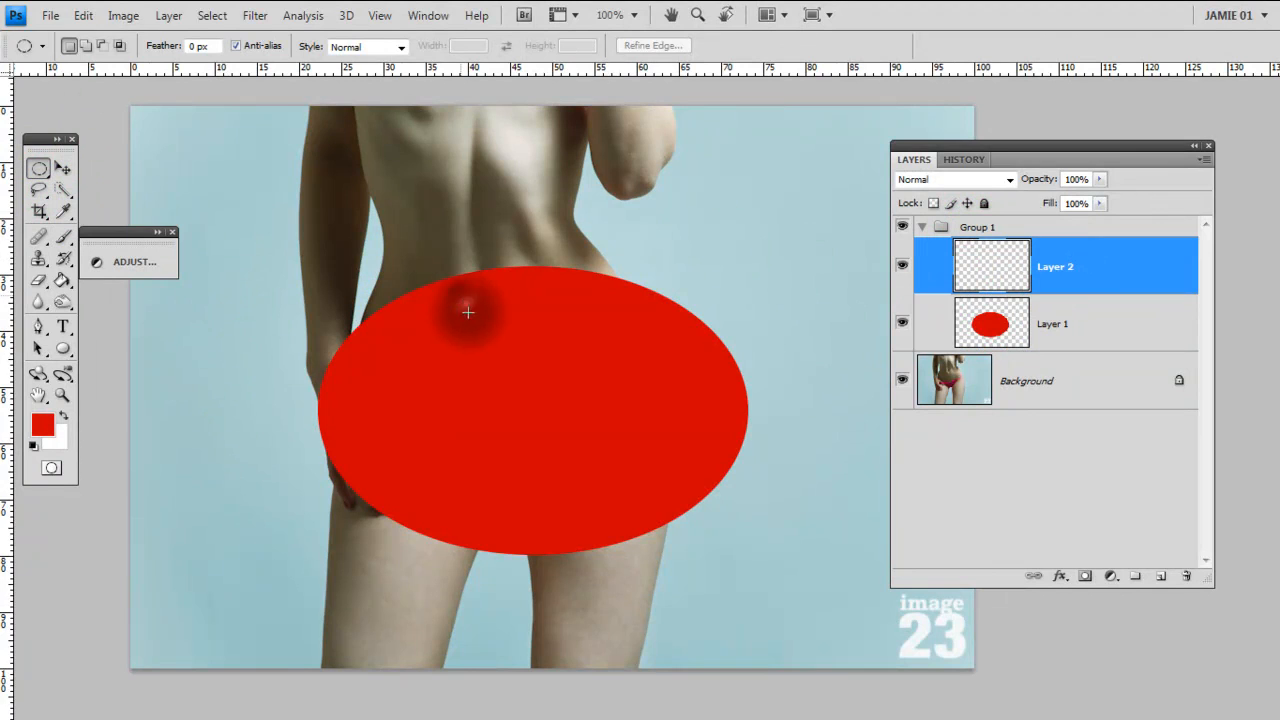
drag(468, 312, 784, 604)
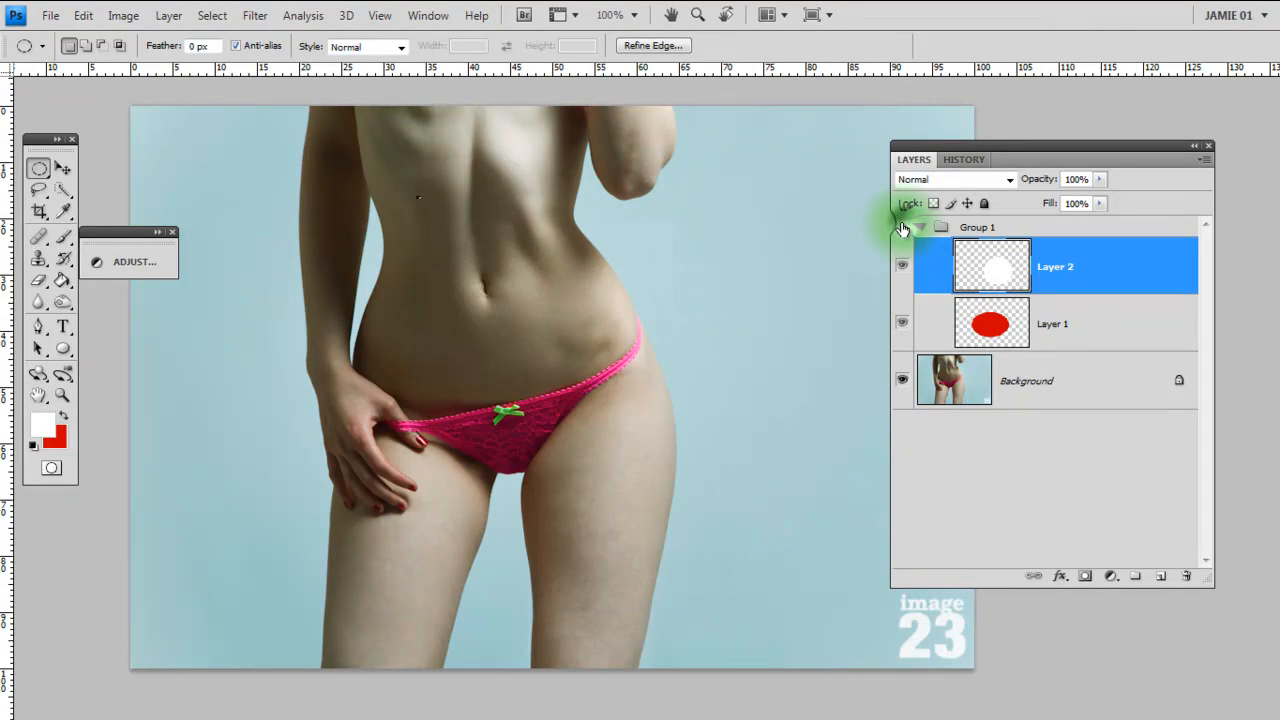
- Expand Group 1's contents and select the group
click(902, 228)
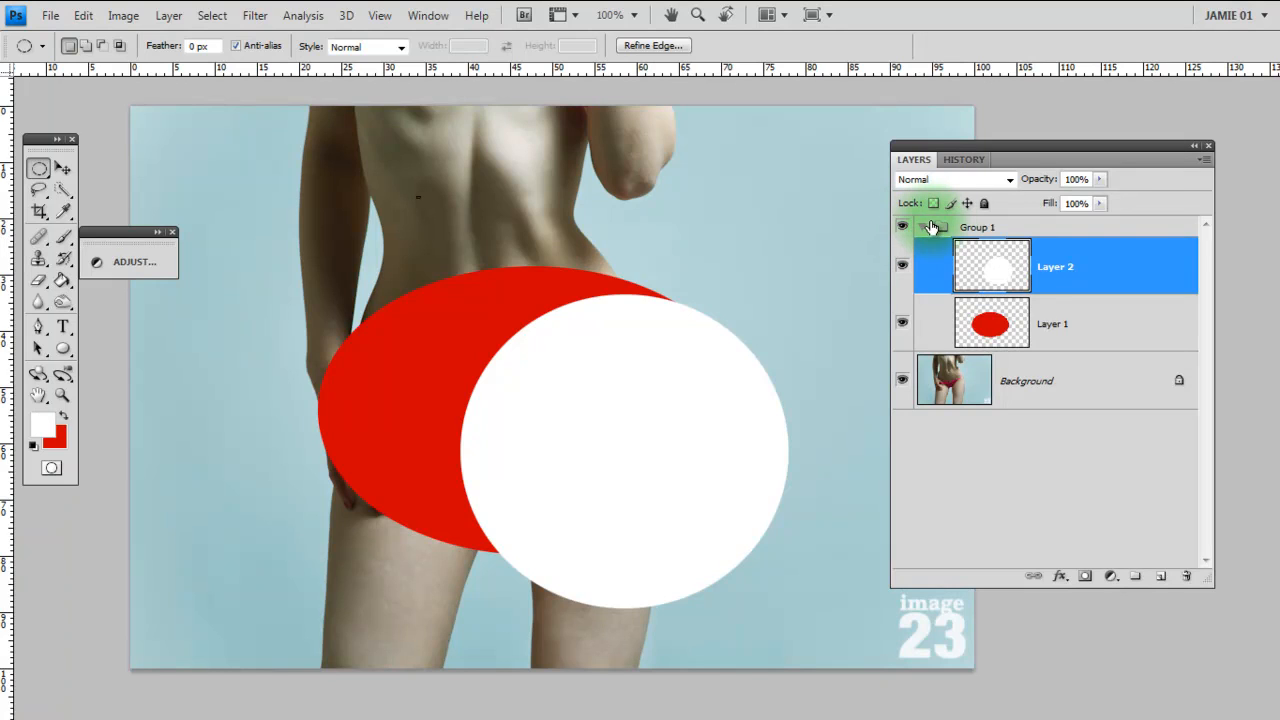
click(976, 228)
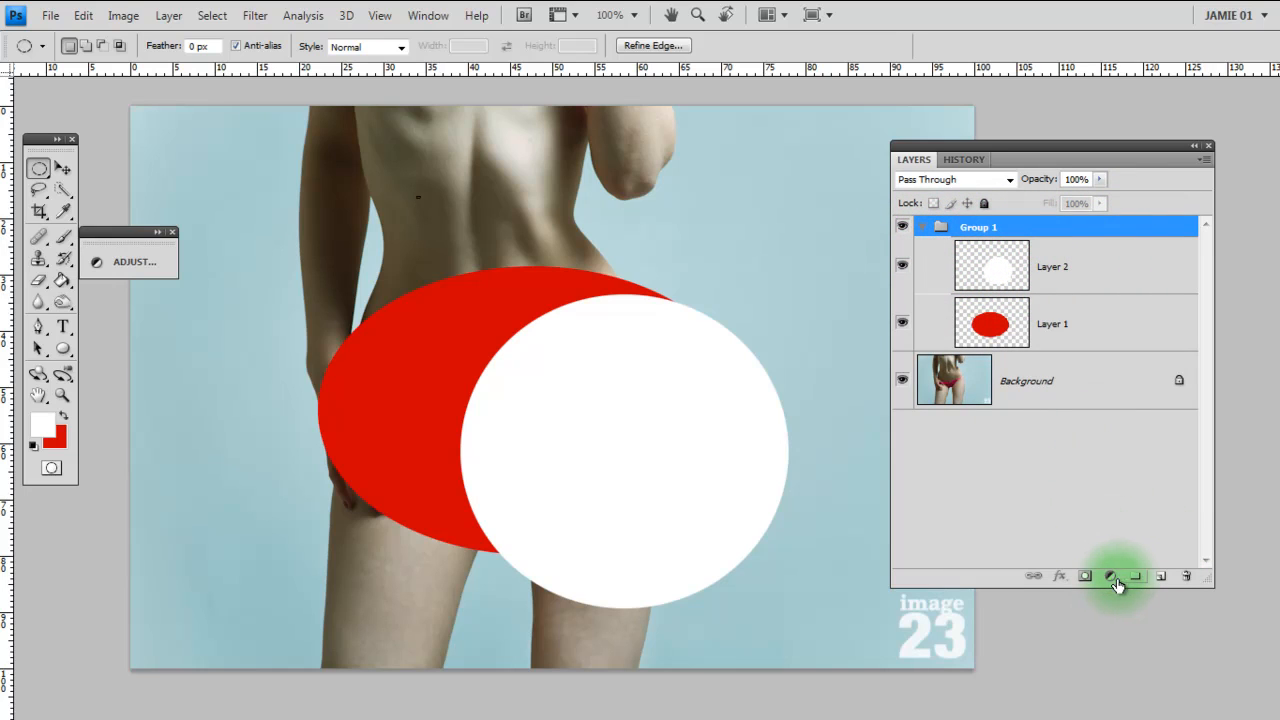
- Make Background the active layer and bring up the adjustment layer type list
click(1110, 576)
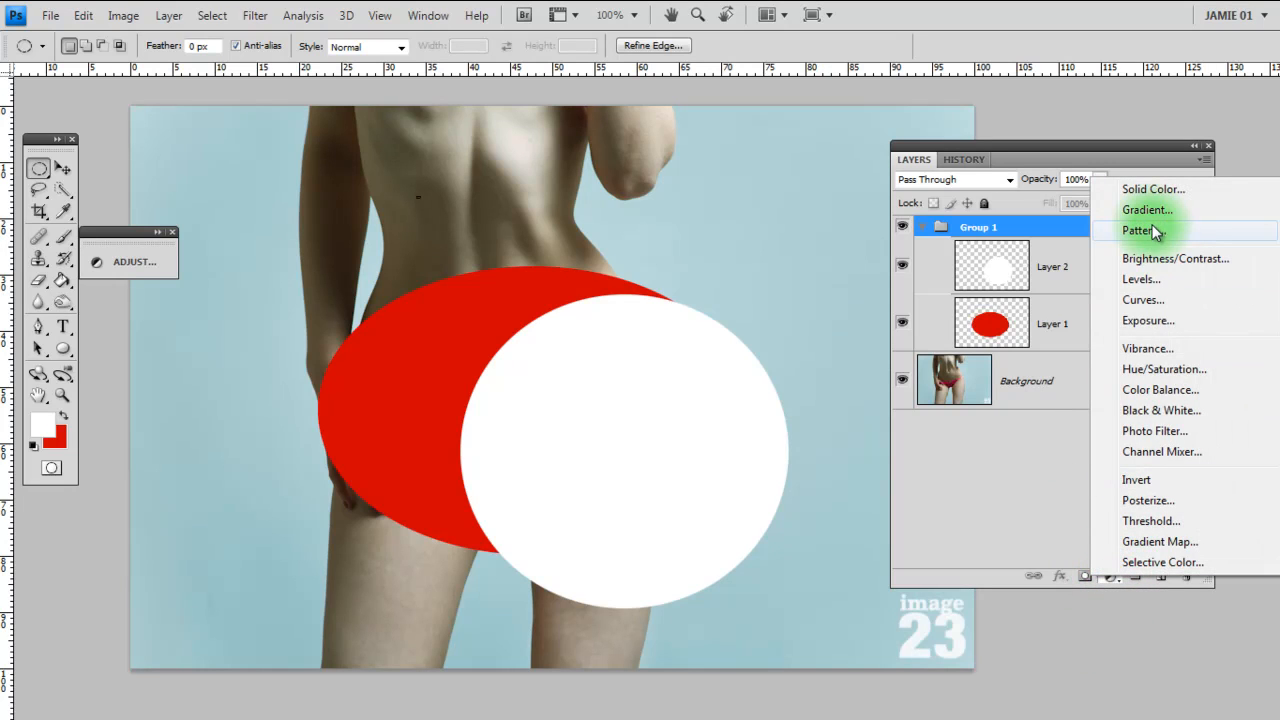
mouse_move(1150, 410)
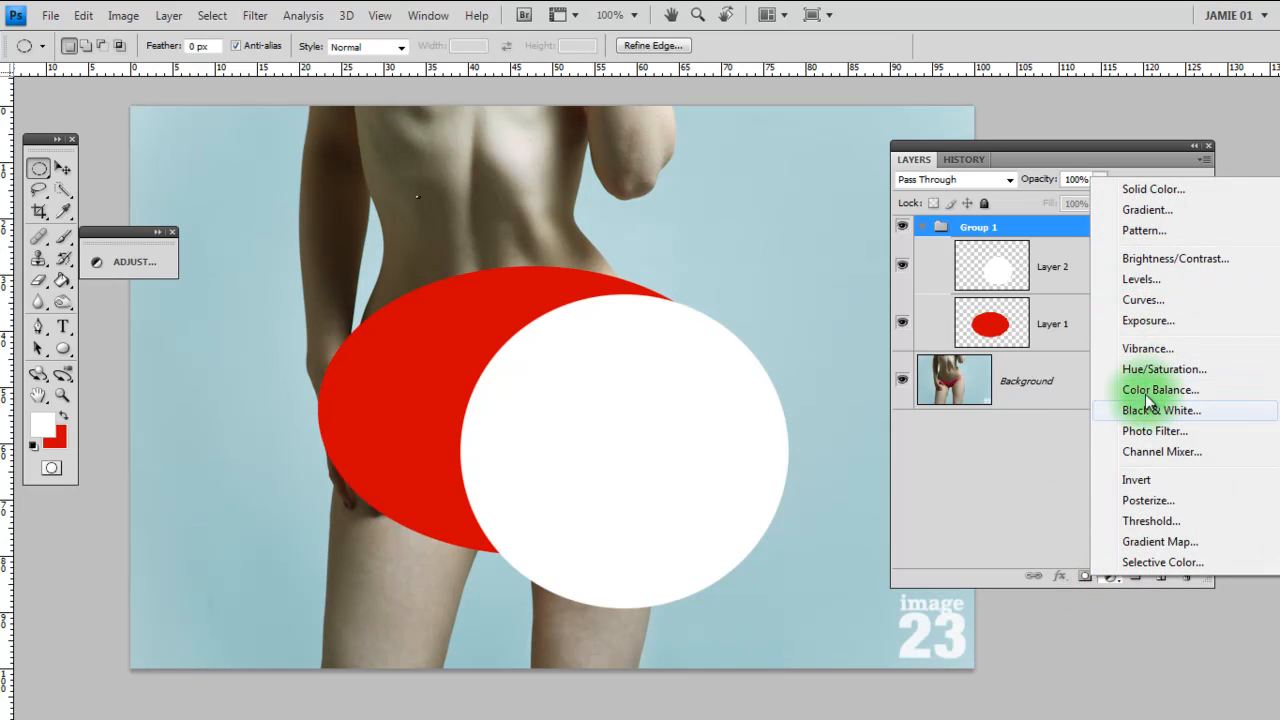
mouse_move(1148, 348)
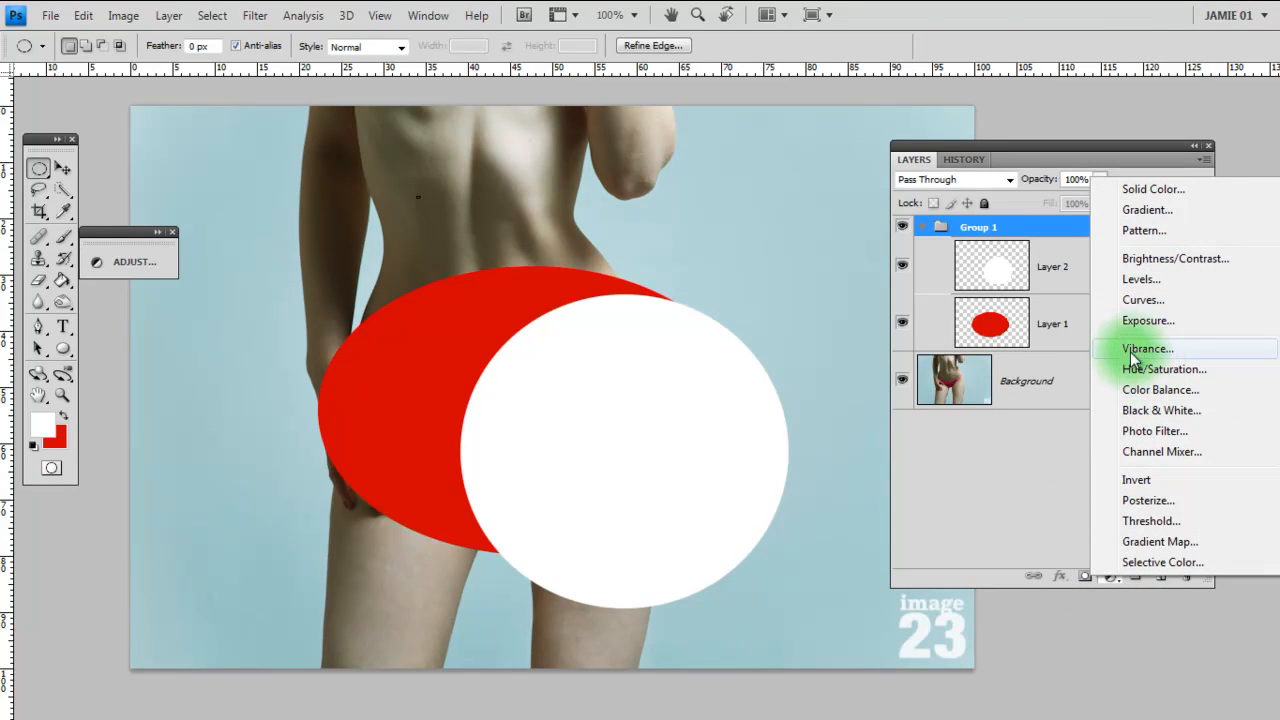
mouse_move(1170, 320)
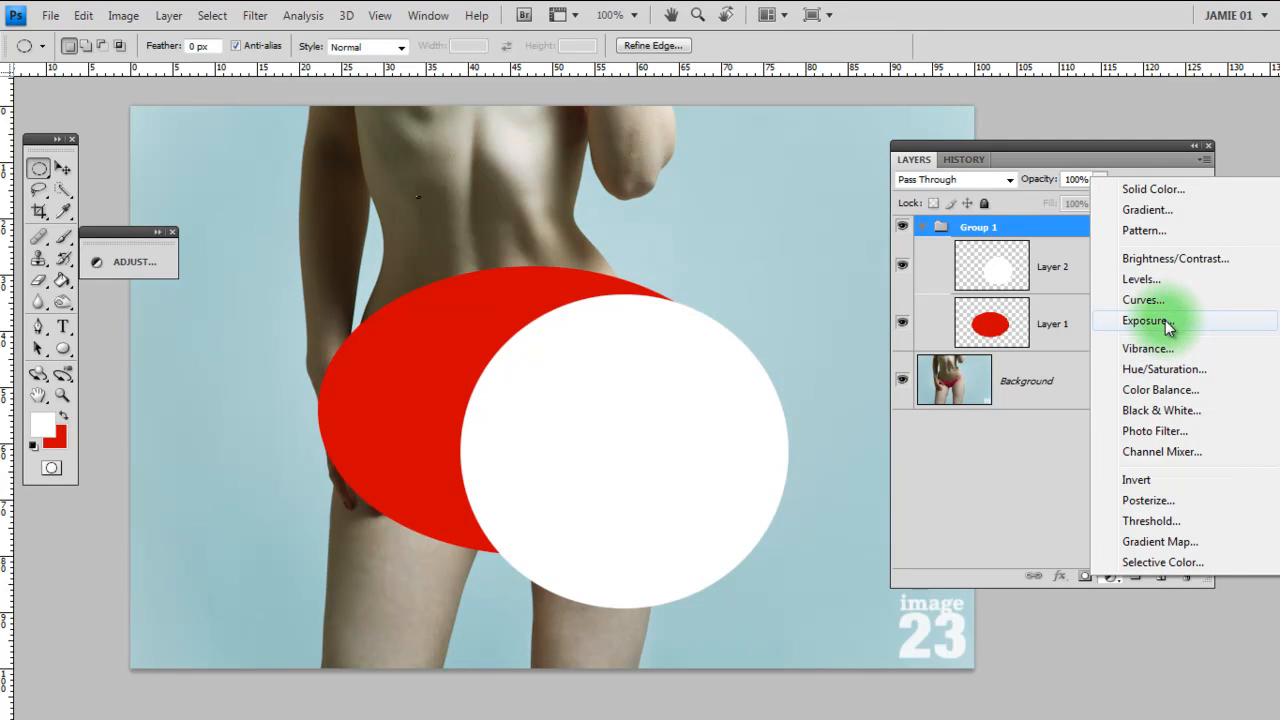
mouse_move(1140, 348)
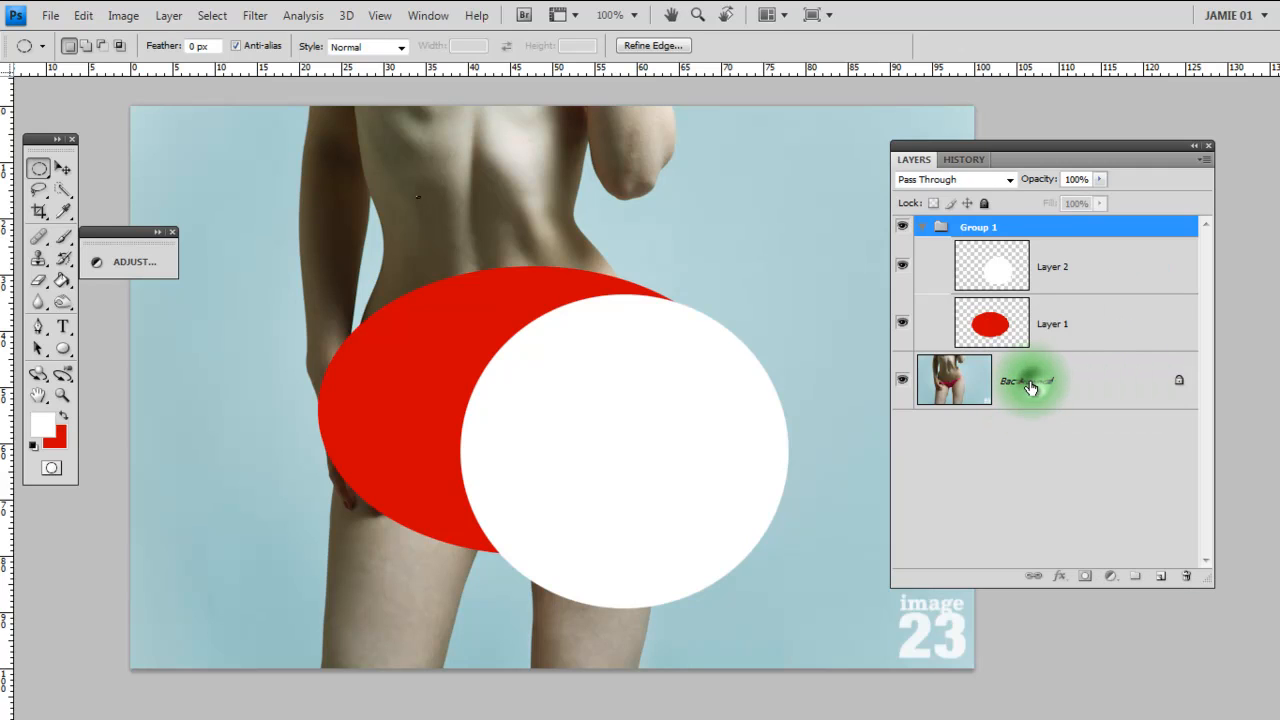
click(1024, 380)
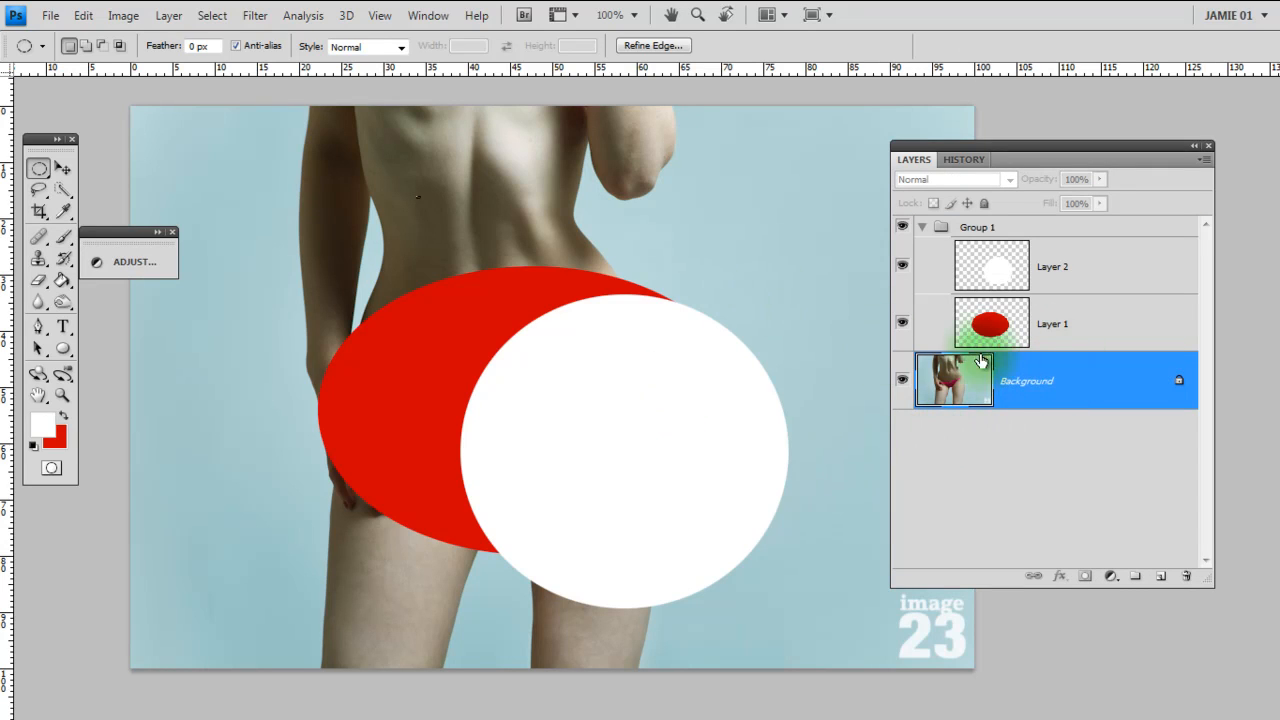
mouse_move(940, 476)
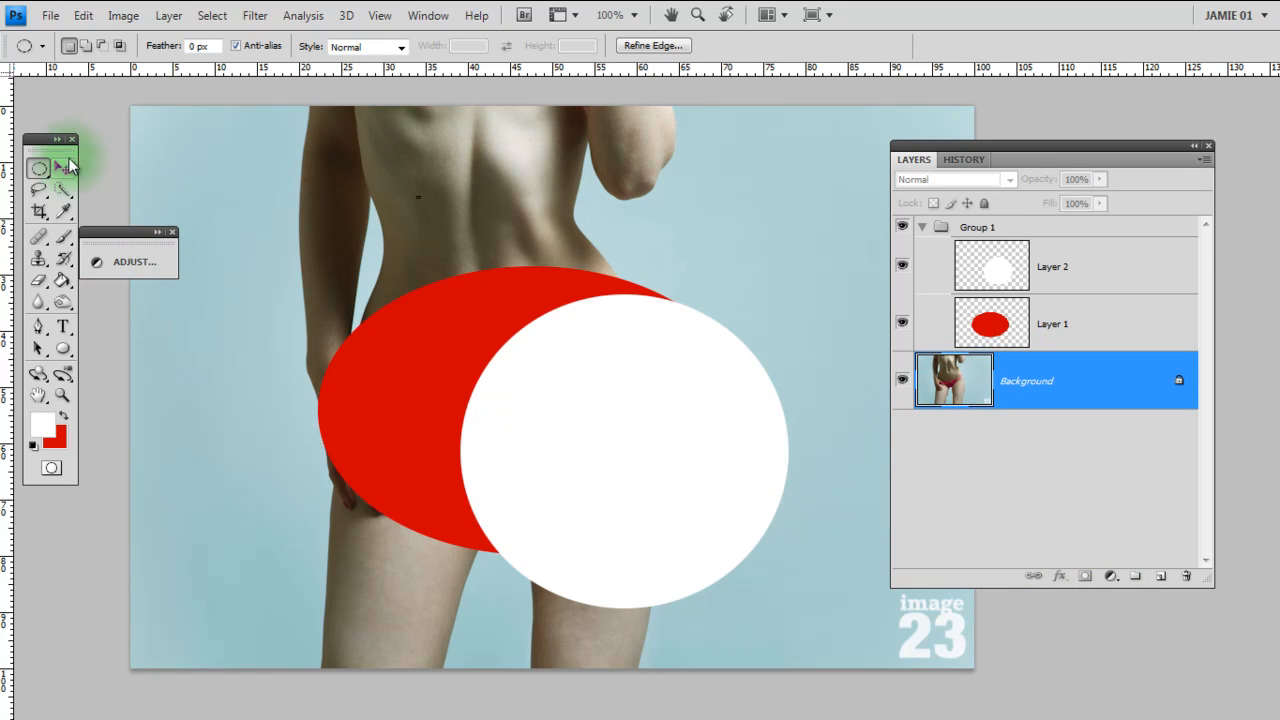
click(1110, 576)
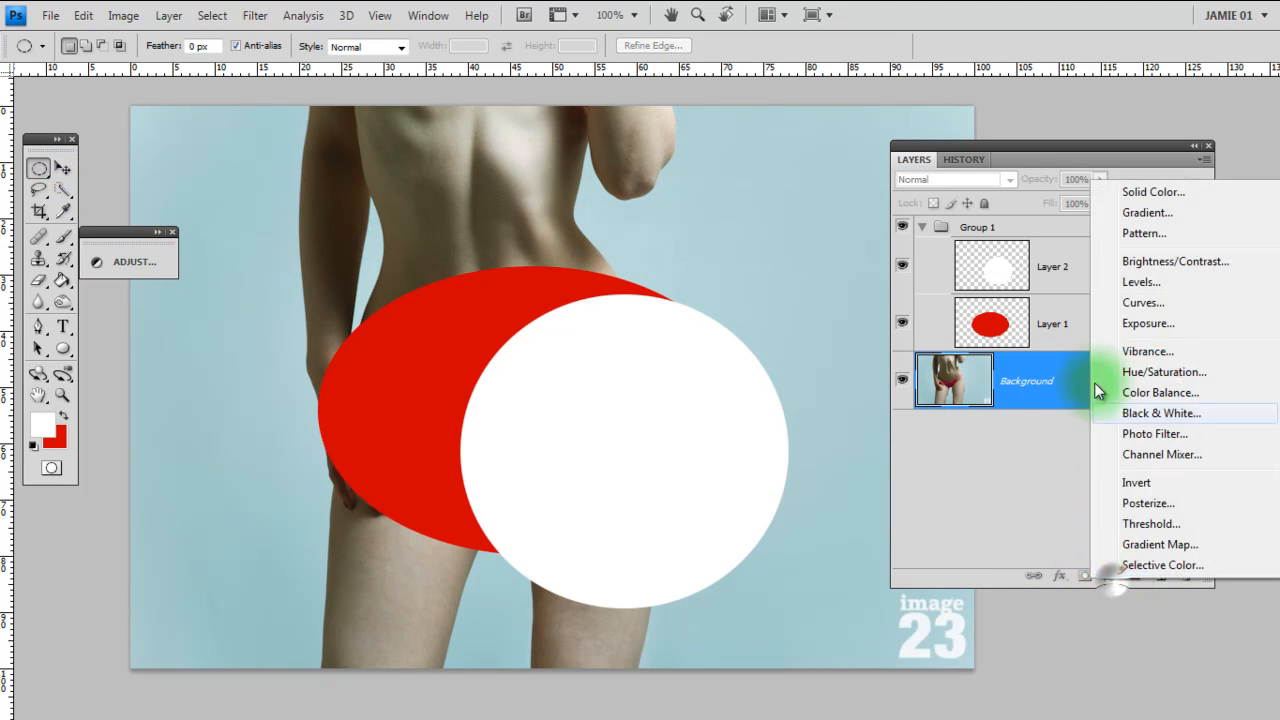
mouse_move(1118, 284)
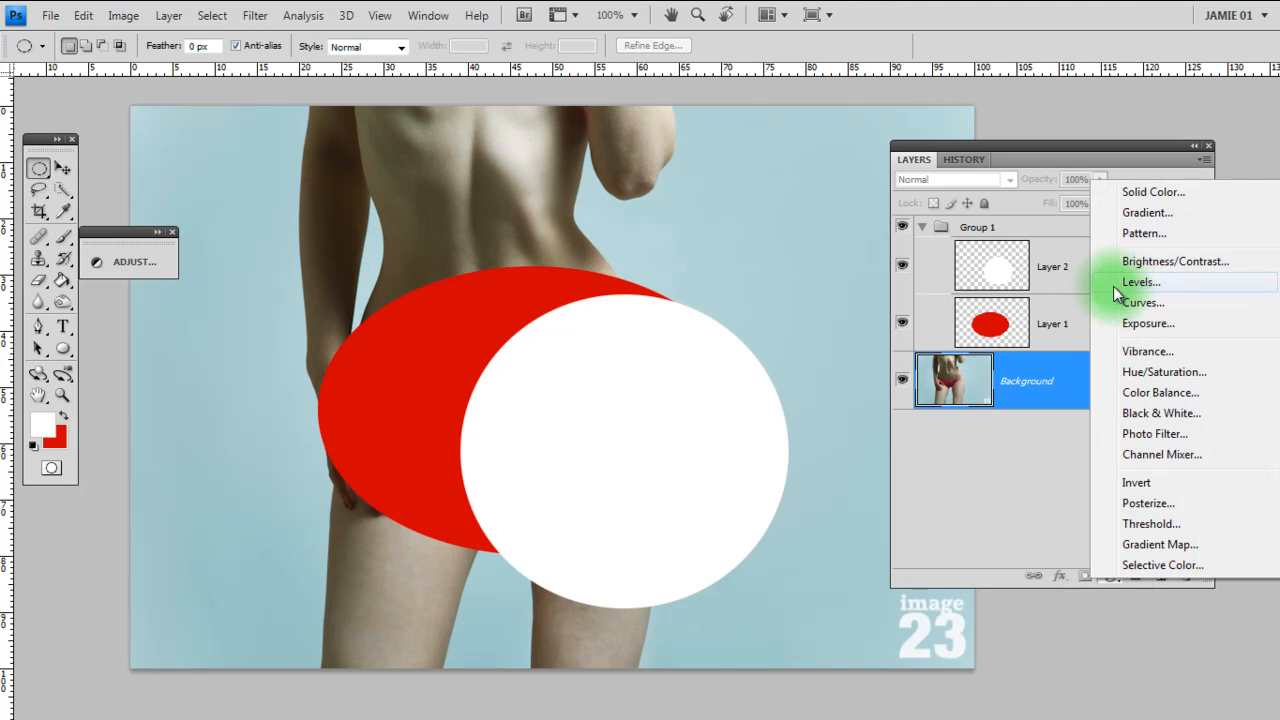
- Add a Levels adjustment with black input point 28 and white point 226, then collapse its settings
click(1138, 280)
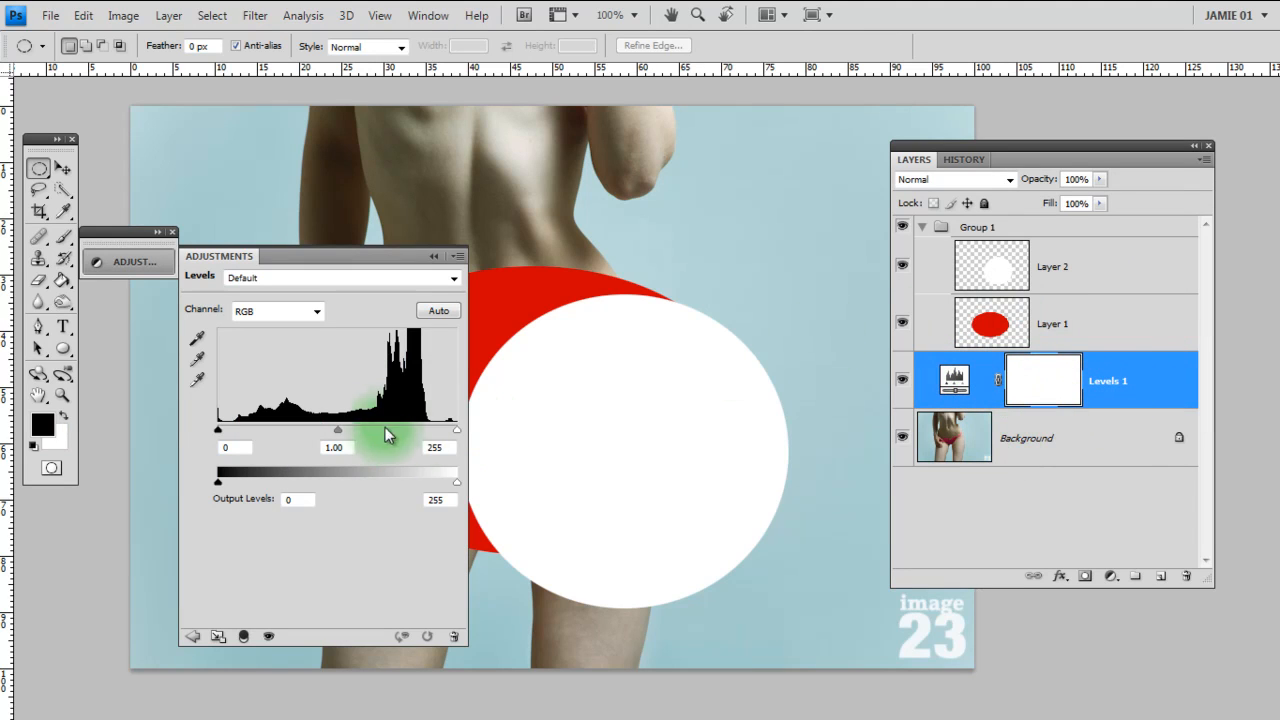
drag(456, 448, 436, 448)
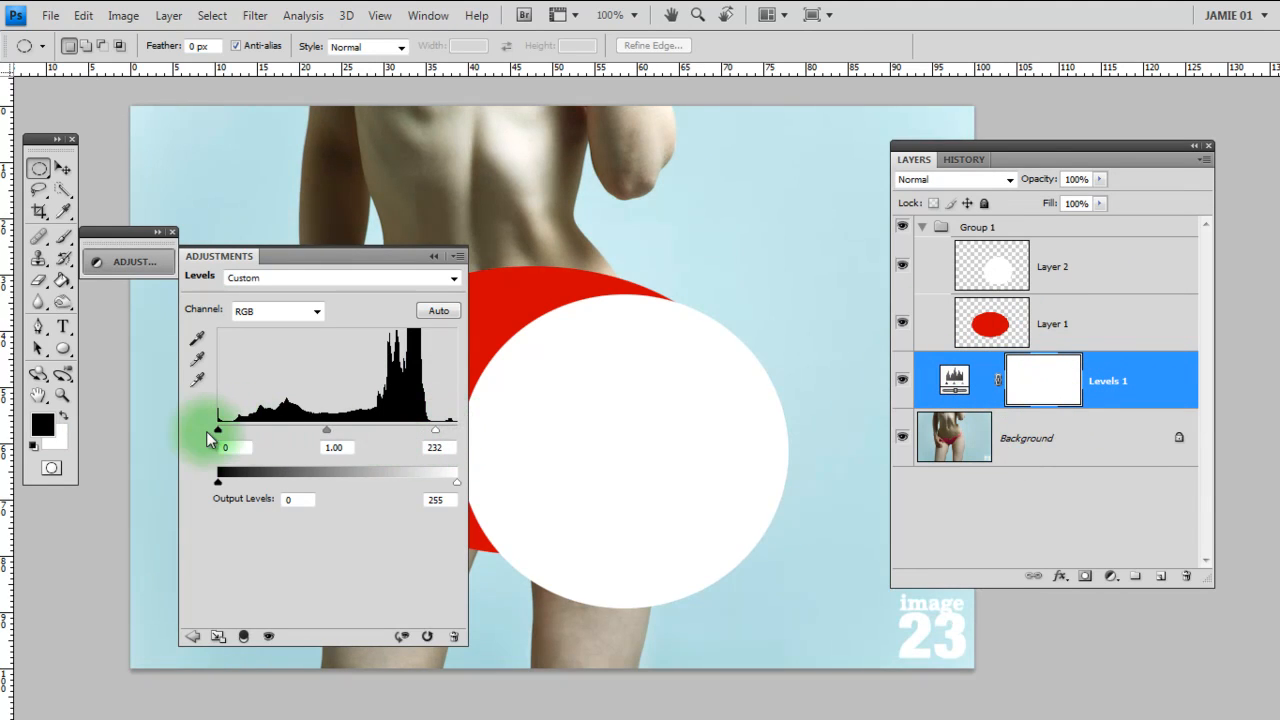
drag(216, 428, 244, 428)
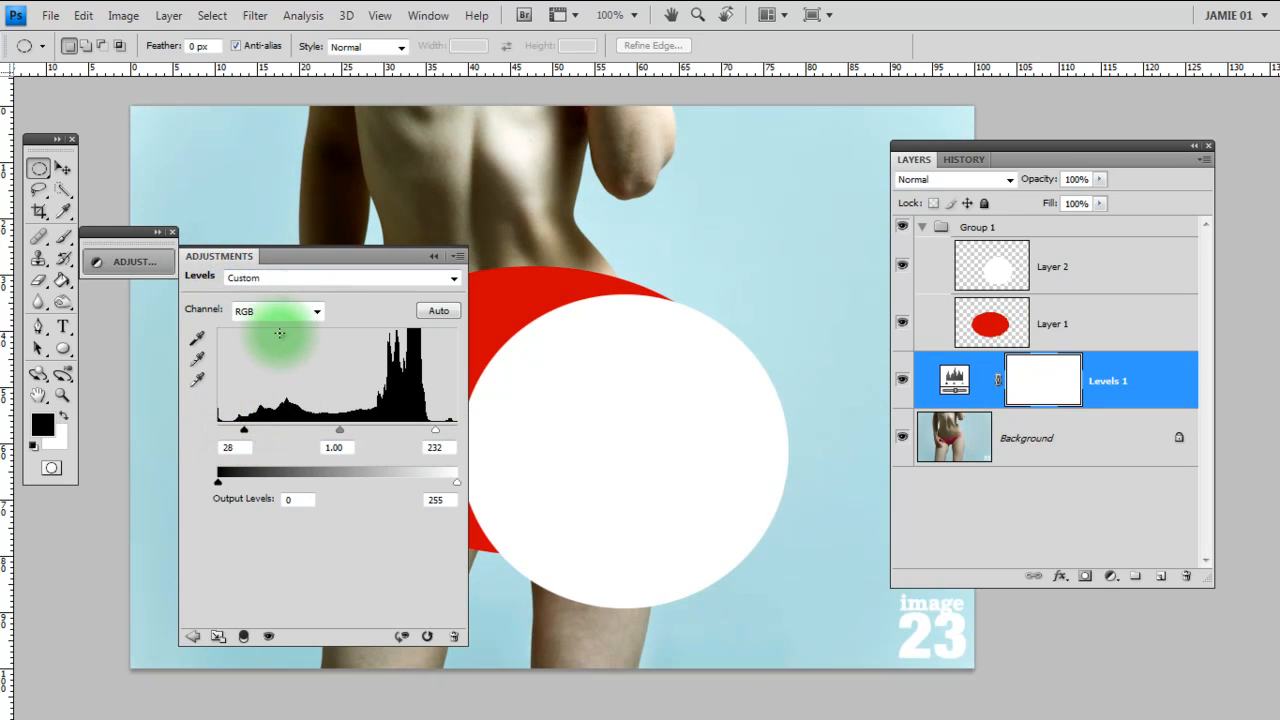
drag(436, 430, 430, 430)
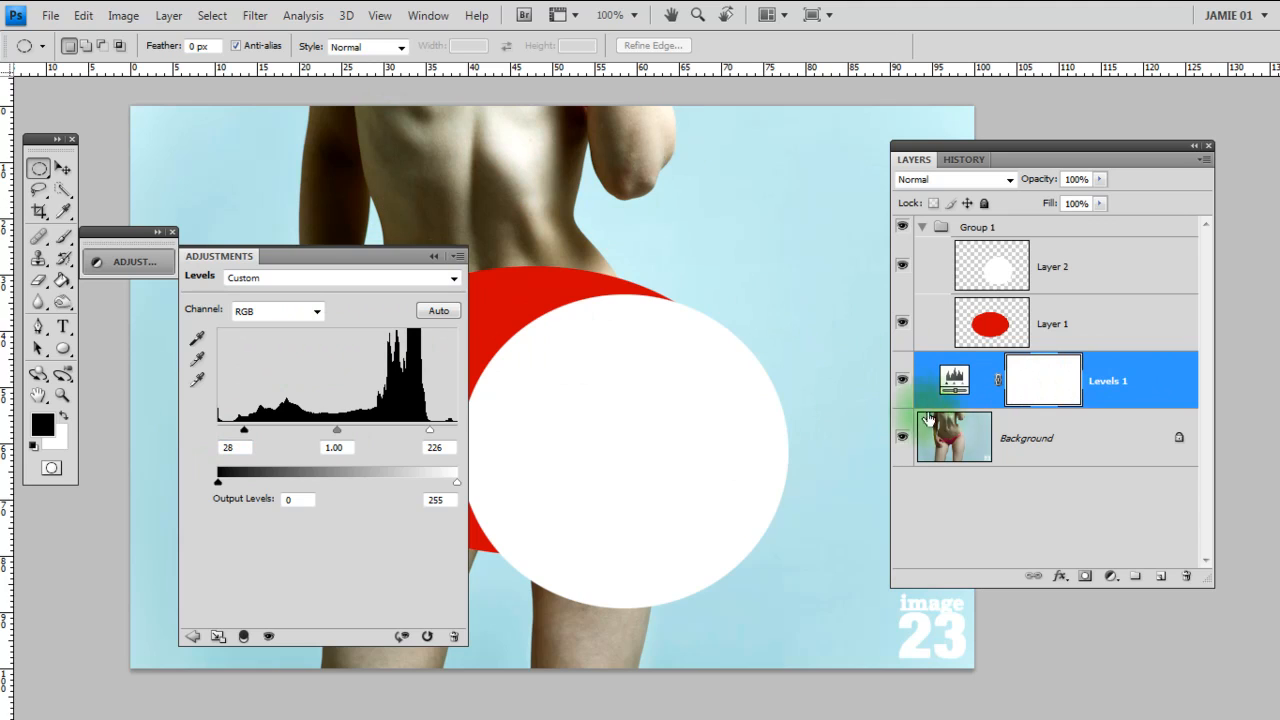
click(654, 366)
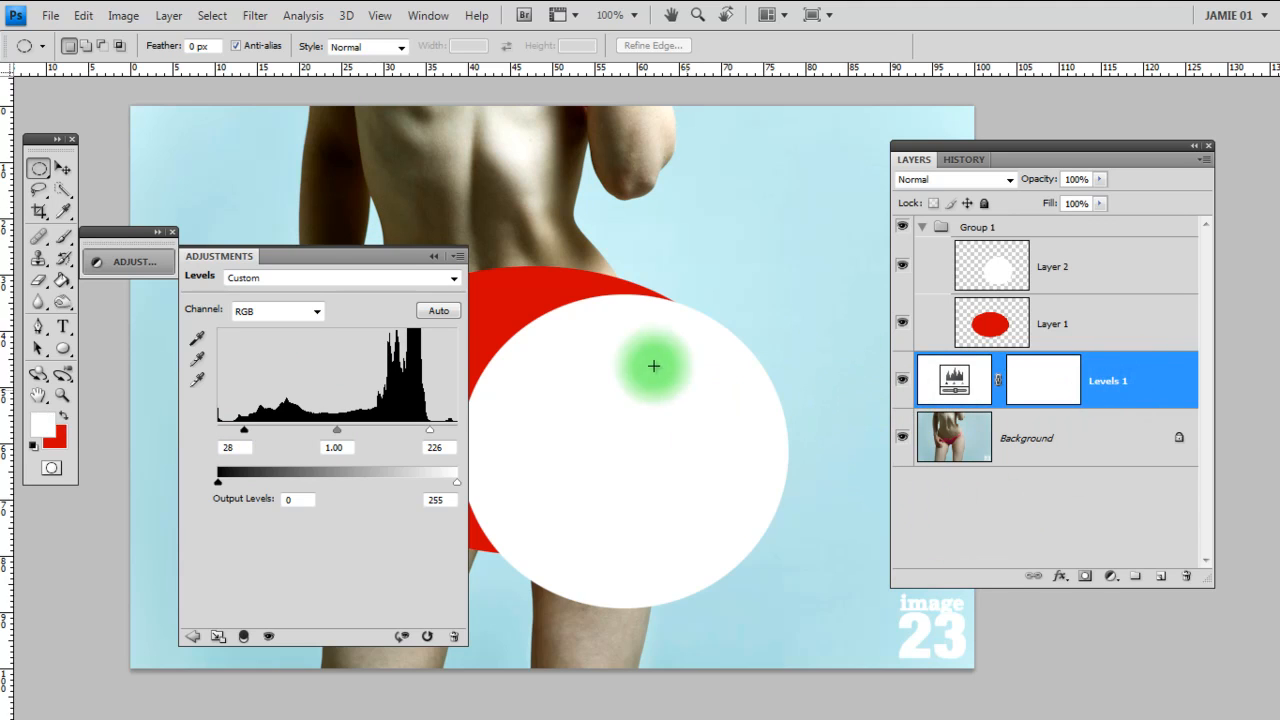
click(902, 380)
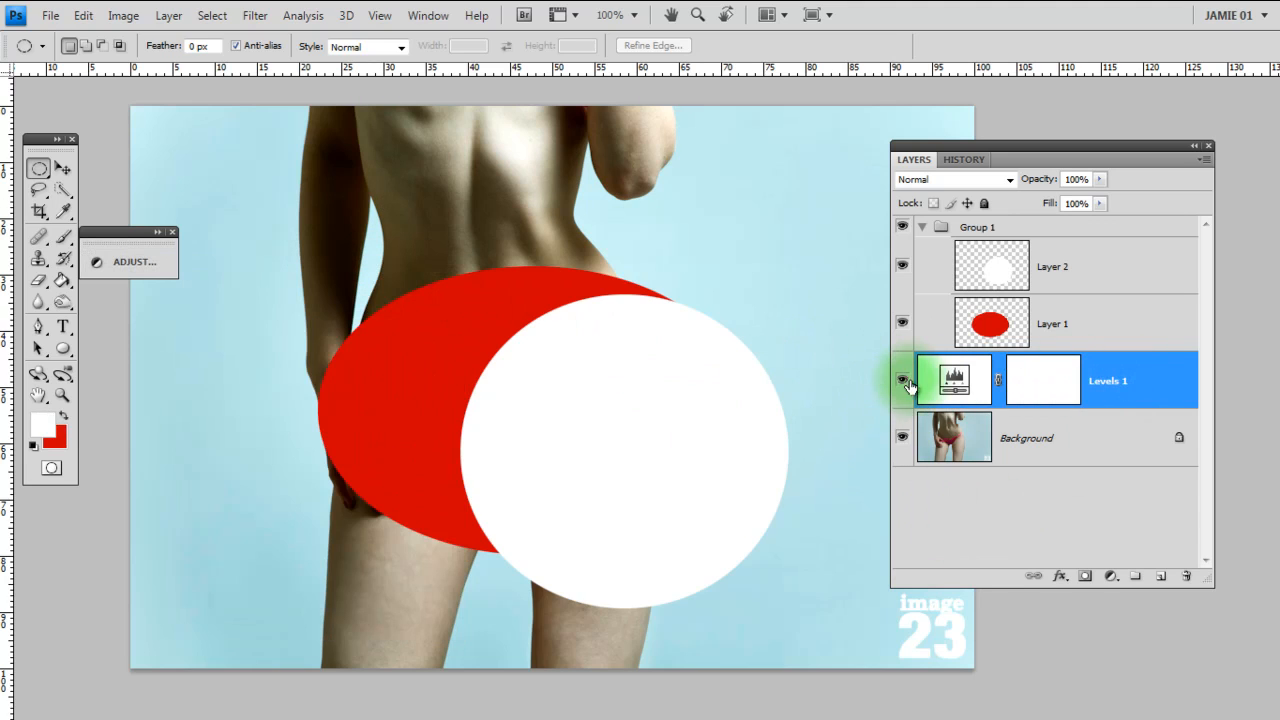
- Hide Layers 1 and 2 to reveal the adjusted photo, review the Levels settings, and add a mask to Layer 1
click(900, 380)
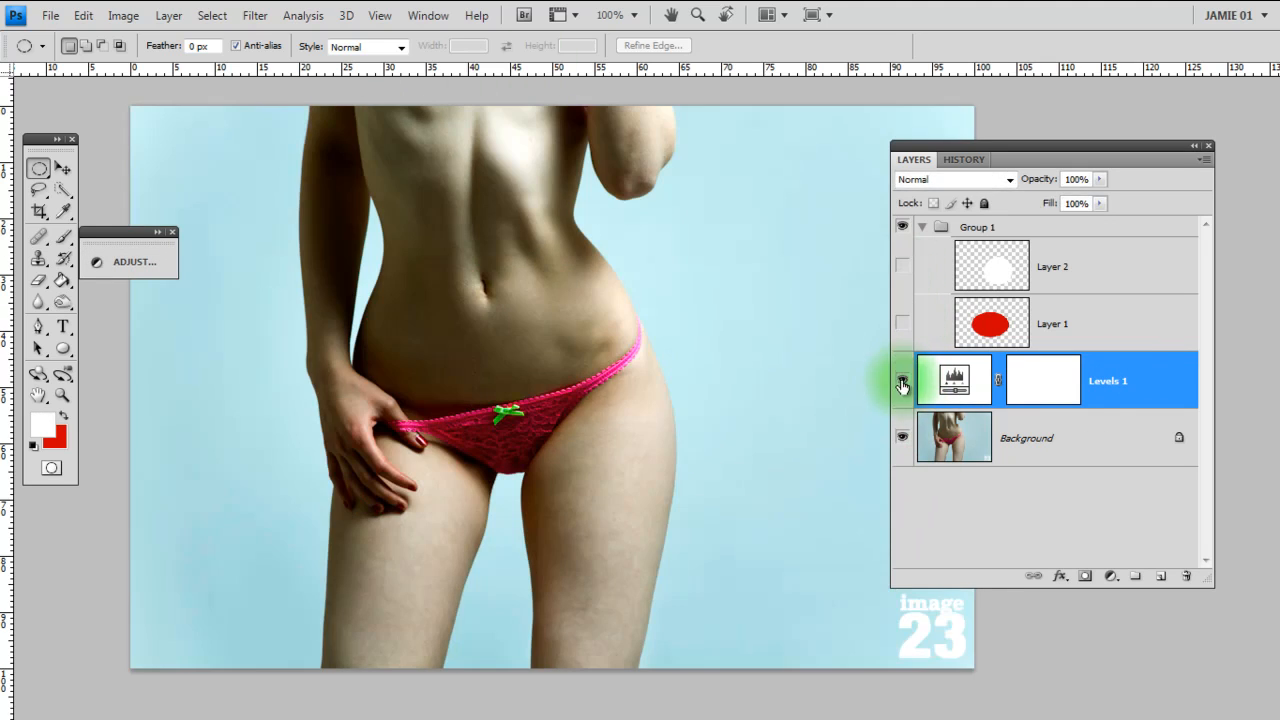
click(900, 380)
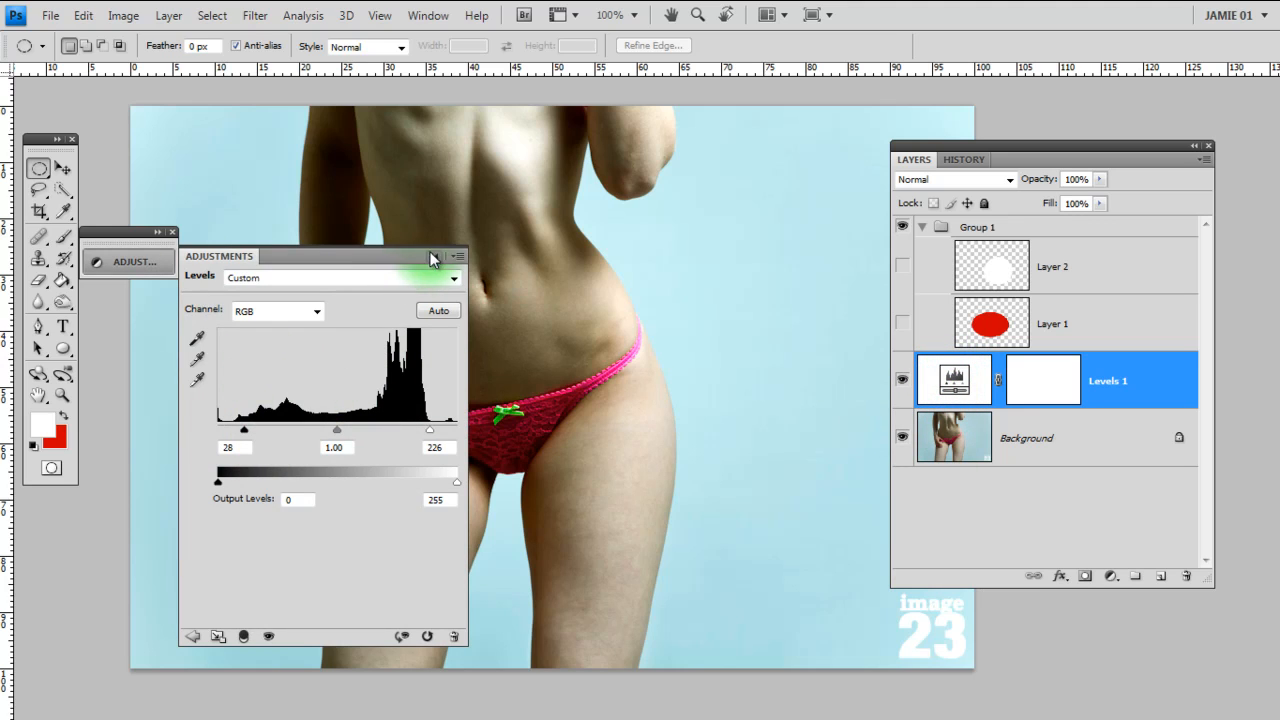
click(432, 256)
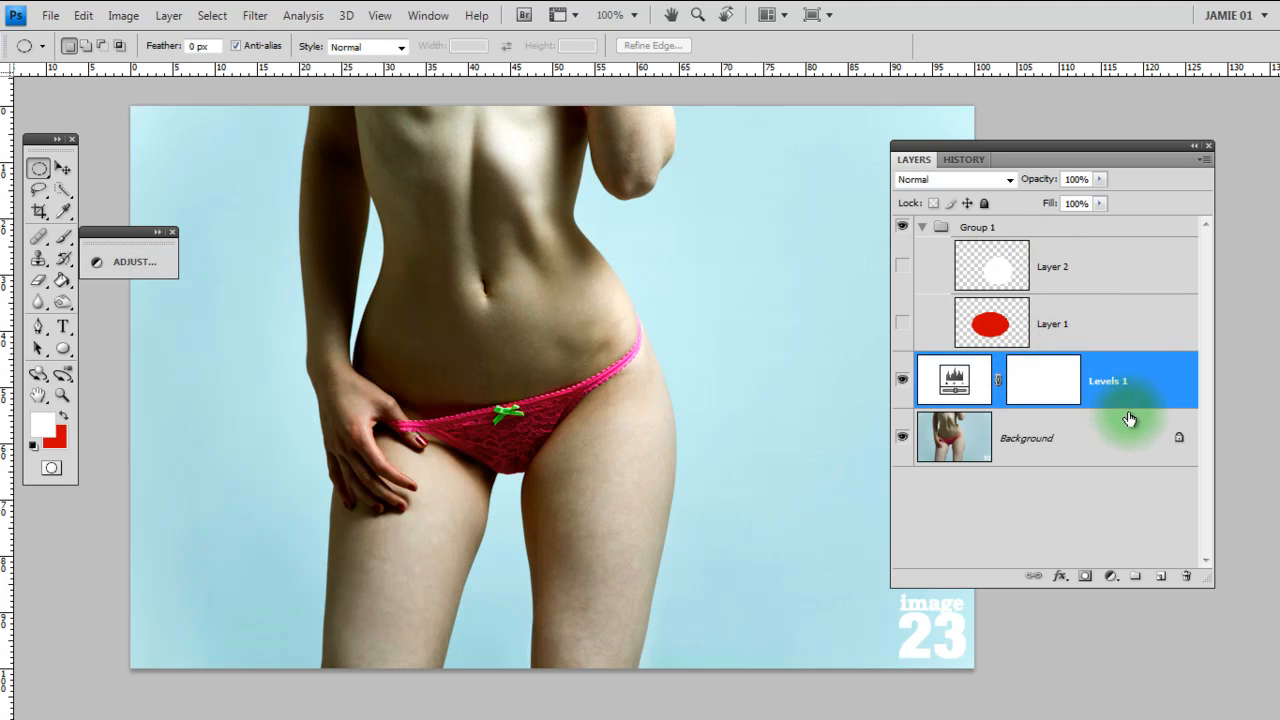
mouse_move(1112, 410)
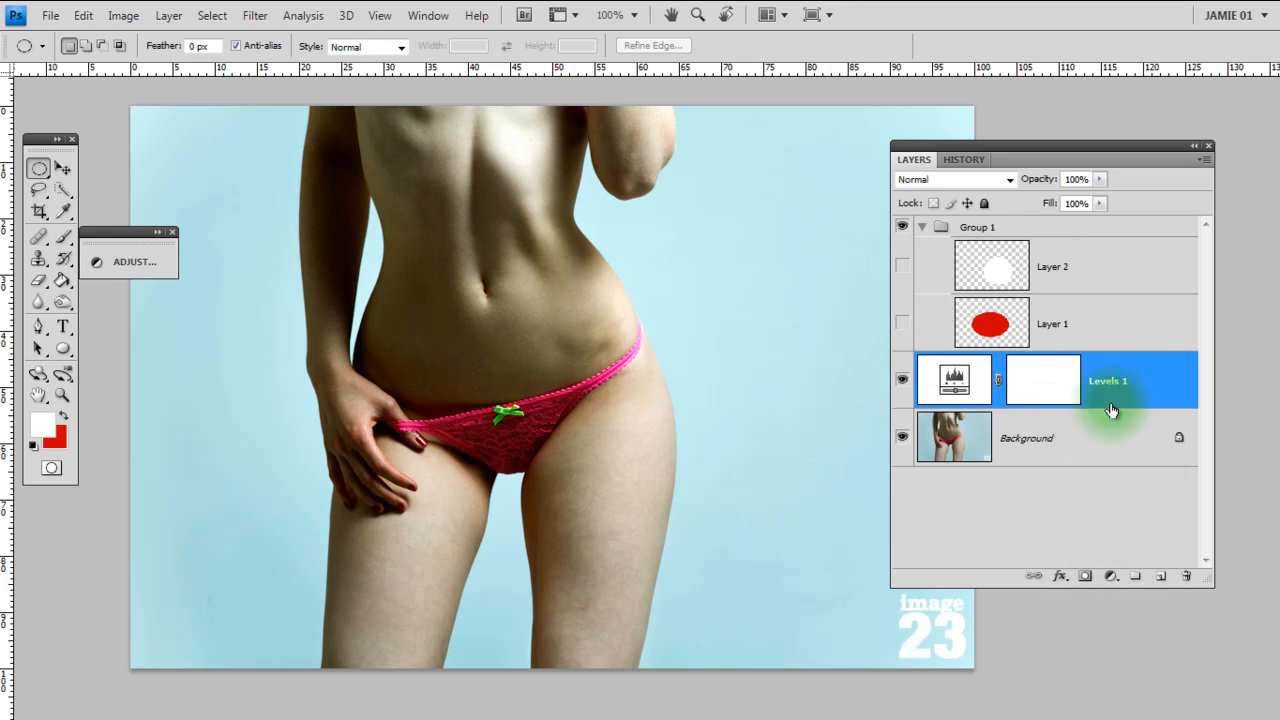
mouse_move(1056, 630)
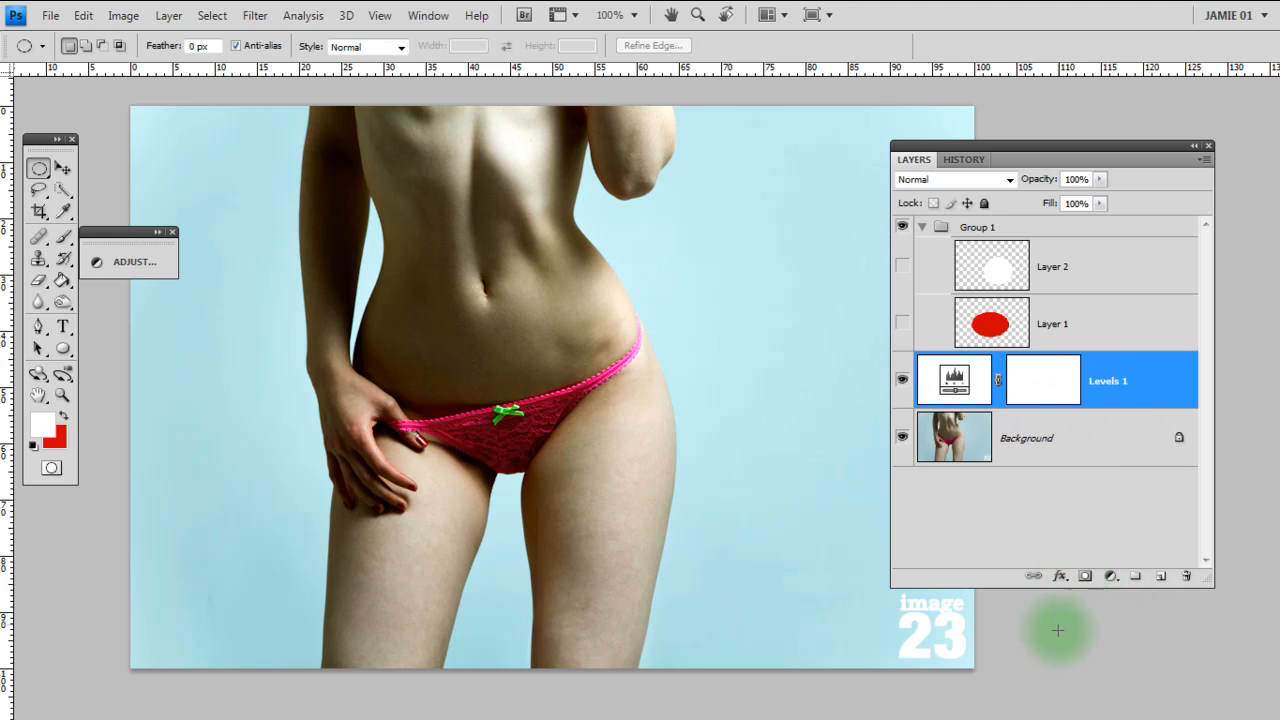
mouse_move(1112, 444)
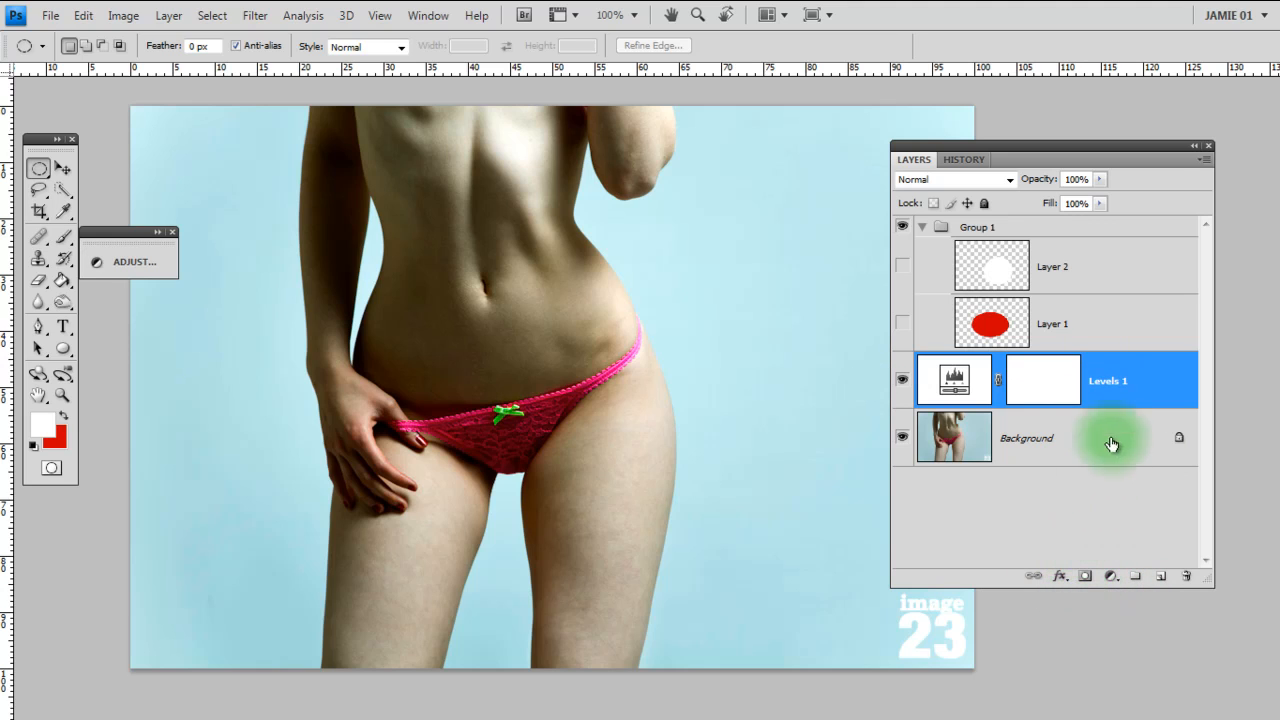
click(1060, 324)
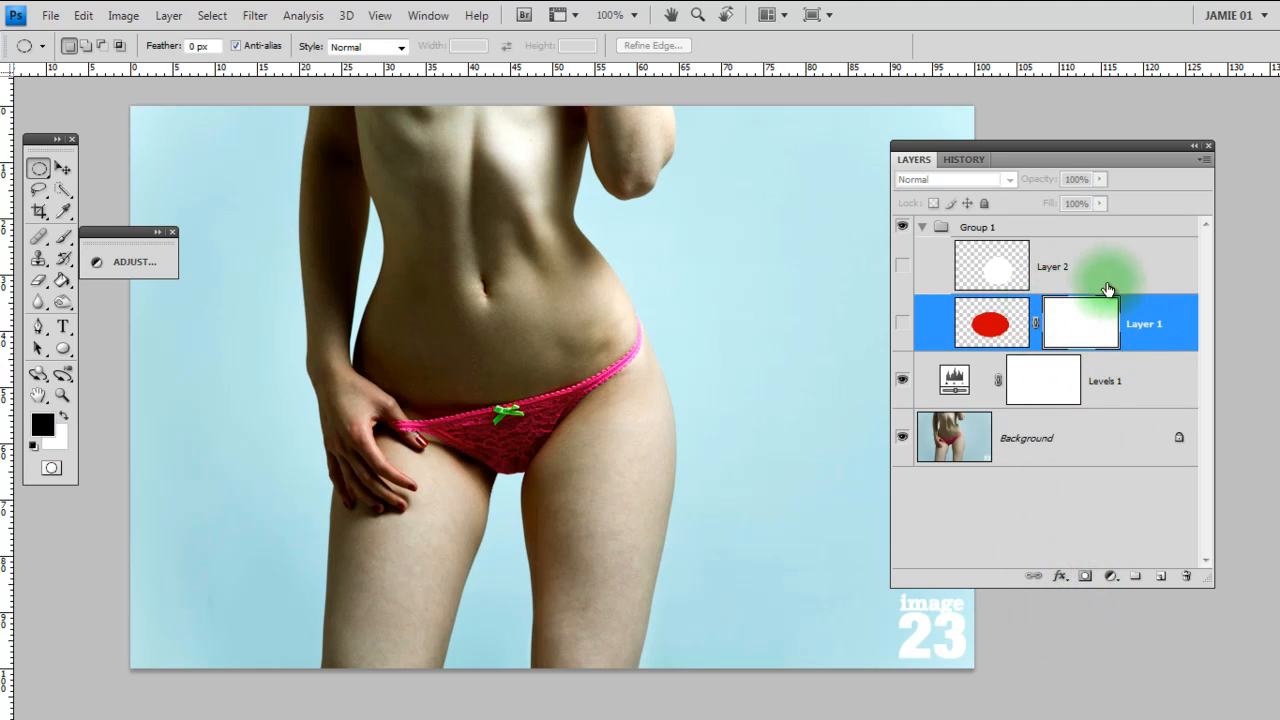
mouse_move(1108, 376)
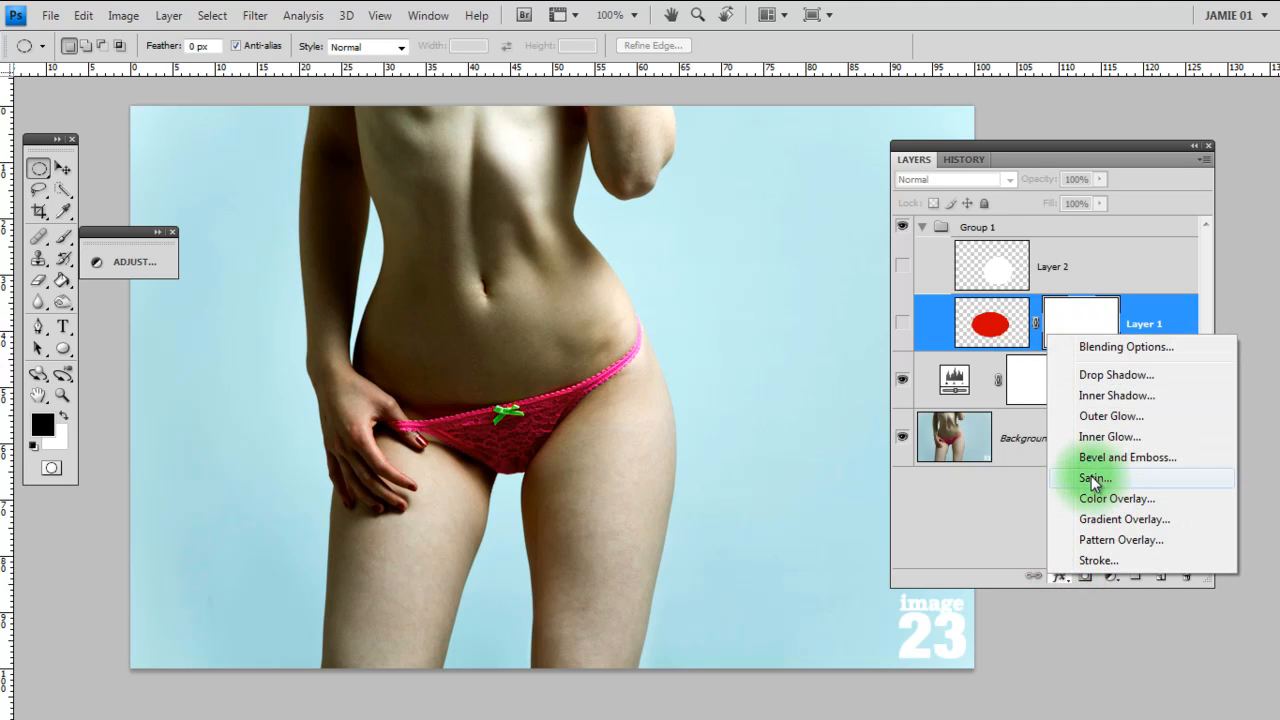
mouse_move(1104, 396)
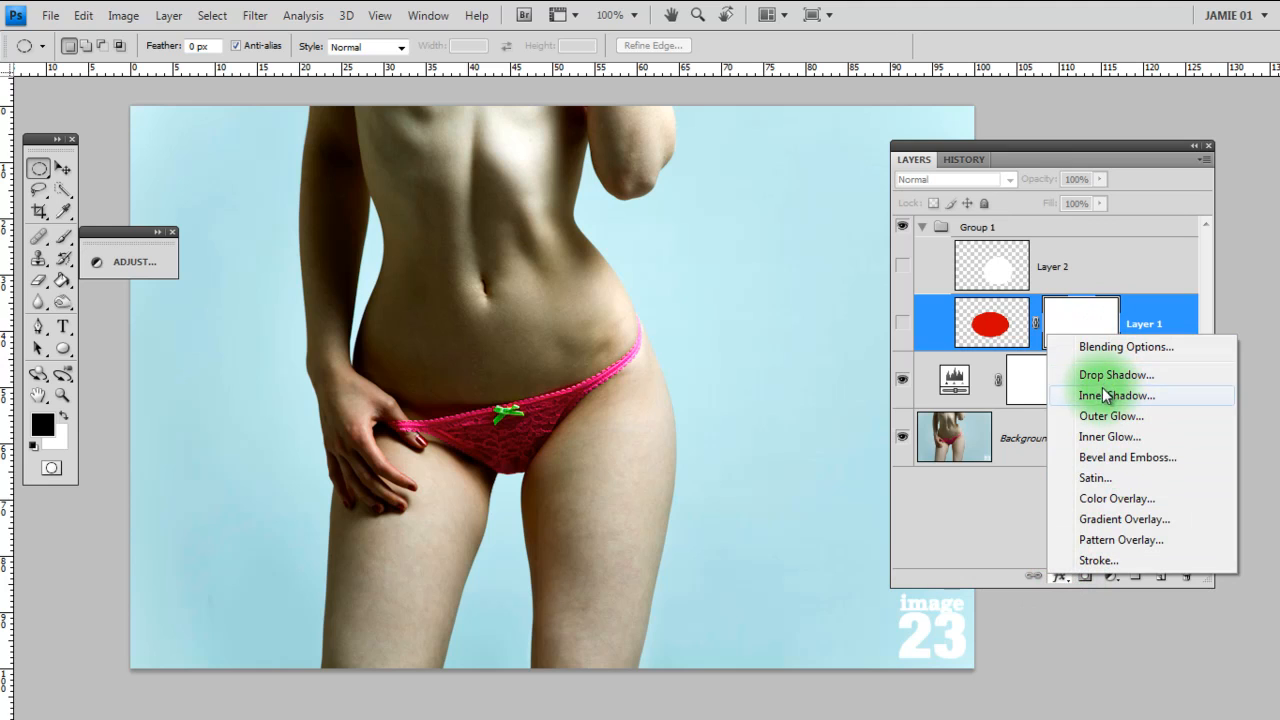
mouse_move(1116, 374)
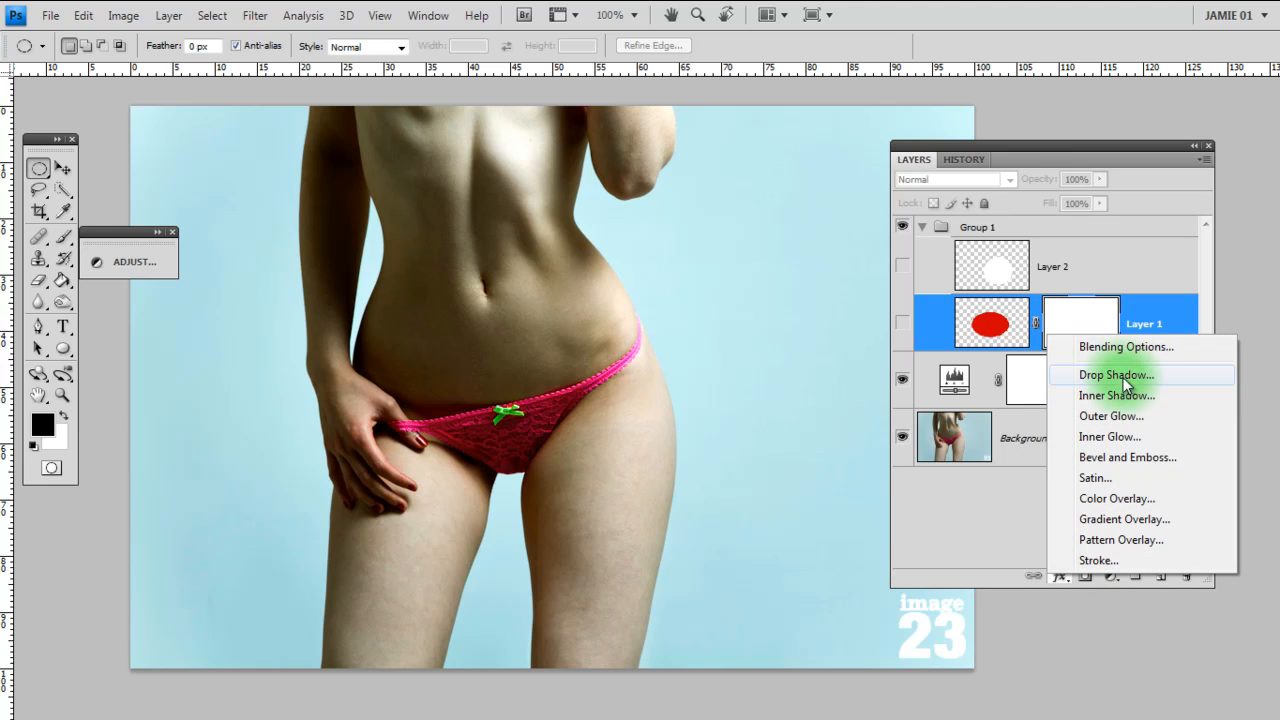
- Enable a Drop Shadow style on Layer 1, previewing Outer Glow but leaving it unchecked
click(1116, 374)
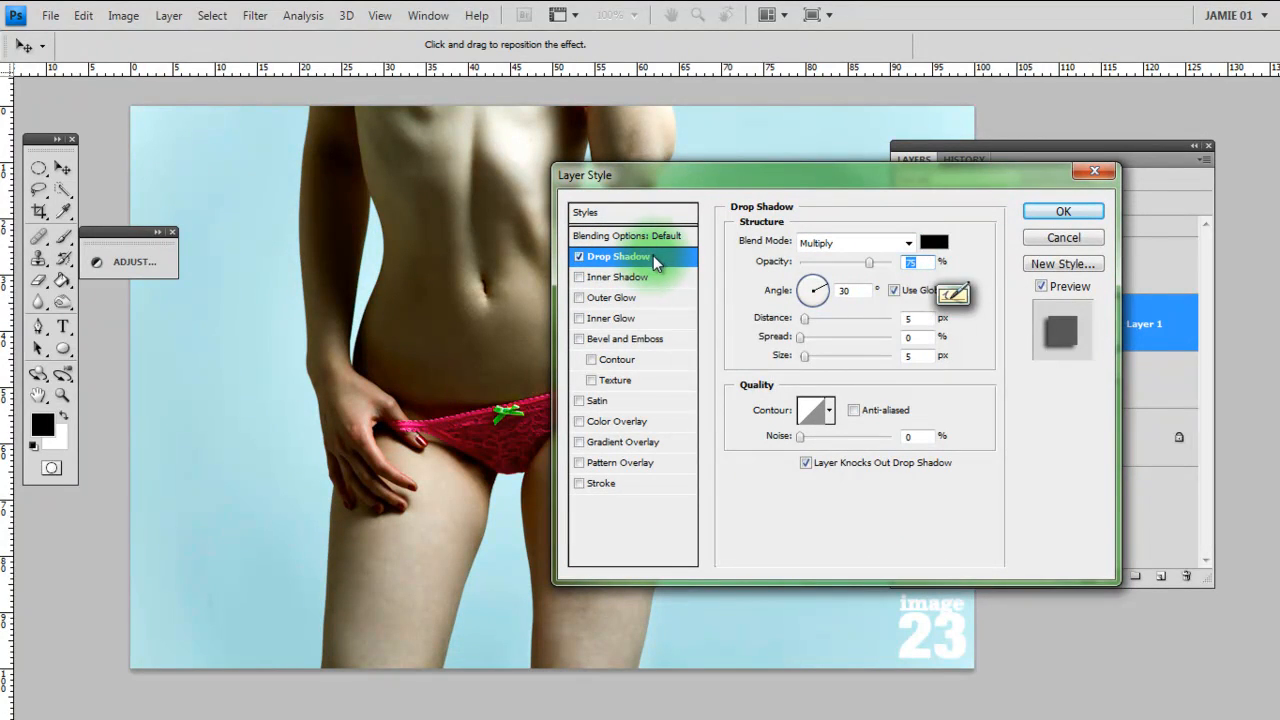
mouse_move(668, 318)
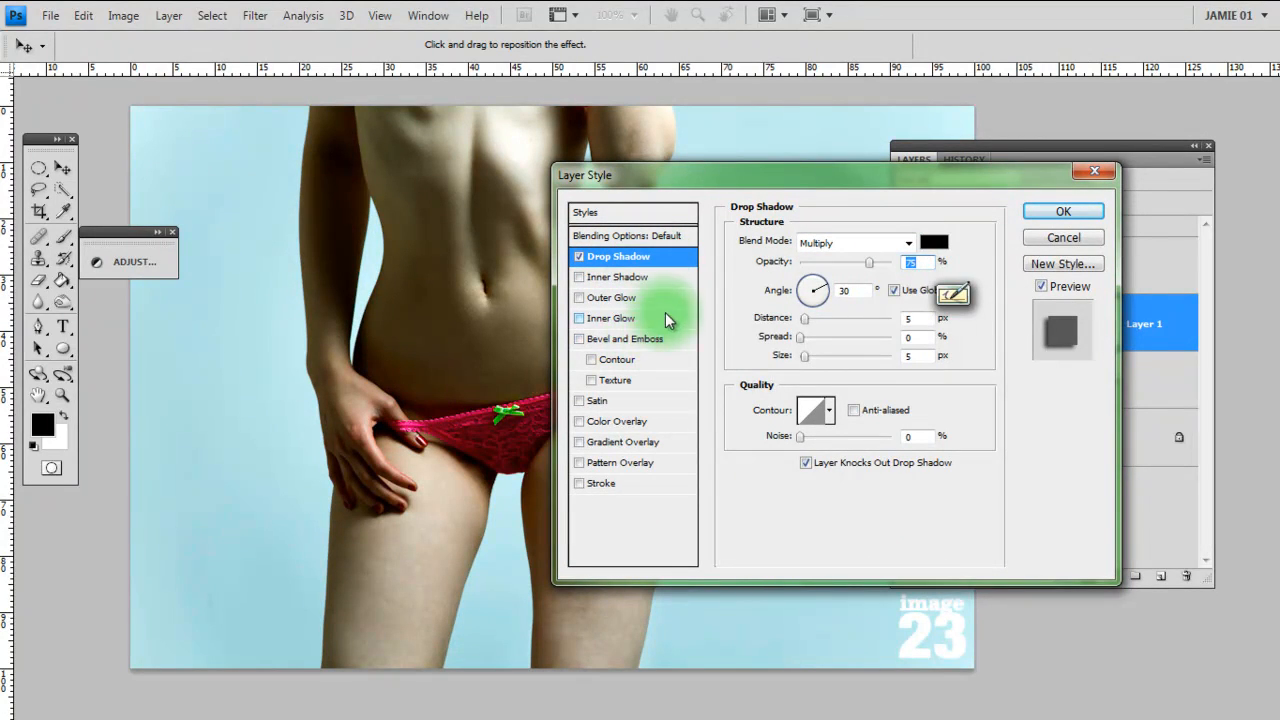
click(612, 296)
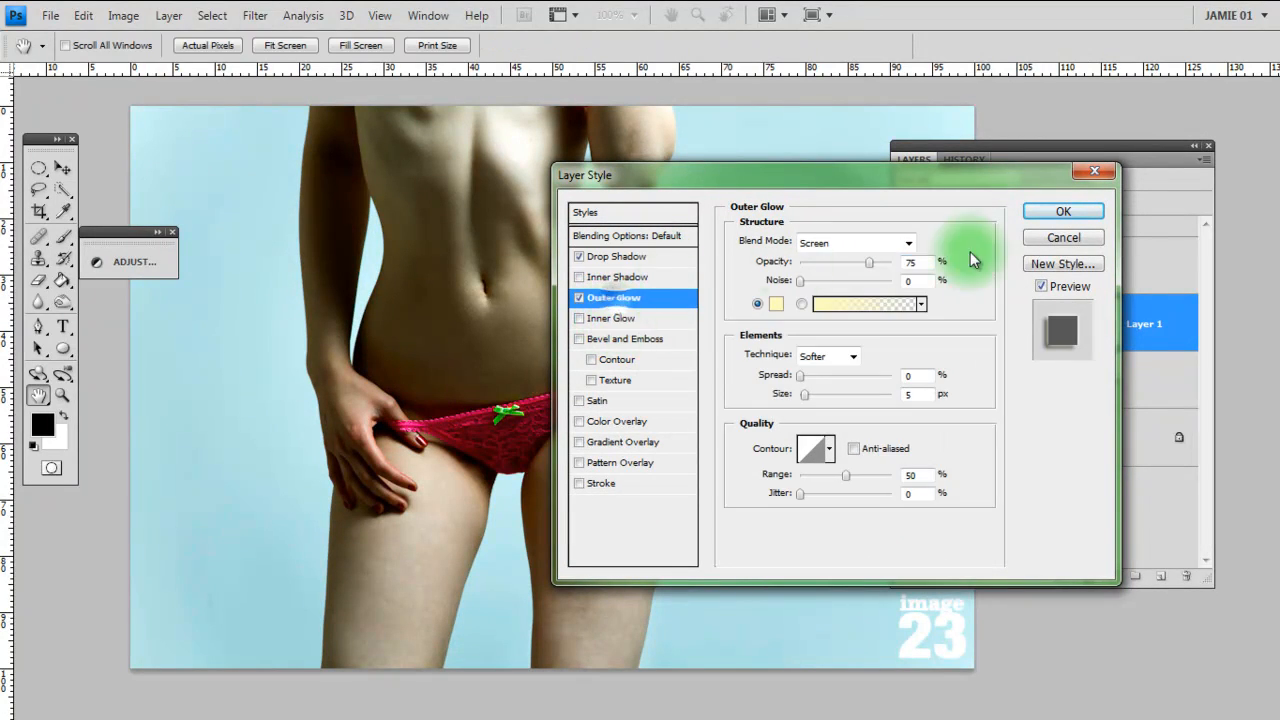
mouse_move(578, 344)
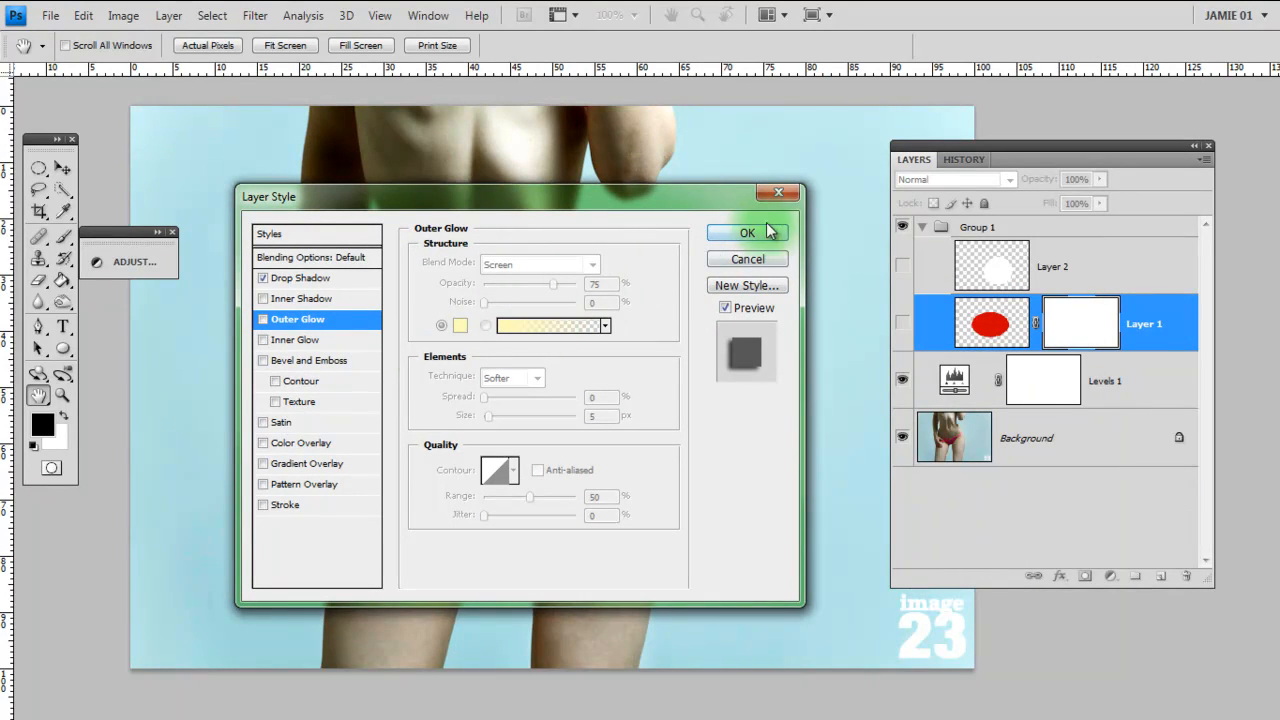
click(296, 276)
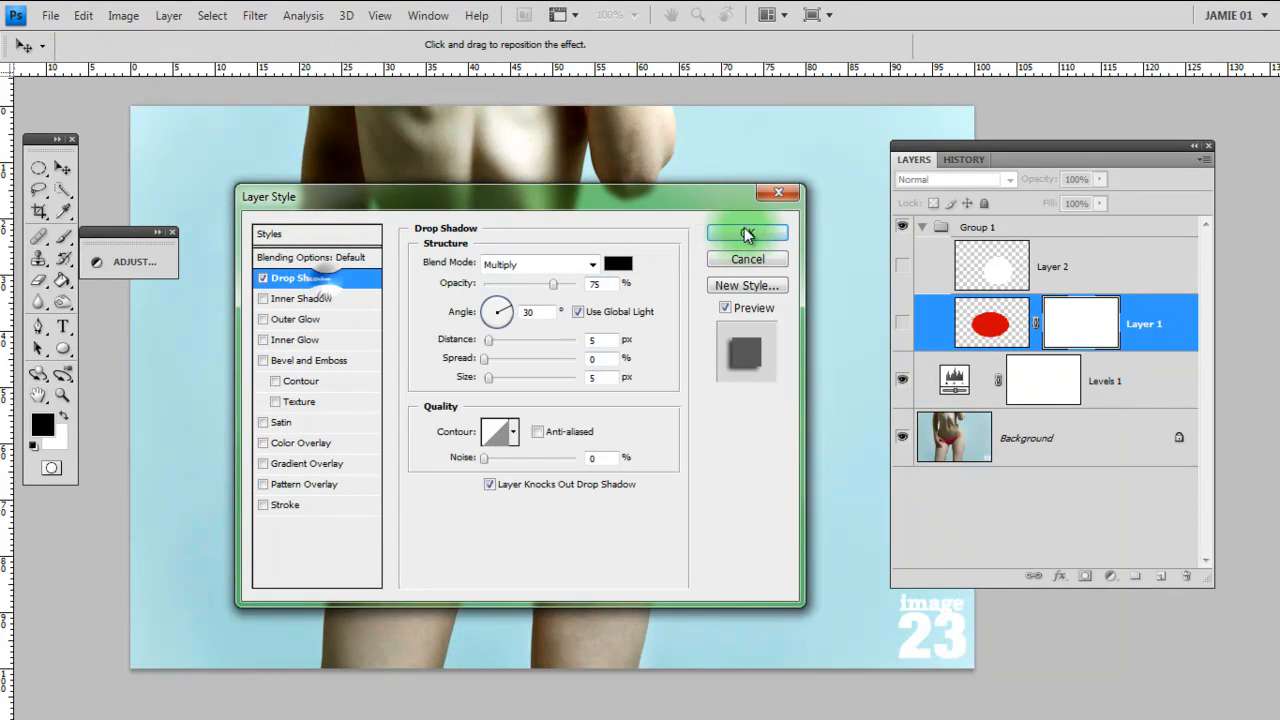
- Apply the drop shadow, then strengthen it to 100% opacity, distance 16 and size 10
click(748, 232)
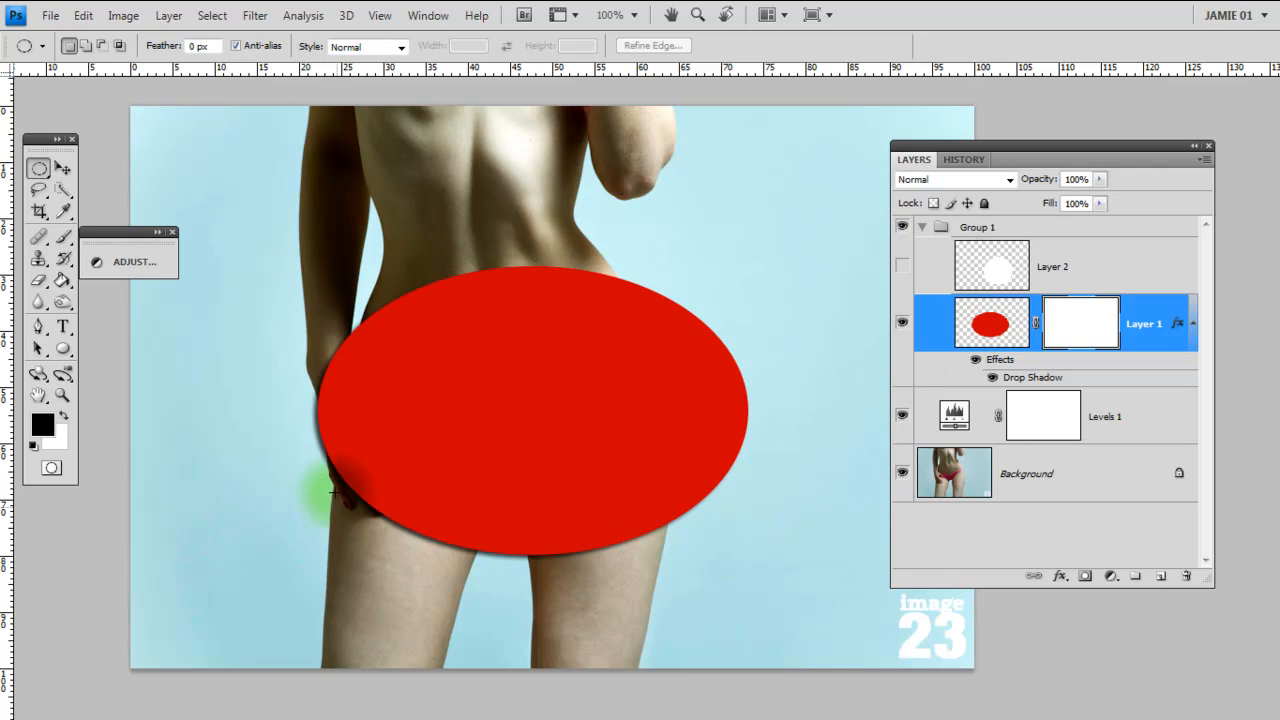
mouse_move(332, 460)
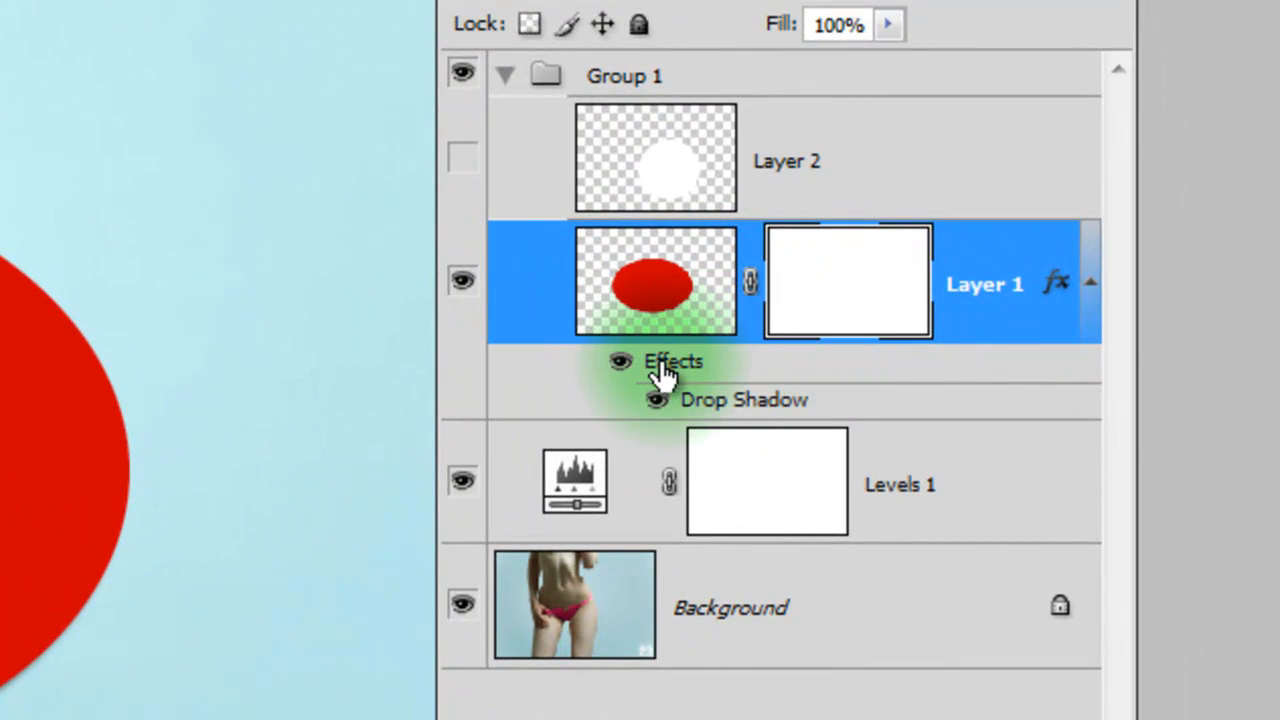
mouse_move(616, 324)
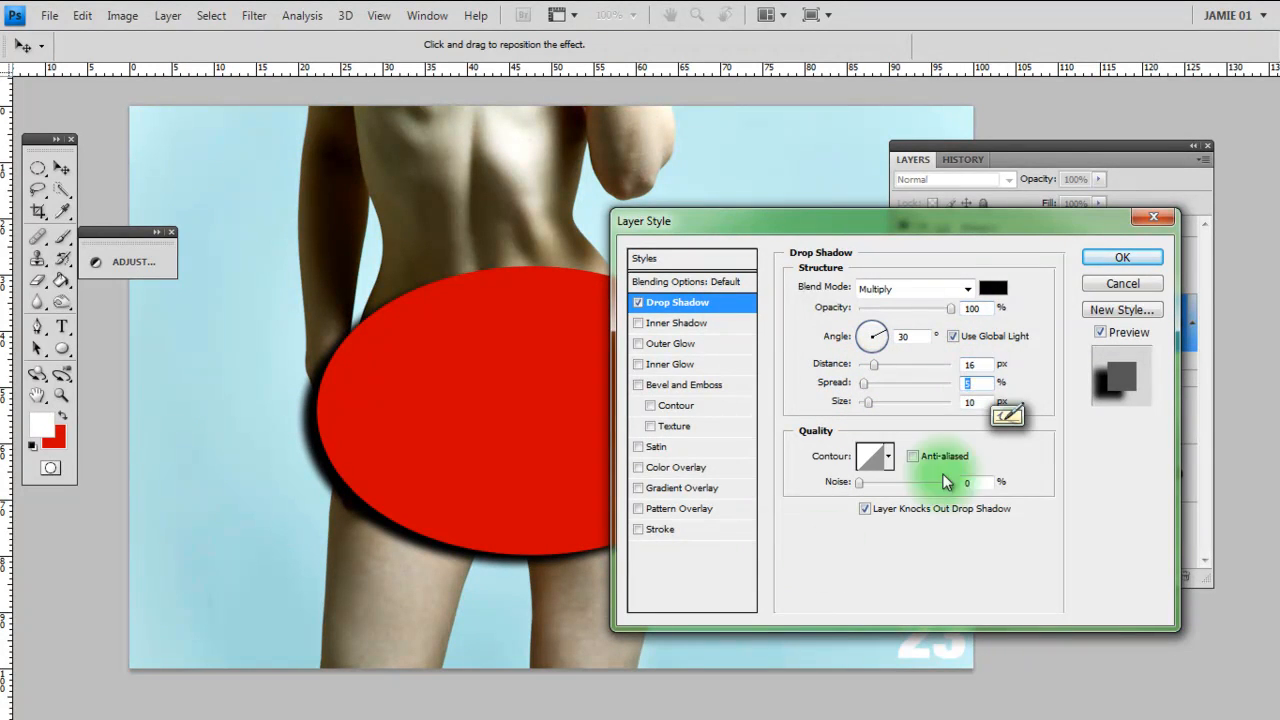
mouse_move(900, 284)
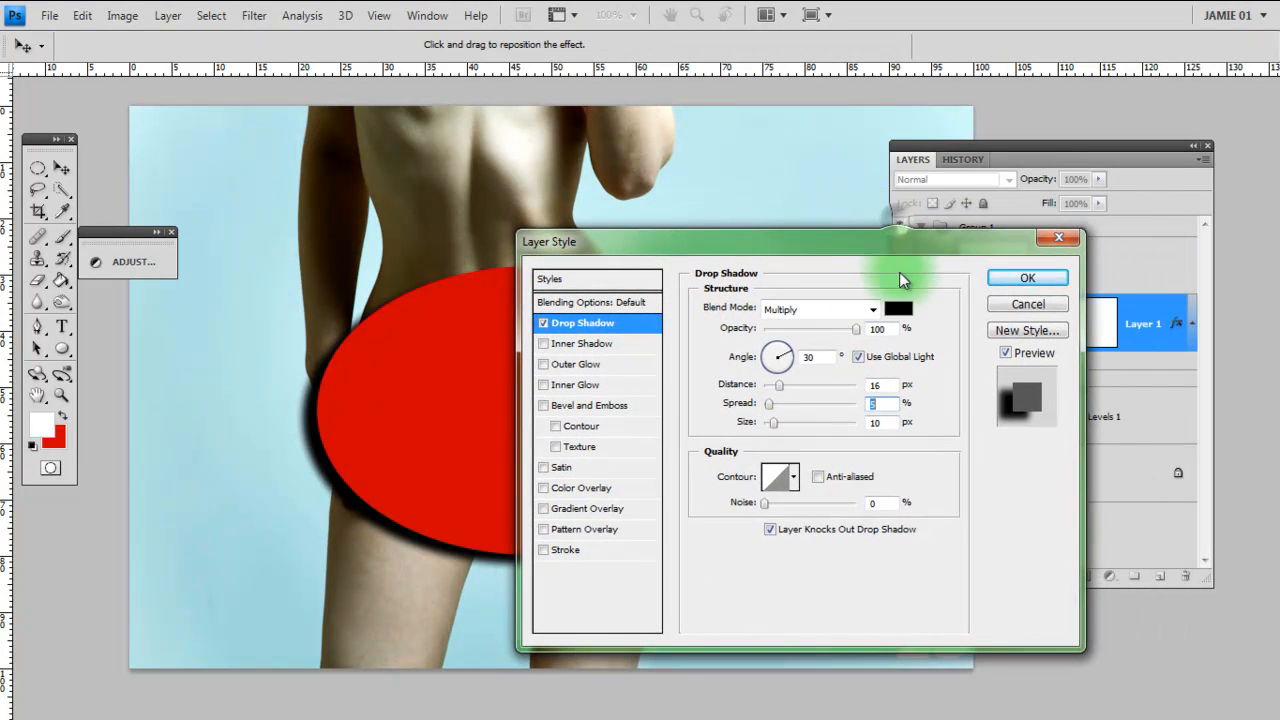
click(1028, 276)
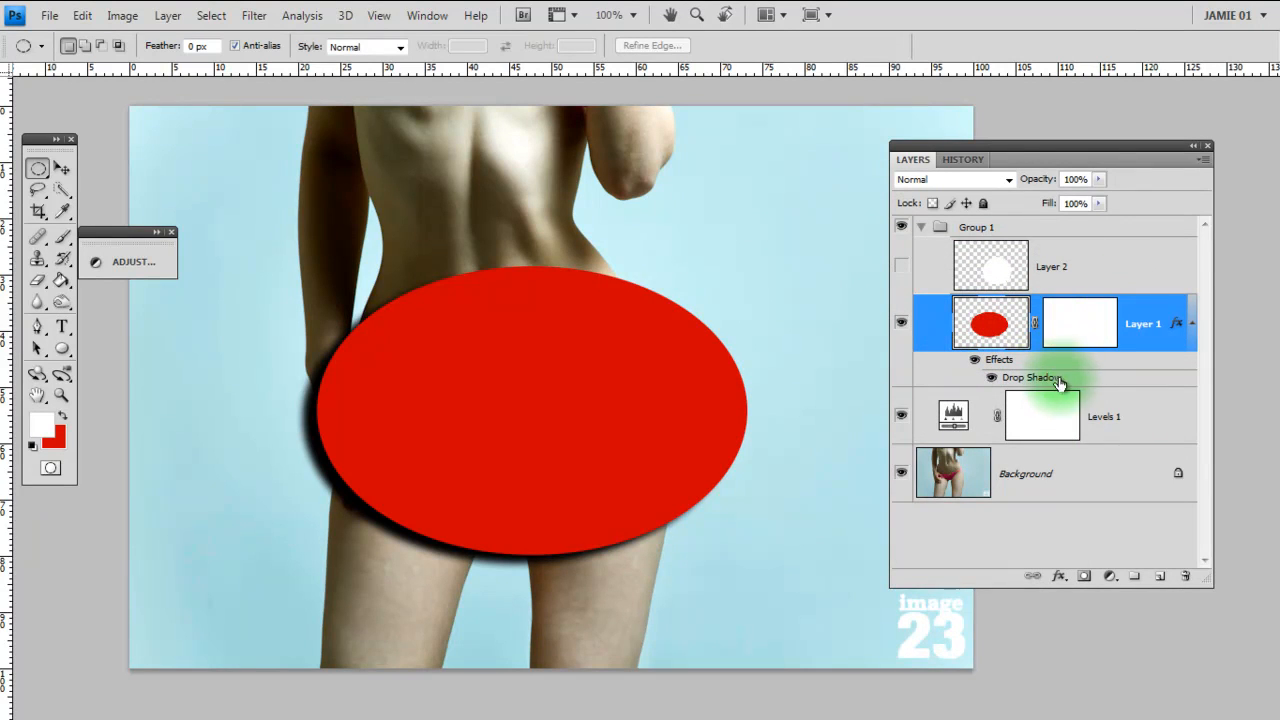
mouse_move(1030, 376)
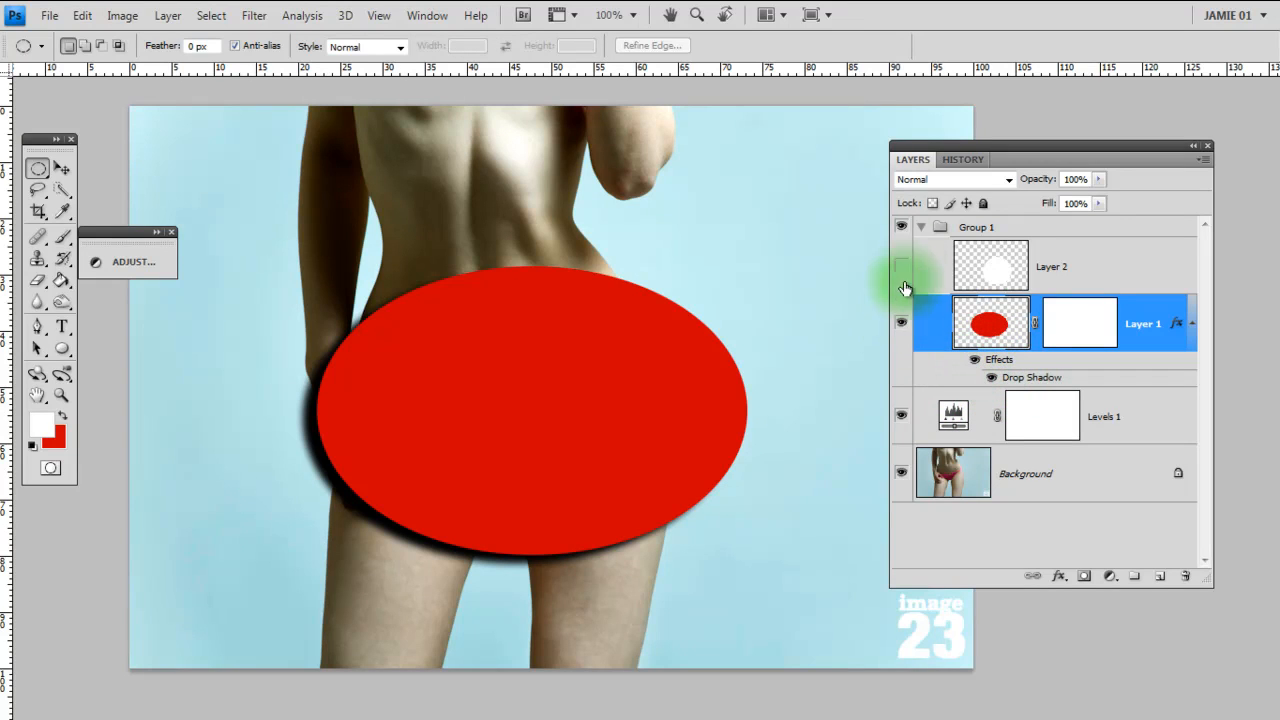
click(900, 266)
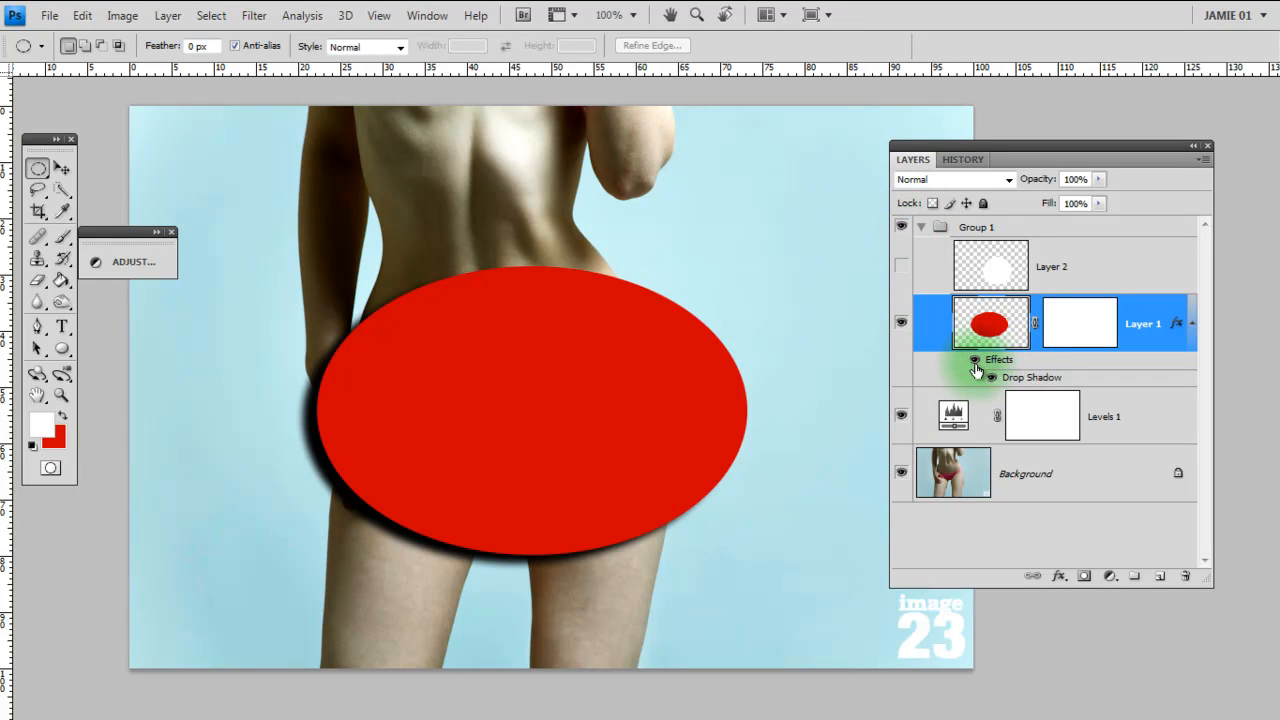
click(990, 376)
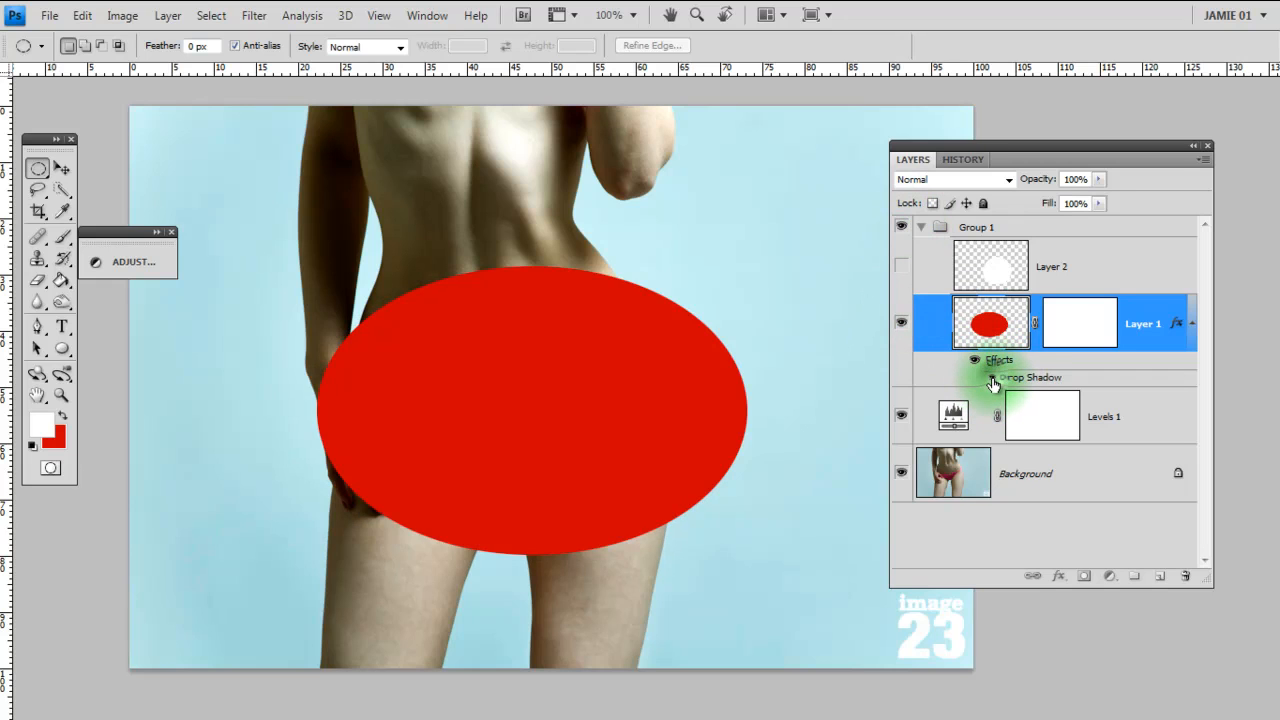
click(974, 376)
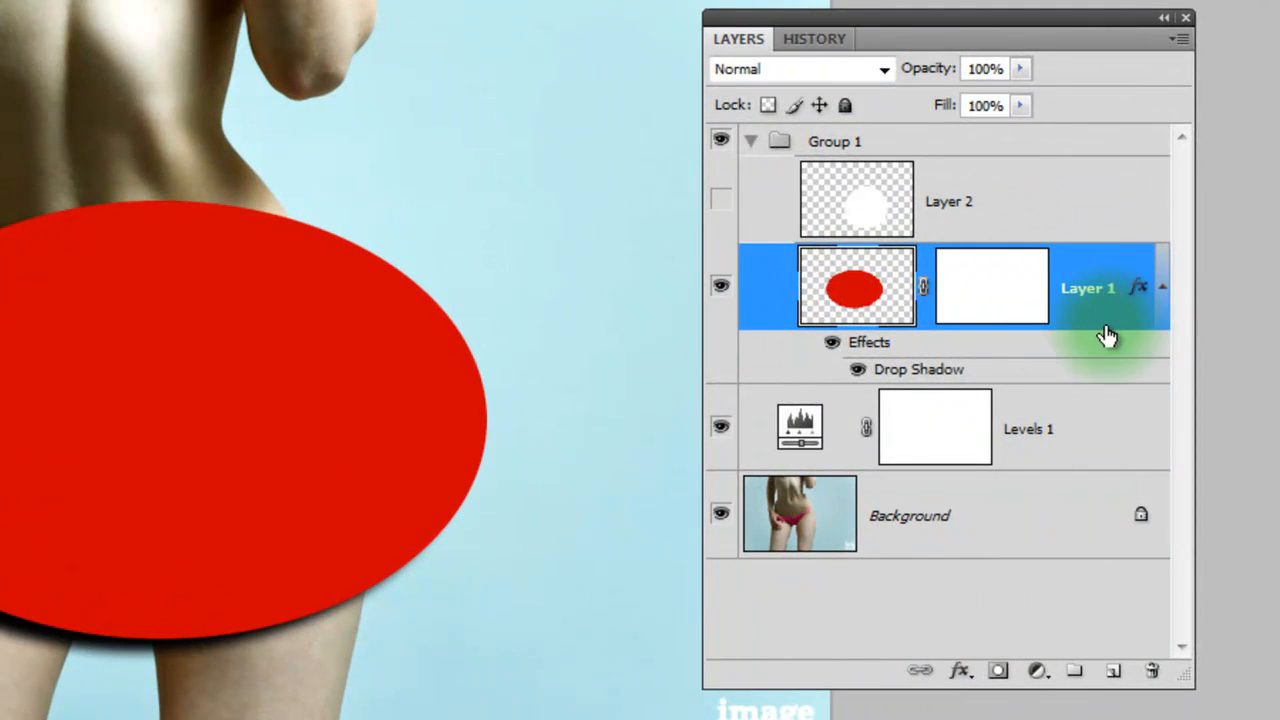
mouse_move(1090, 228)
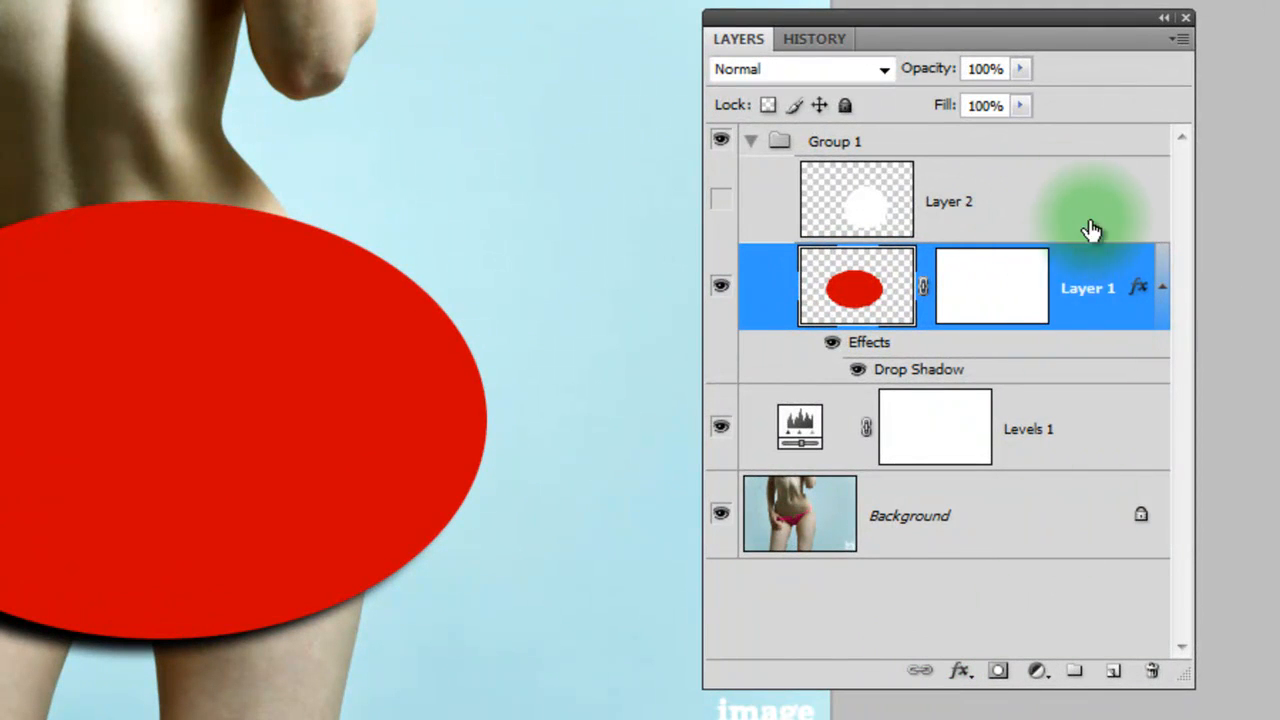
mouse_move(1056, 206)
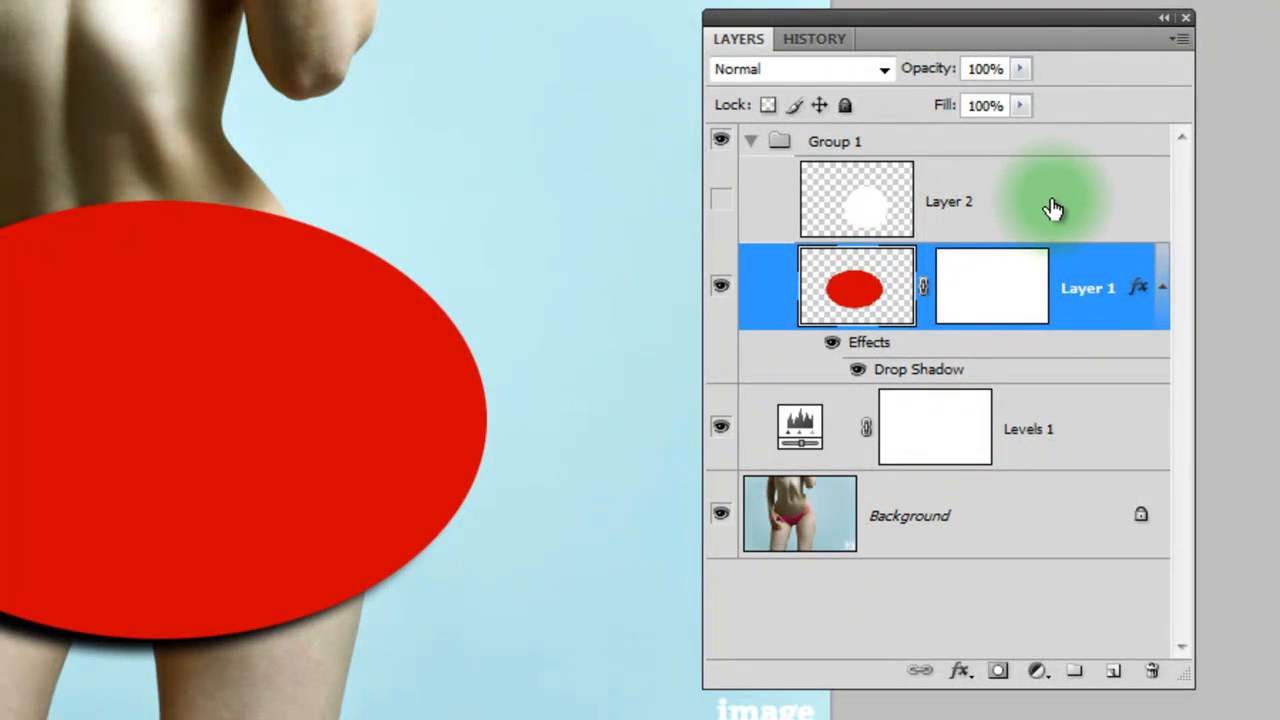
- Link Layer 2 with Layer 1, show the white circle, and move the circle and oval together
click(948, 200)
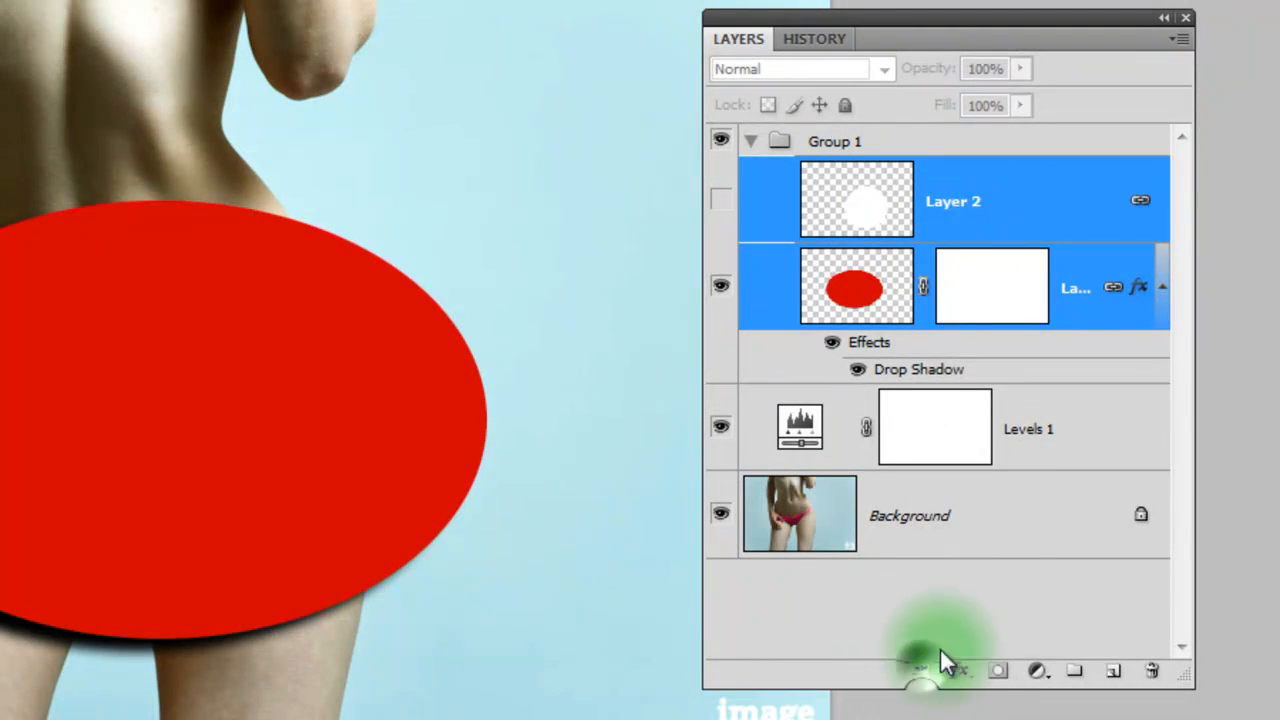
mouse_move(1124, 256)
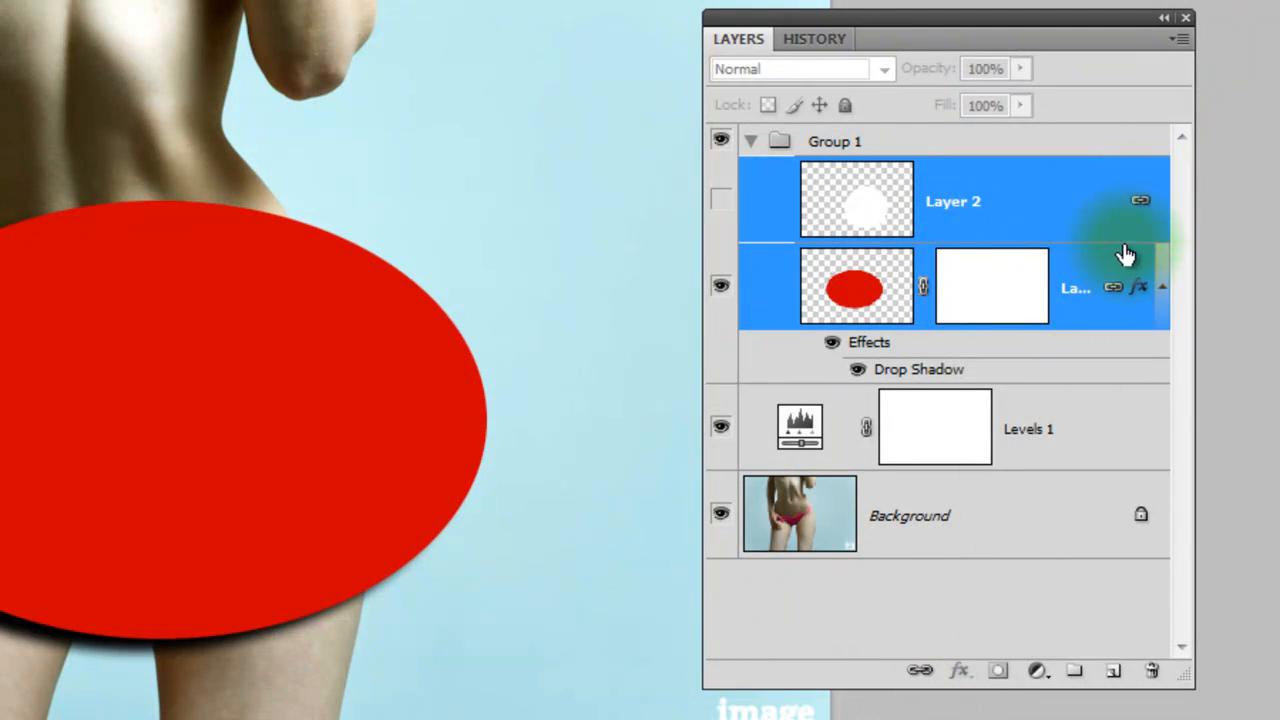
click(720, 200)
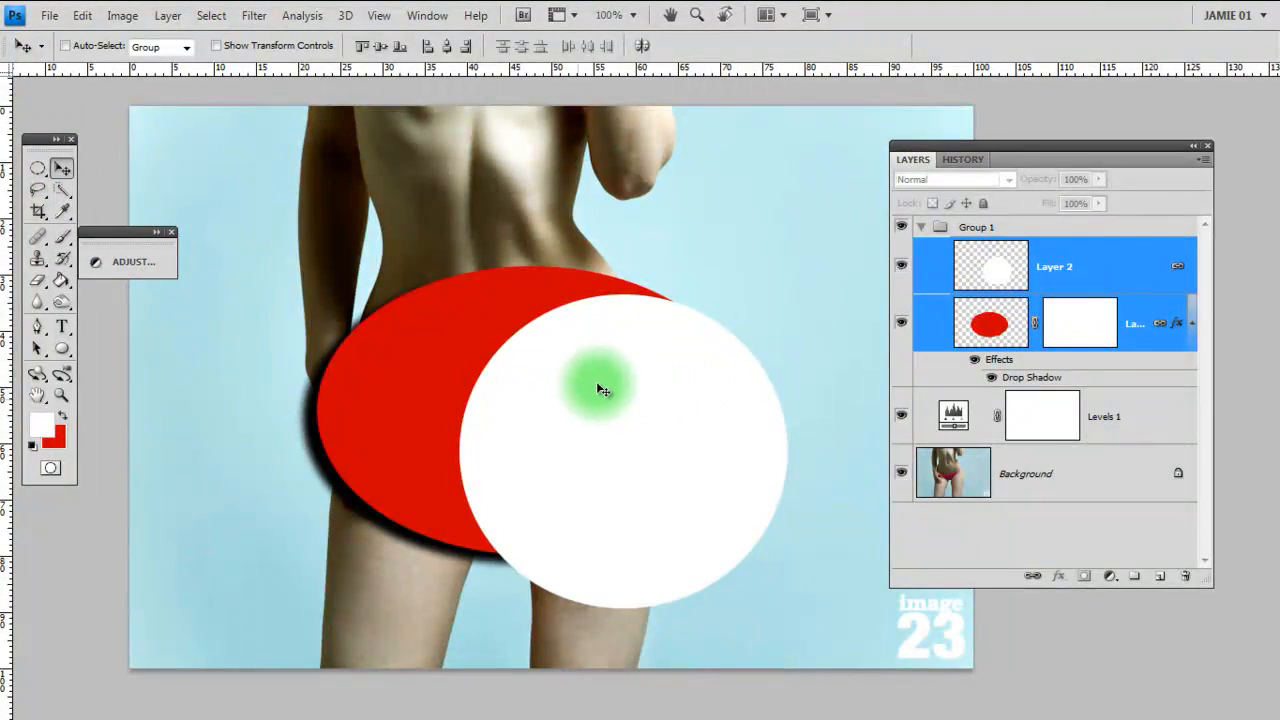
click(1054, 266)
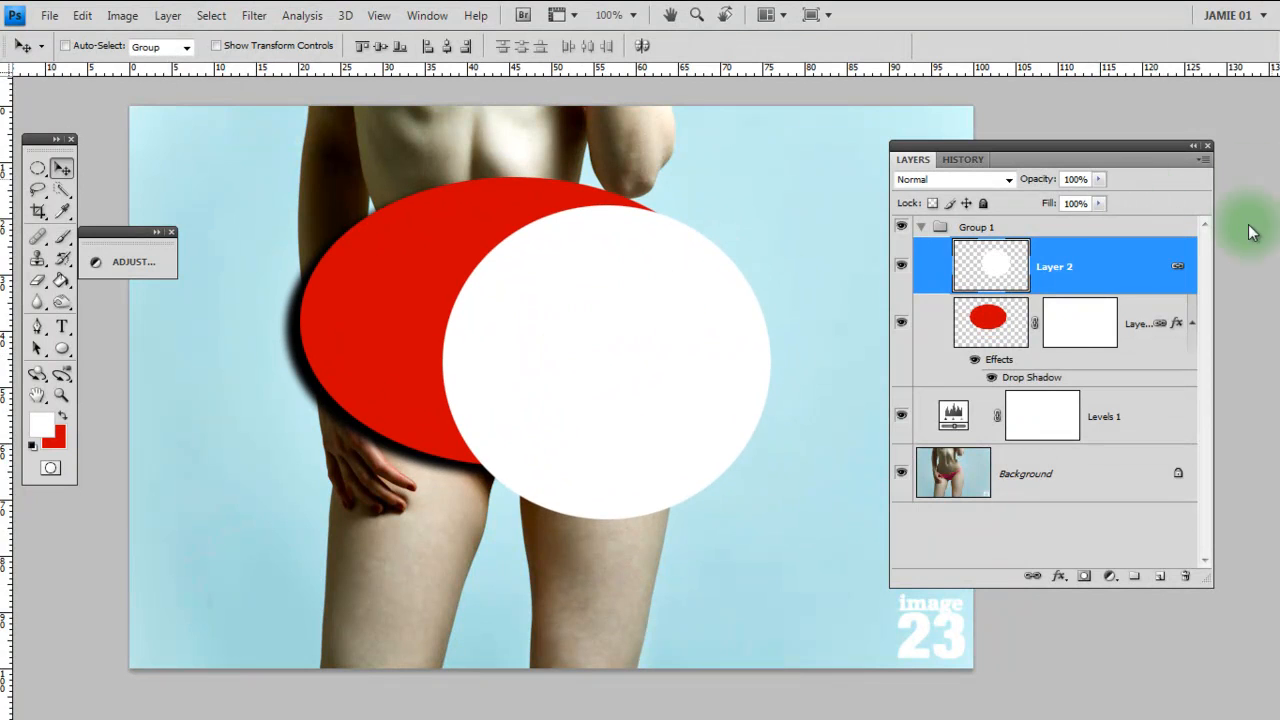
mouse_move(1044, 578)
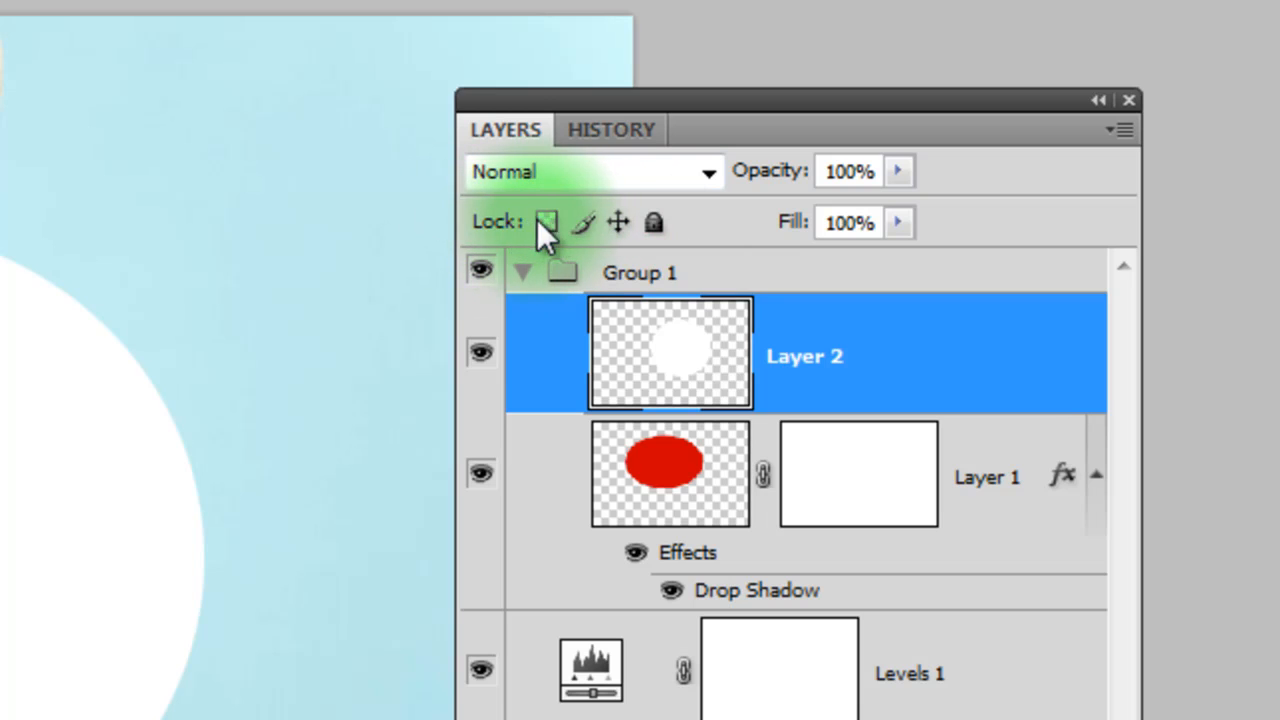
mouse_move(552, 236)
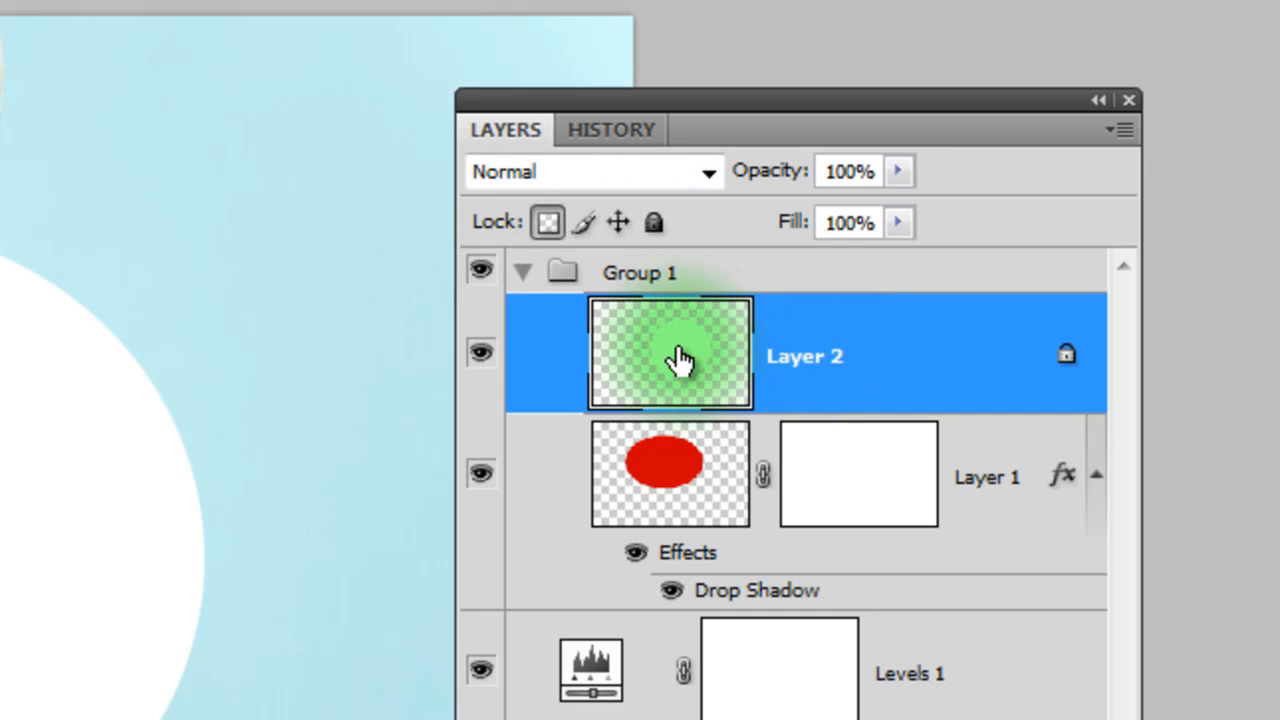
mouse_move(704, 400)
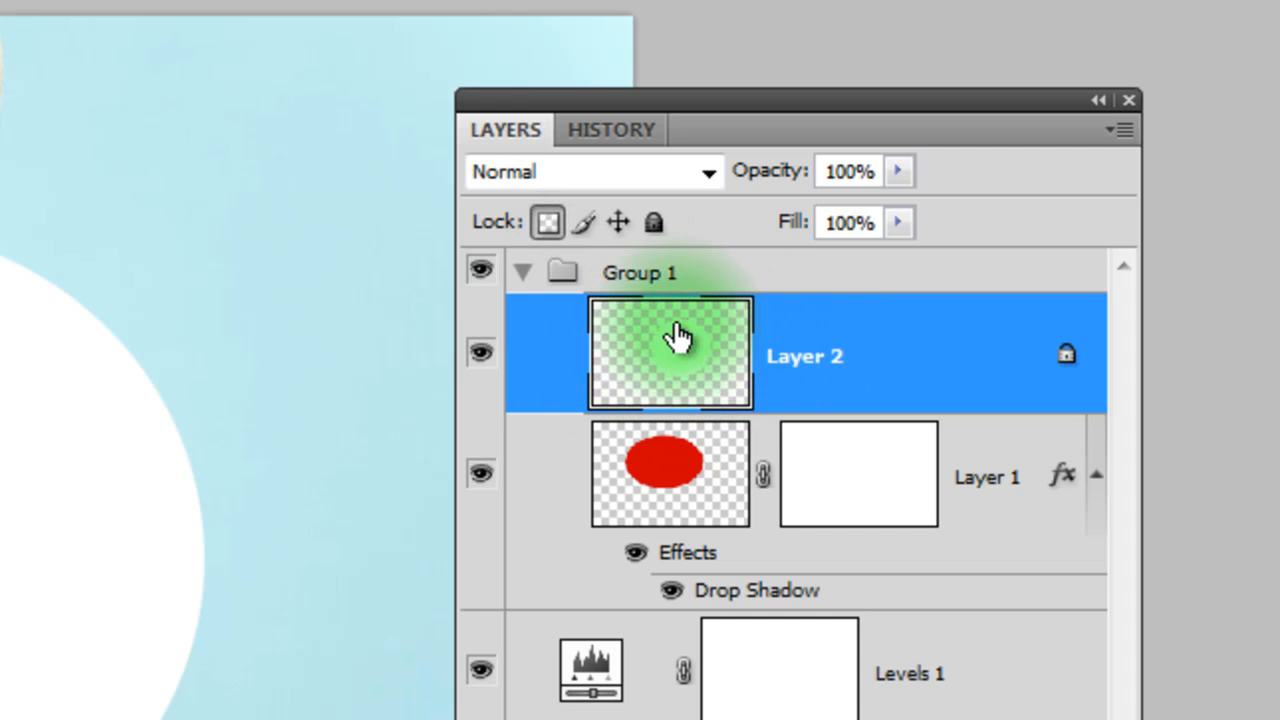
mouse_move(716, 370)
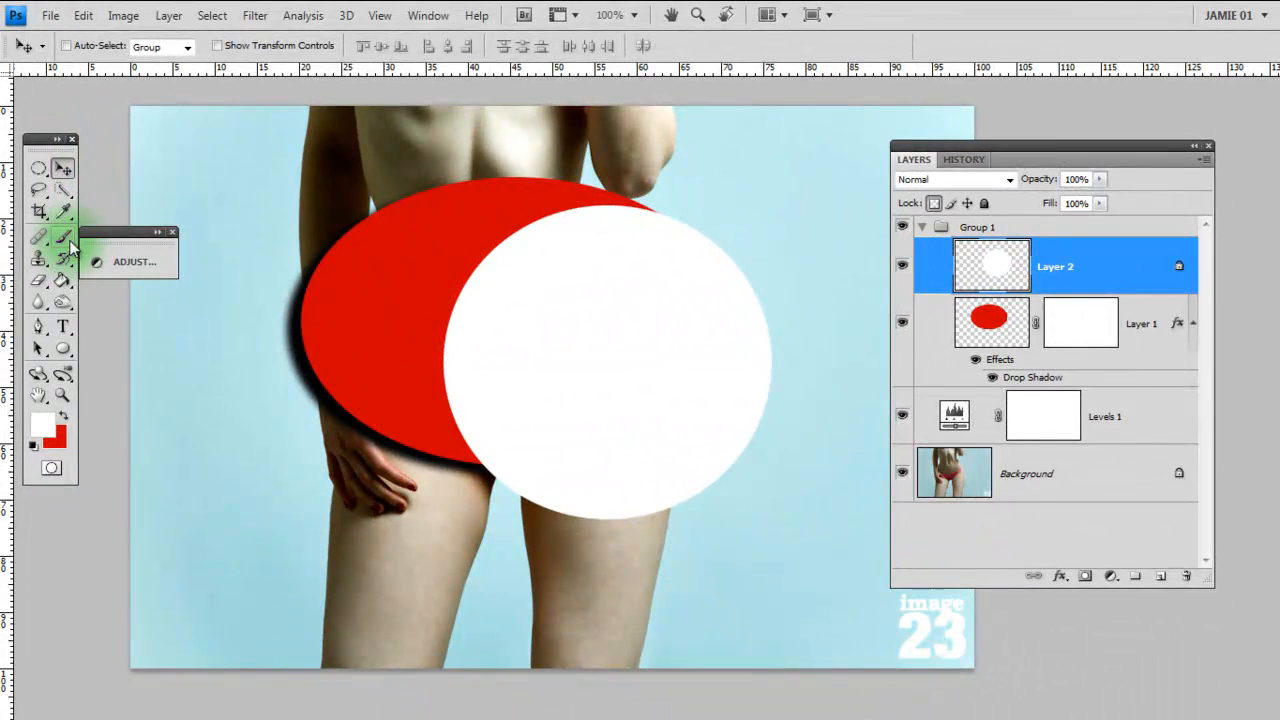
- Paint black brush scribbles confined to the white circle on transparency-locked Layer 2
click(62, 236)
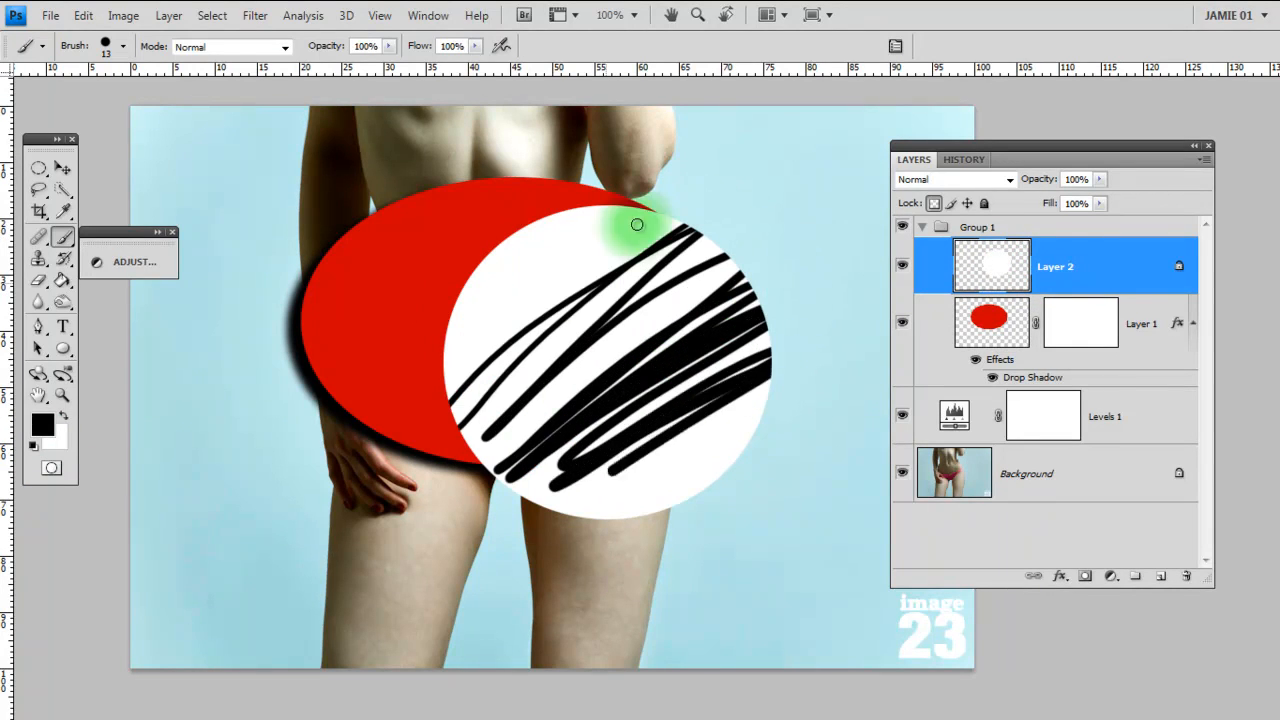
drag(636, 224, 546, 432)
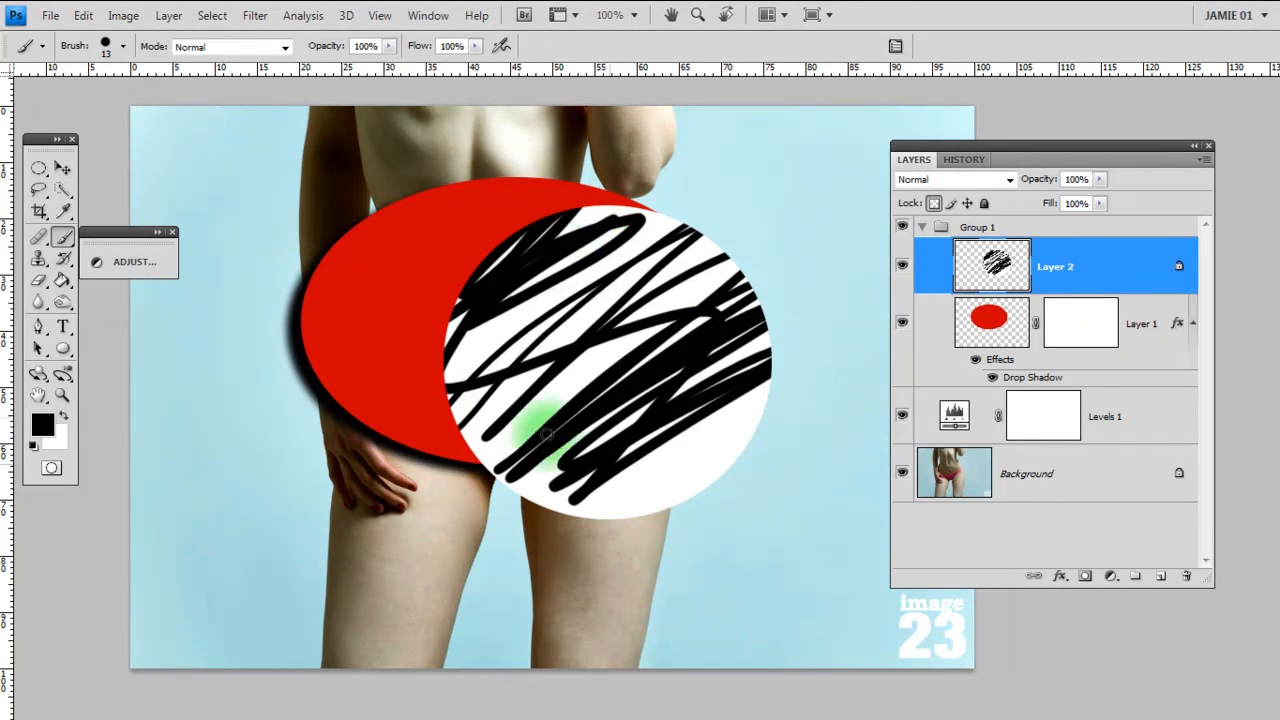
drag(544, 436, 698, 252)
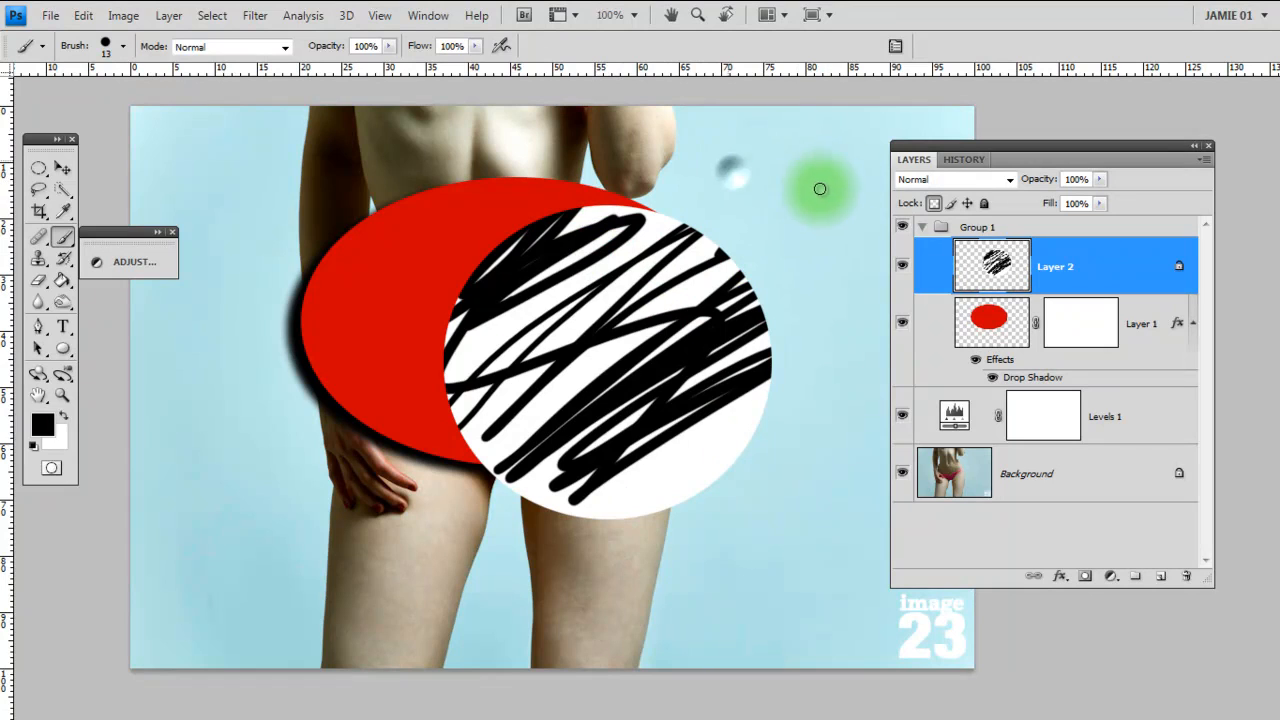
mouse_move(772, 200)
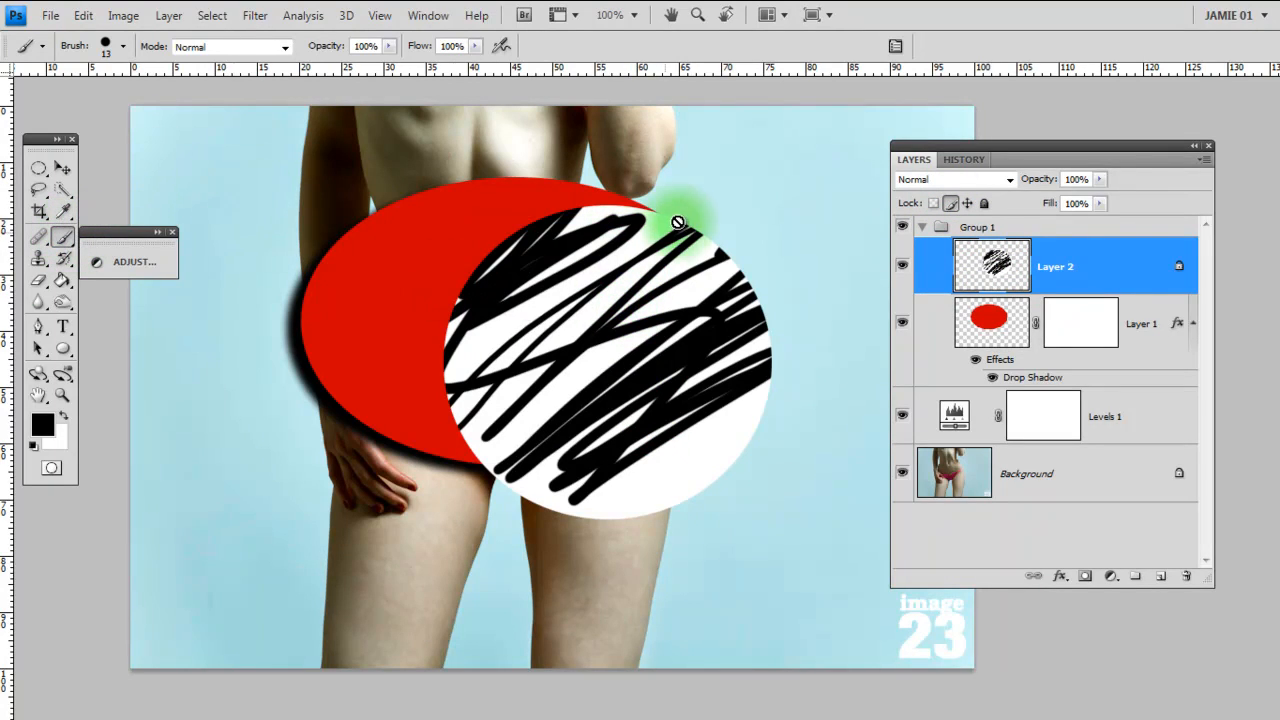
- Attempt brushing and moving on locked Layer 2, dismiss both warnings, then unlock the layer
click(678, 222)
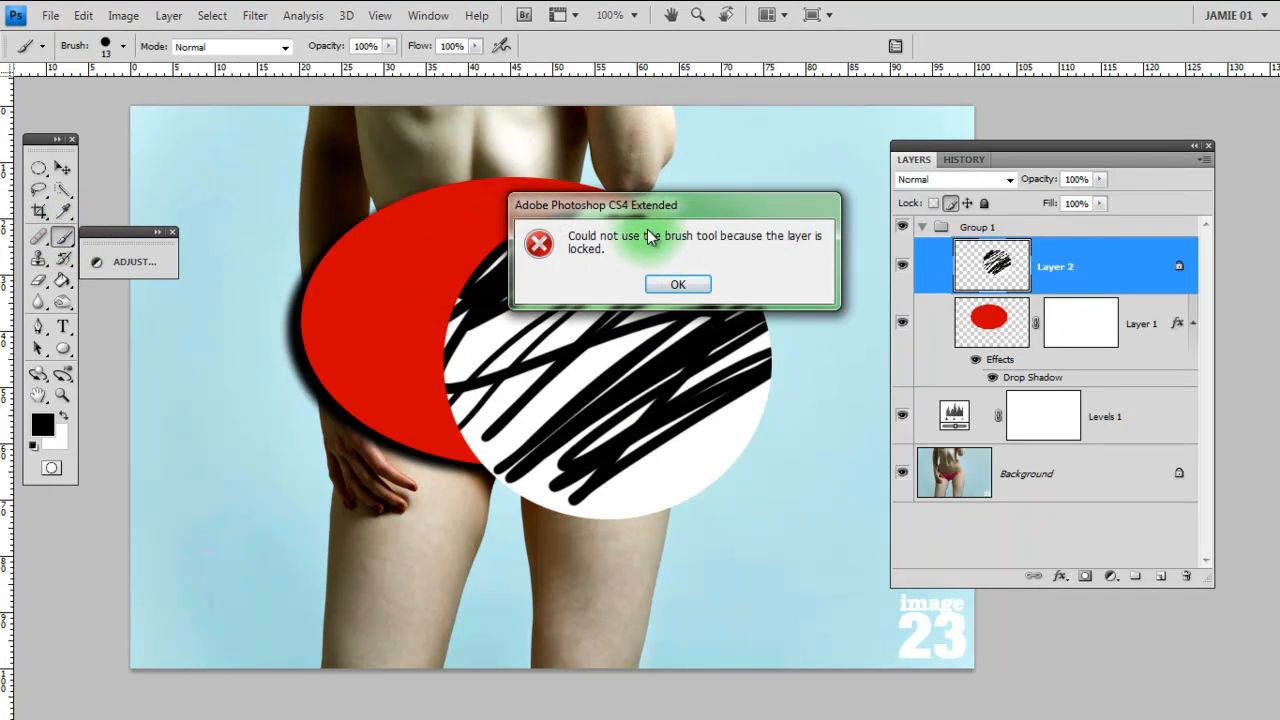
click(678, 284)
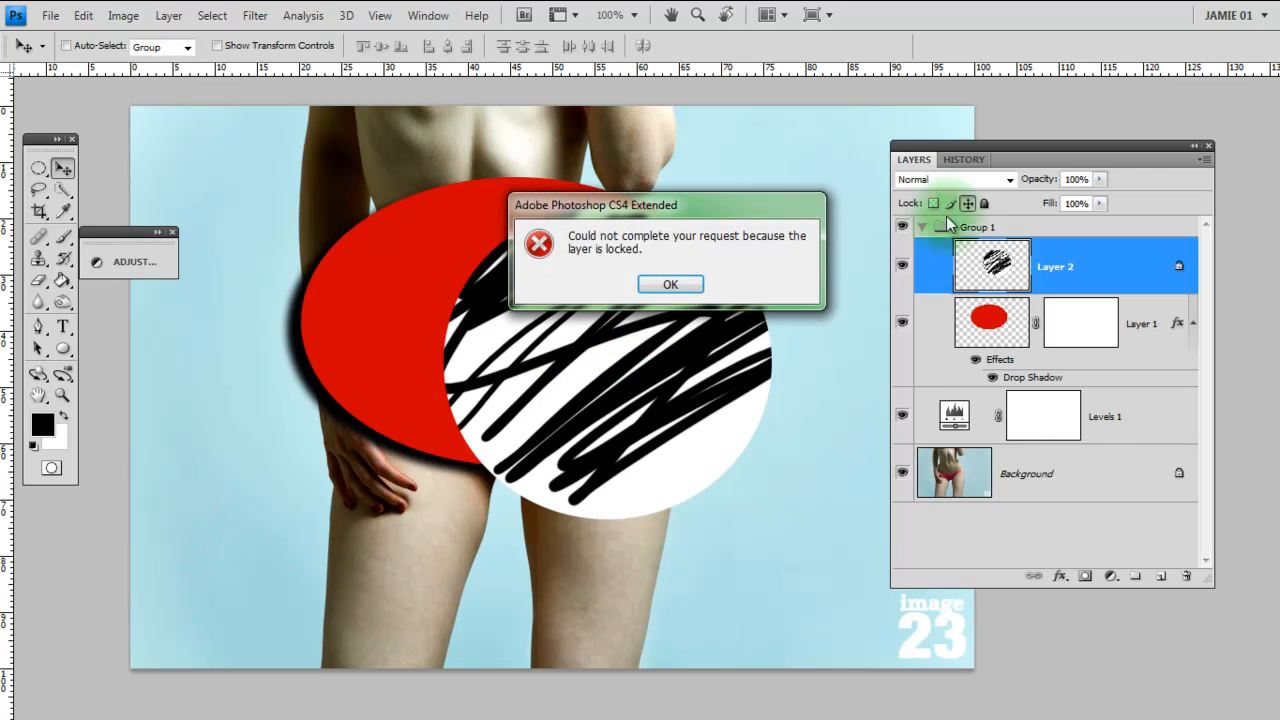
click(668, 284)
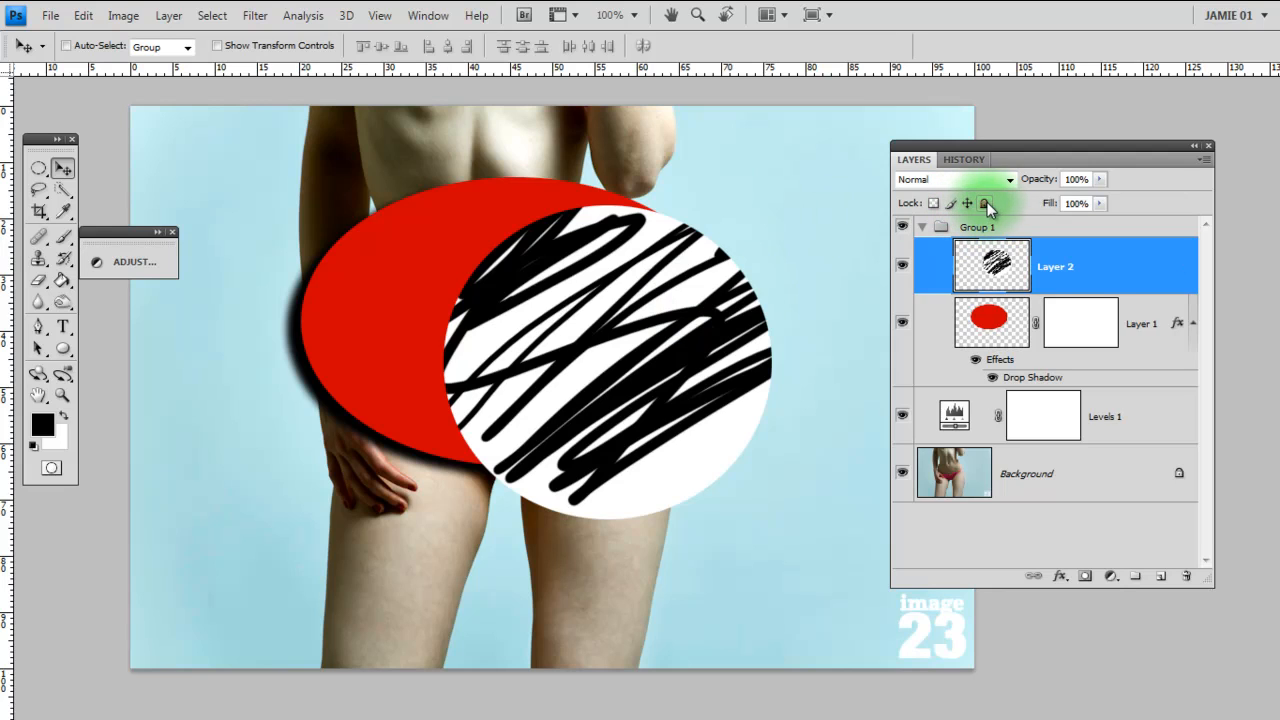
click(984, 204)
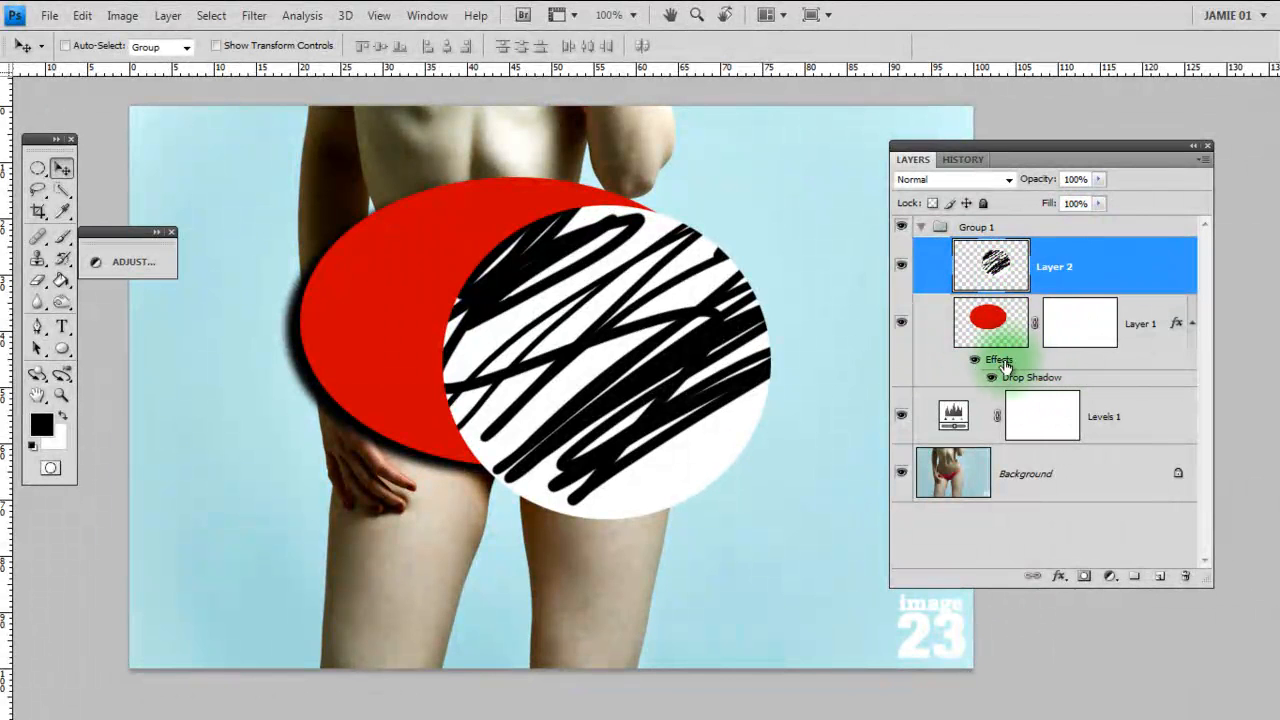
- Hide Layer 2, drop the red oval's opacity to about 49%, then restore it to 100%
click(1140, 324)
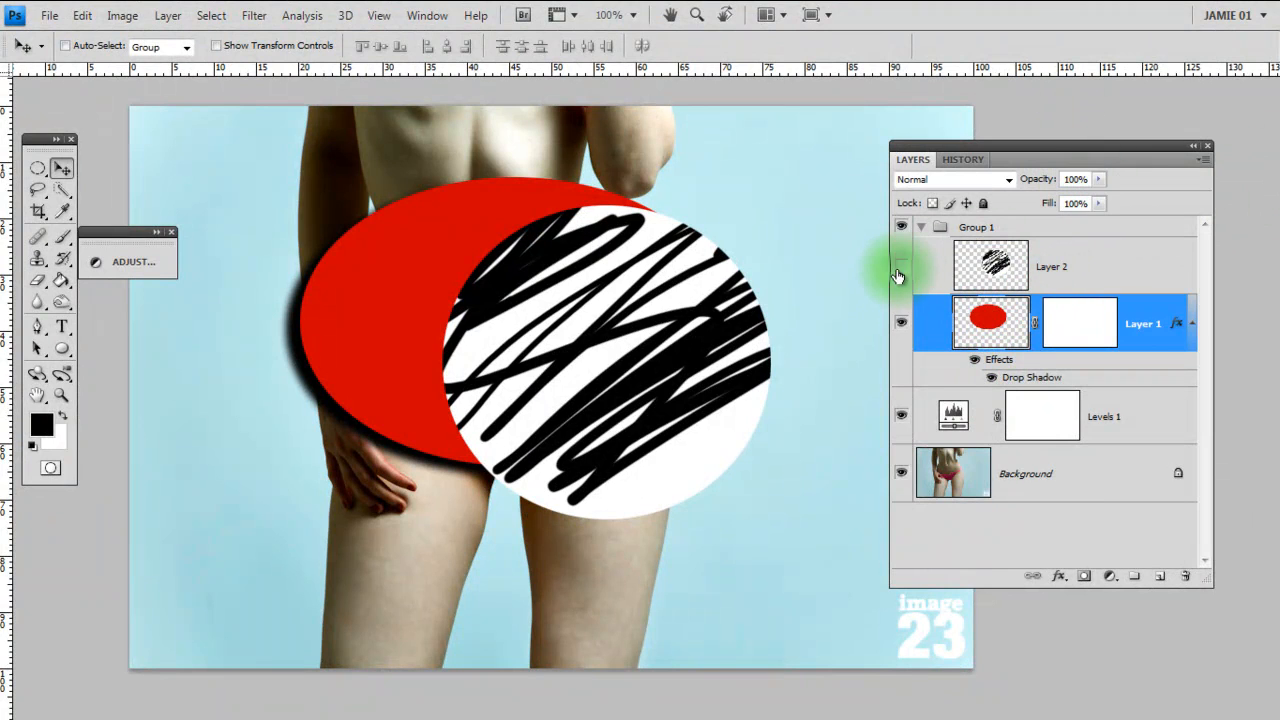
click(900, 266)
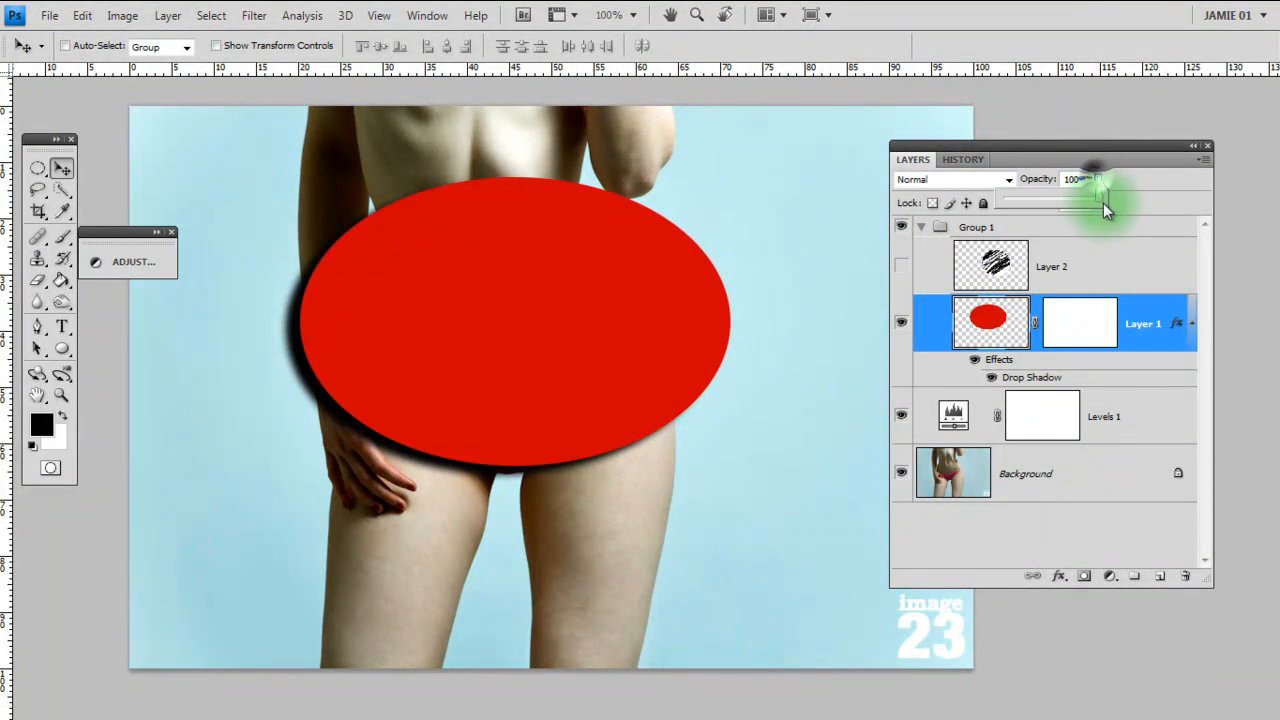
drag(1098, 198, 1048, 198)
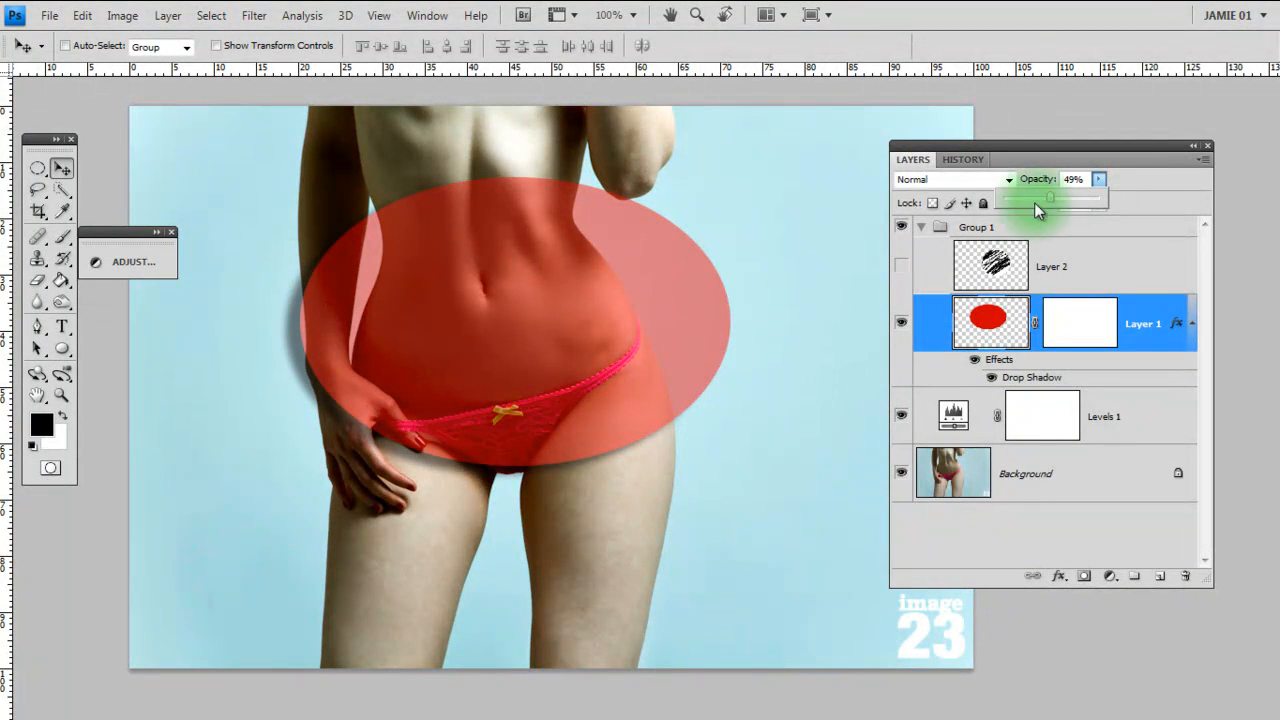
drag(1050, 198, 1092, 198)
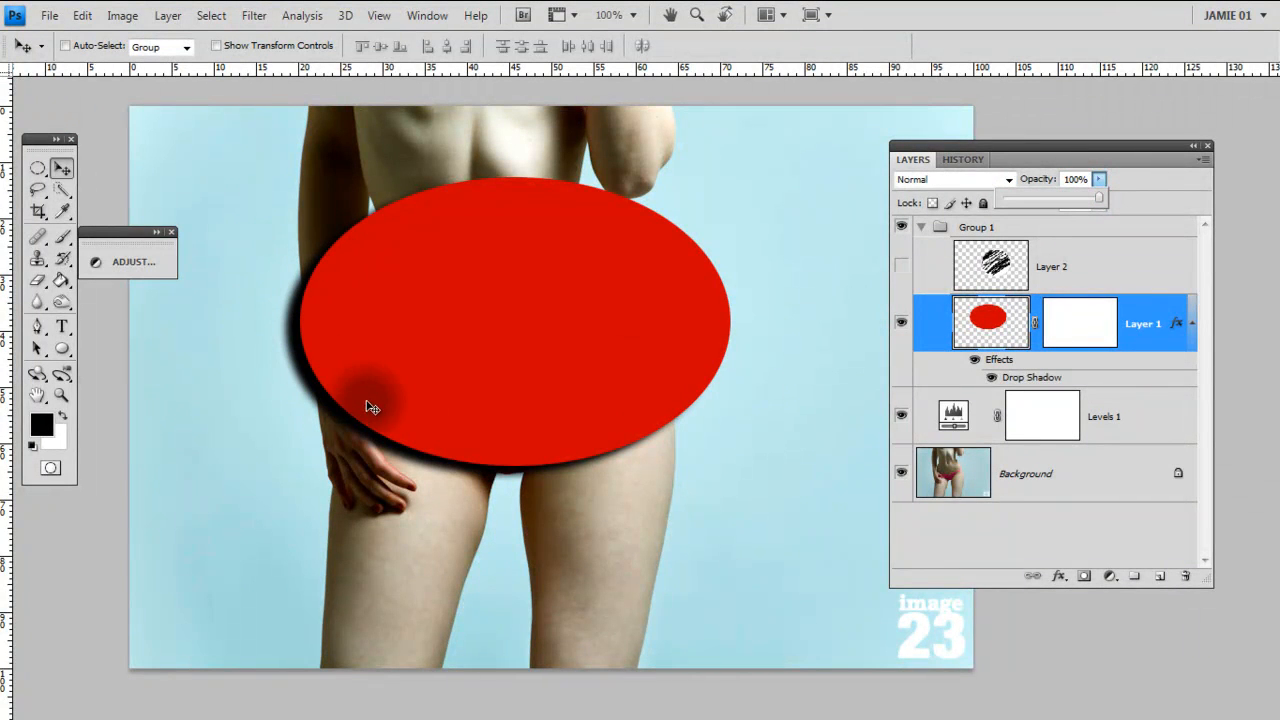
mouse_move(644, 344)
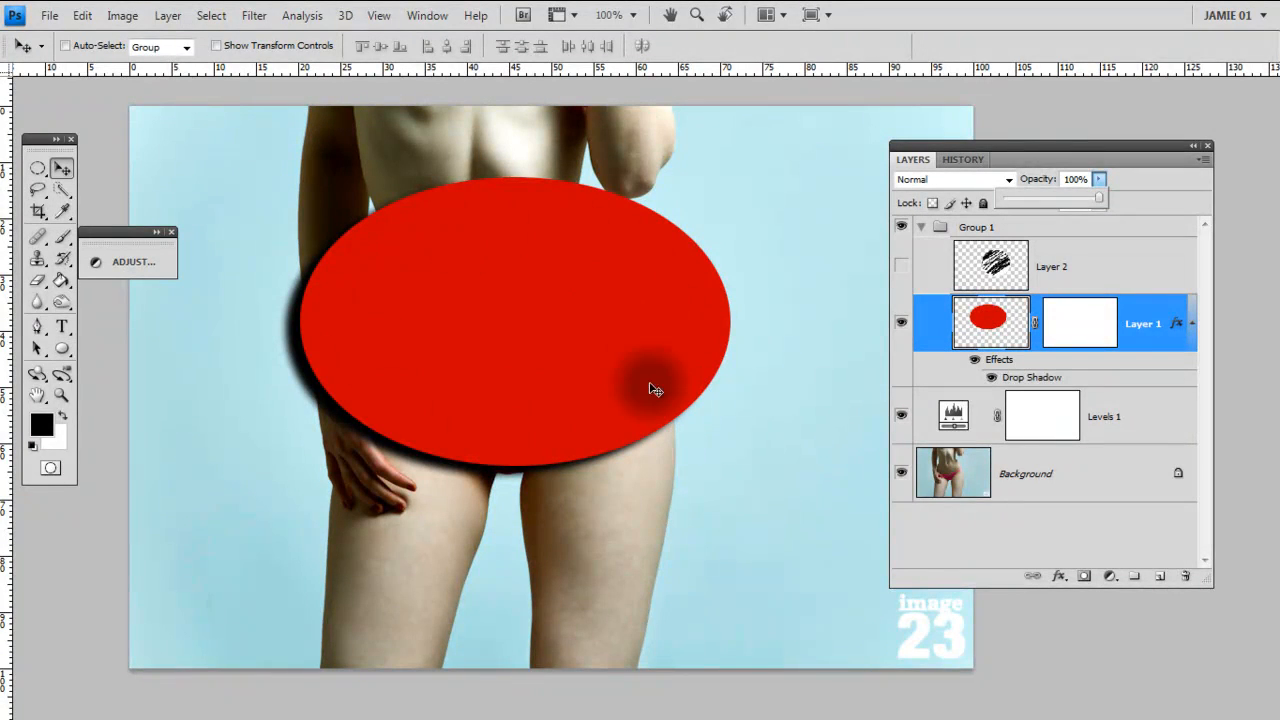
mouse_move(544, 296)
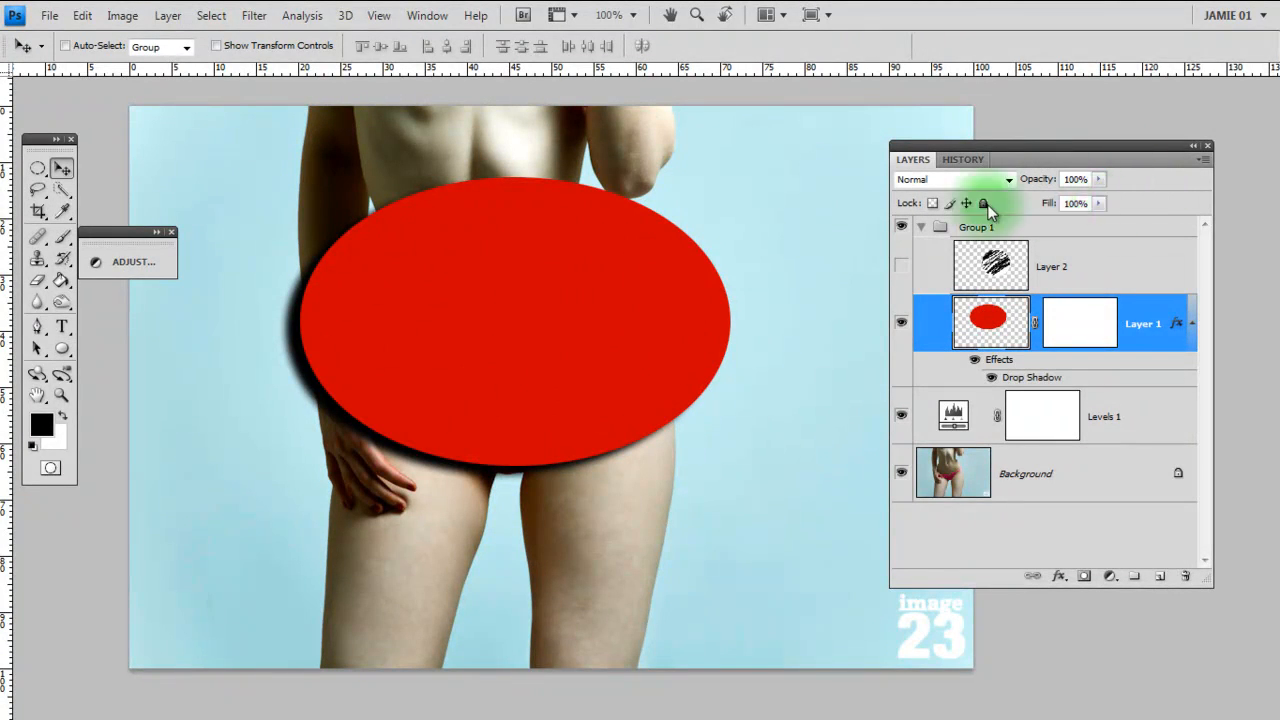
- Lower Layer 1's Fill to 0% and back up to about 51%, leaving the drop shadow solid
click(1098, 204)
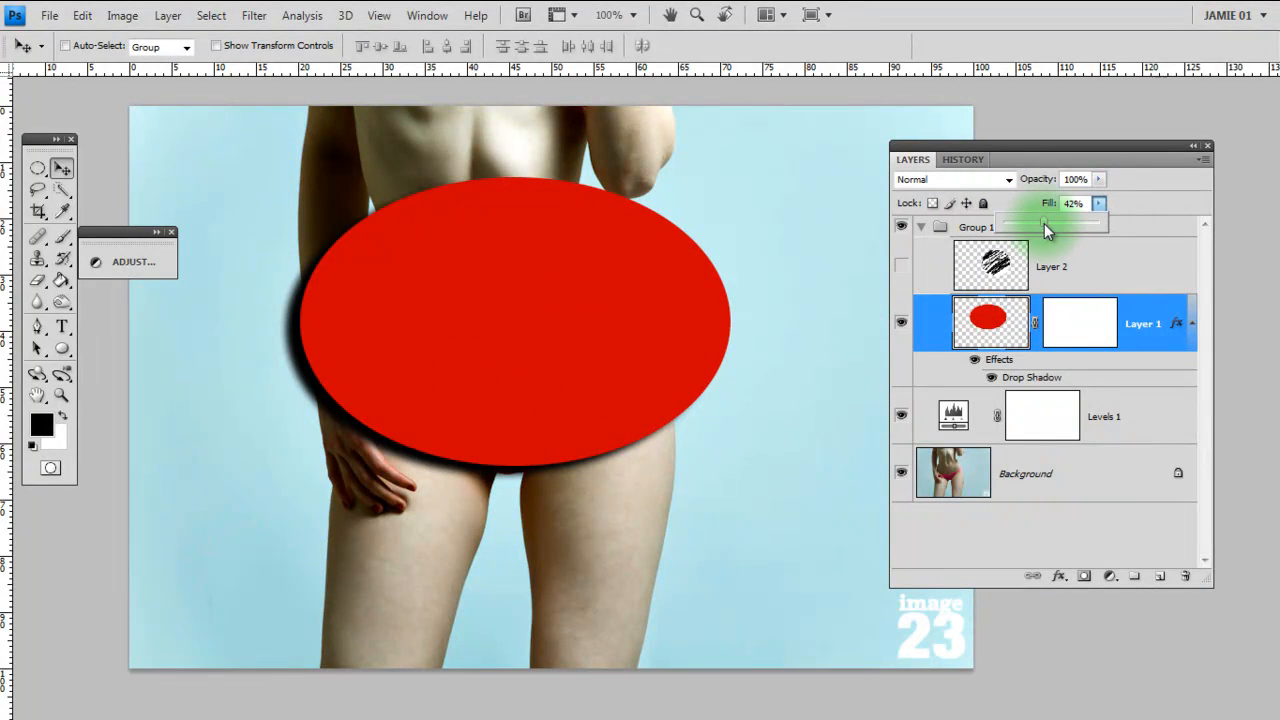
drag(1050, 218, 1060, 218)
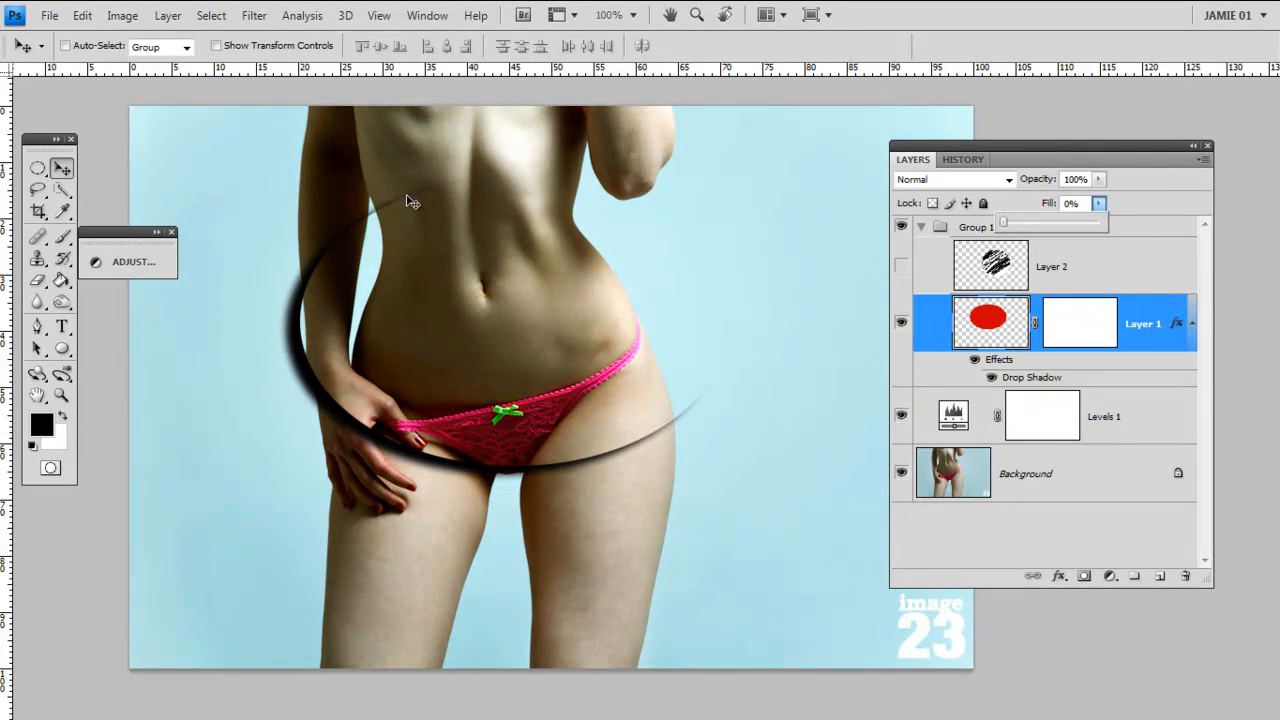
mouse_move(348, 356)
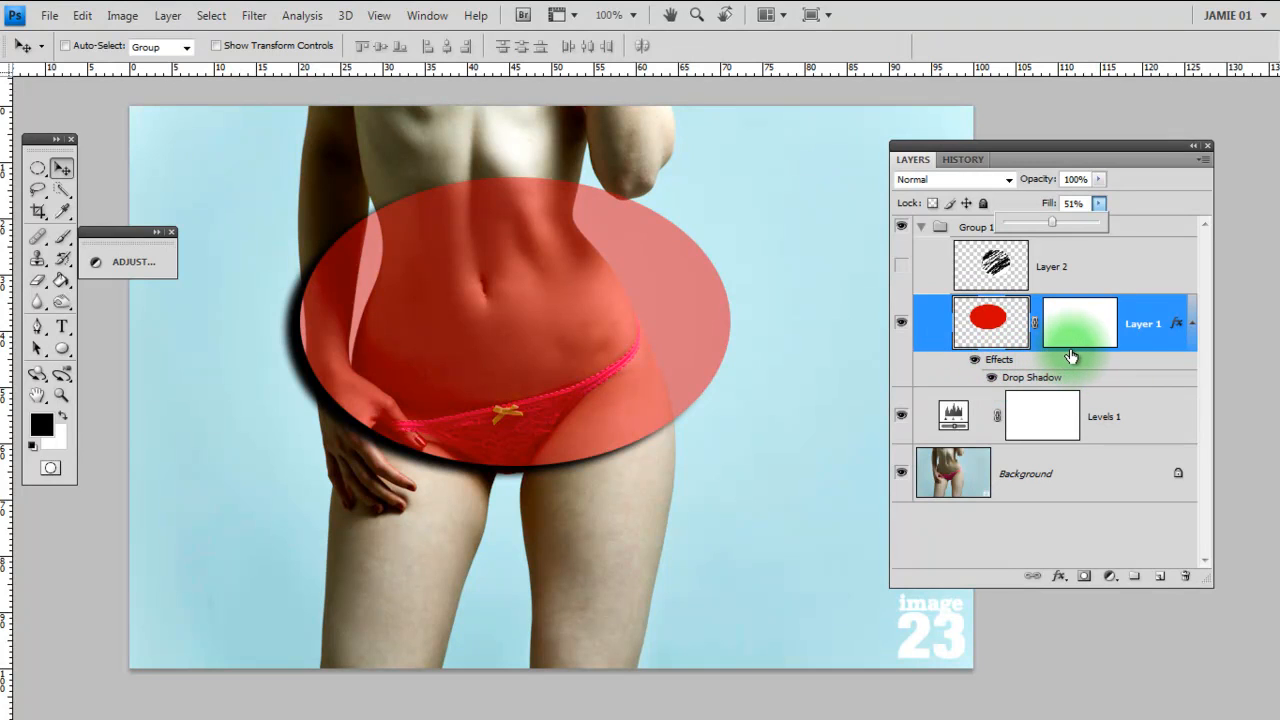
mouse_move(1068, 352)
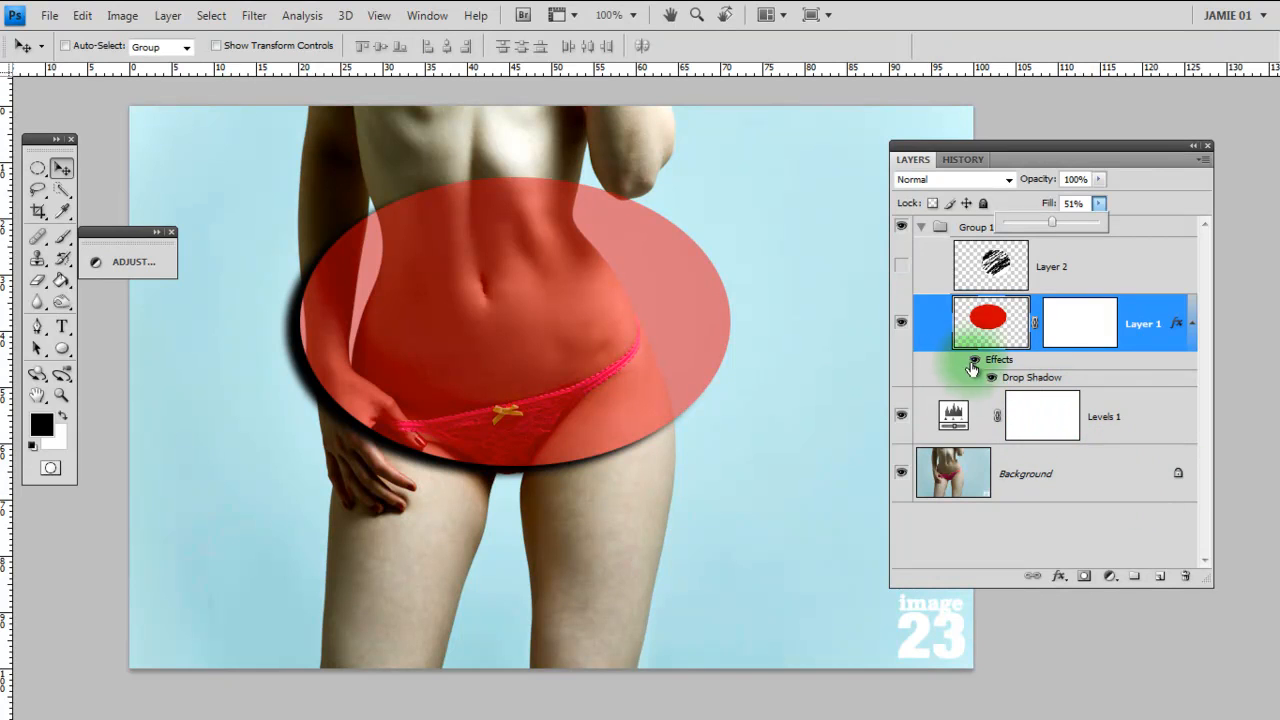
double_click(1032, 376)
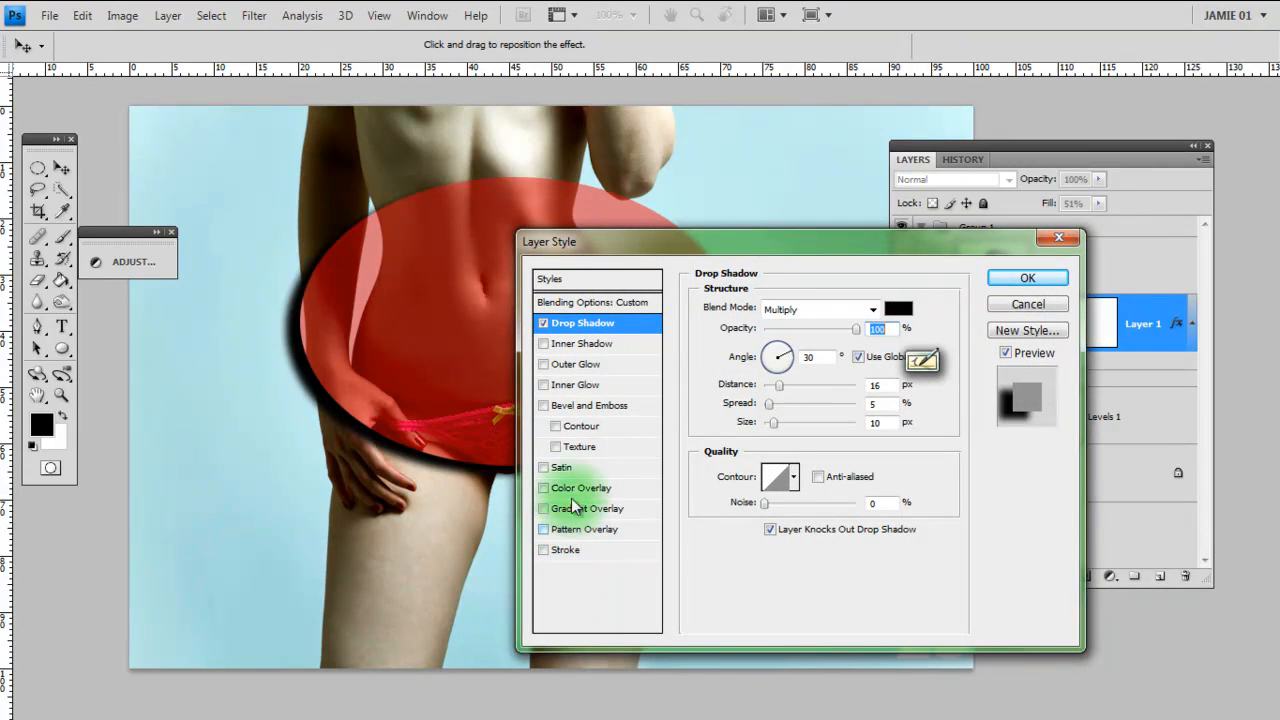
mouse_move(870, 304)
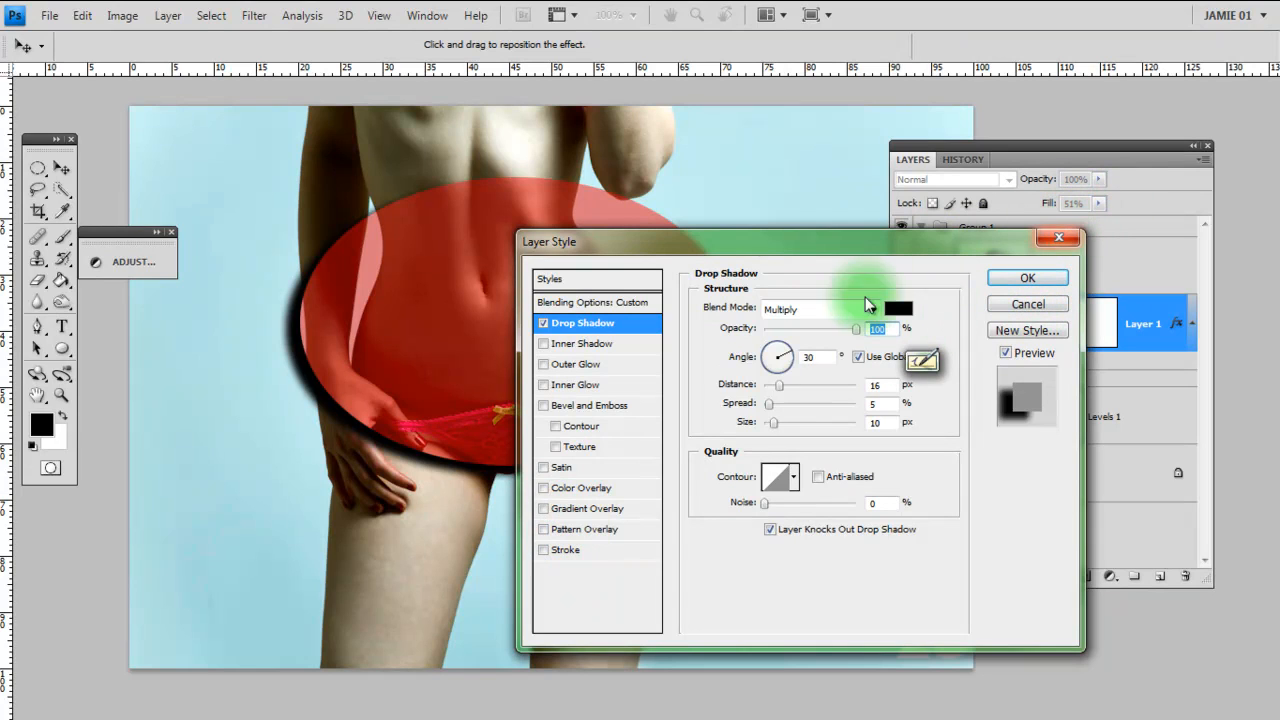
mouse_move(404, 262)
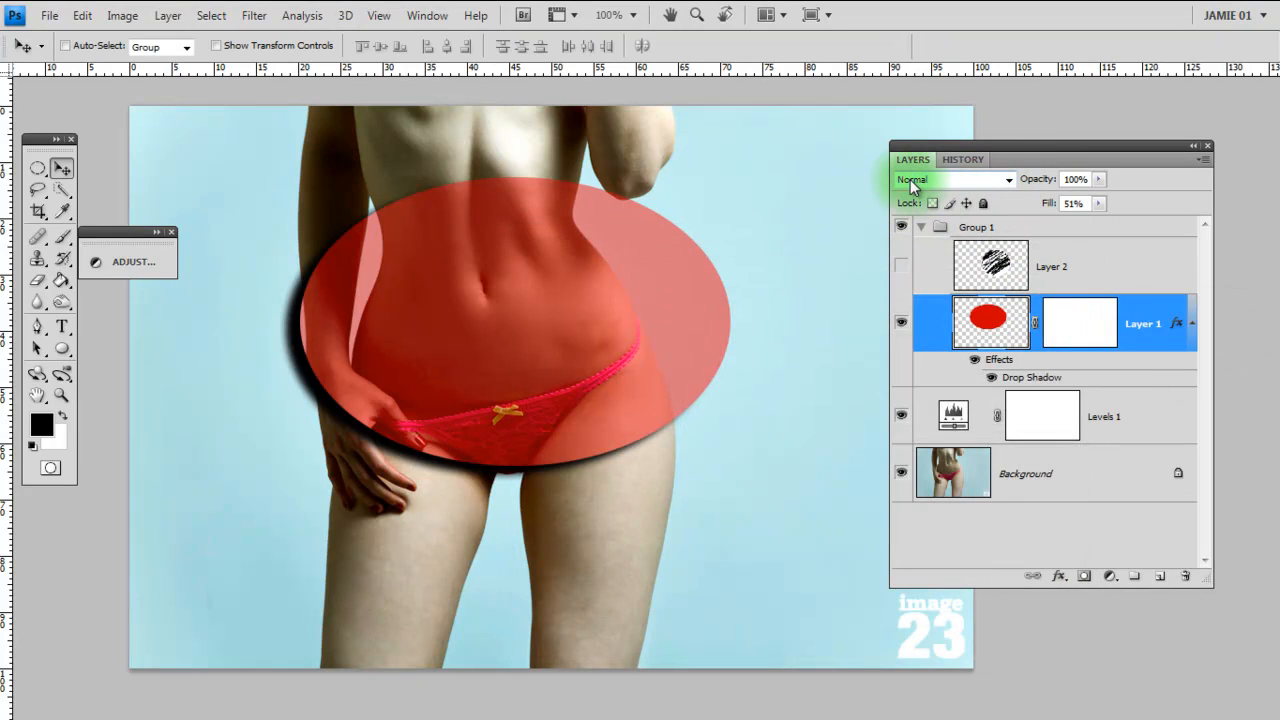
mouse_move(1010, 184)
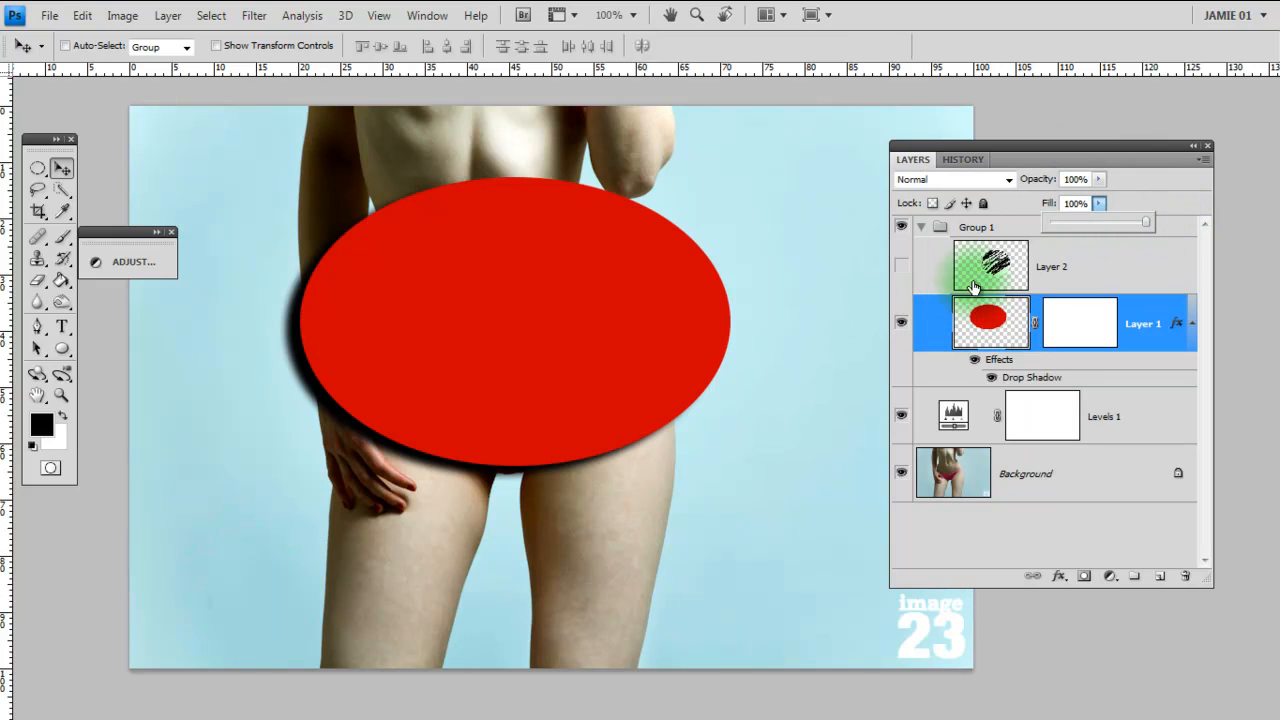
click(950, 180)
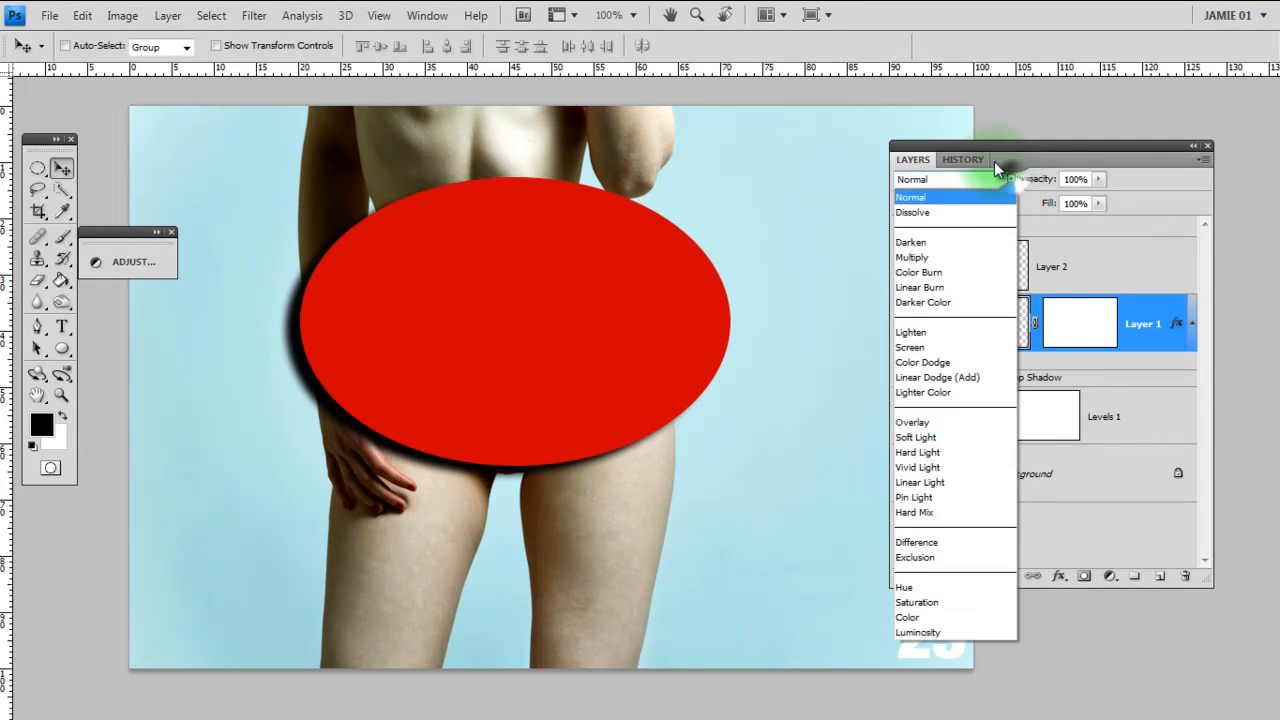
click(910, 198)
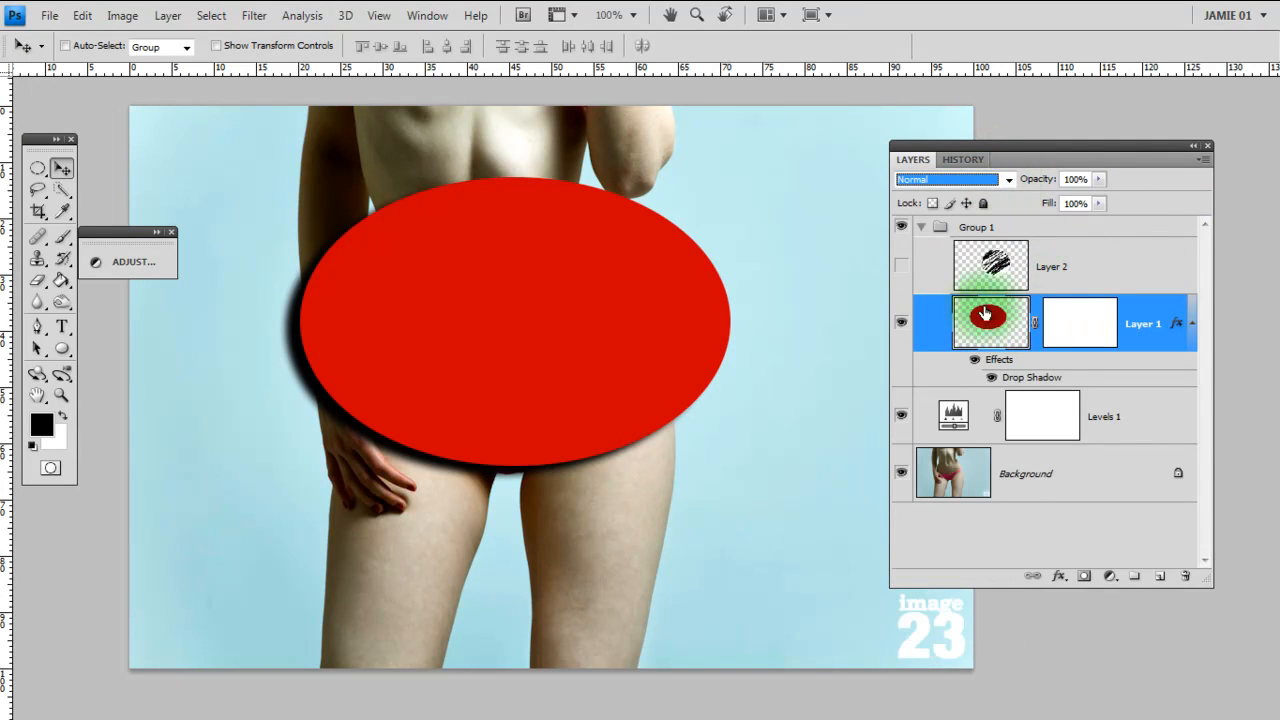
click(950, 180)
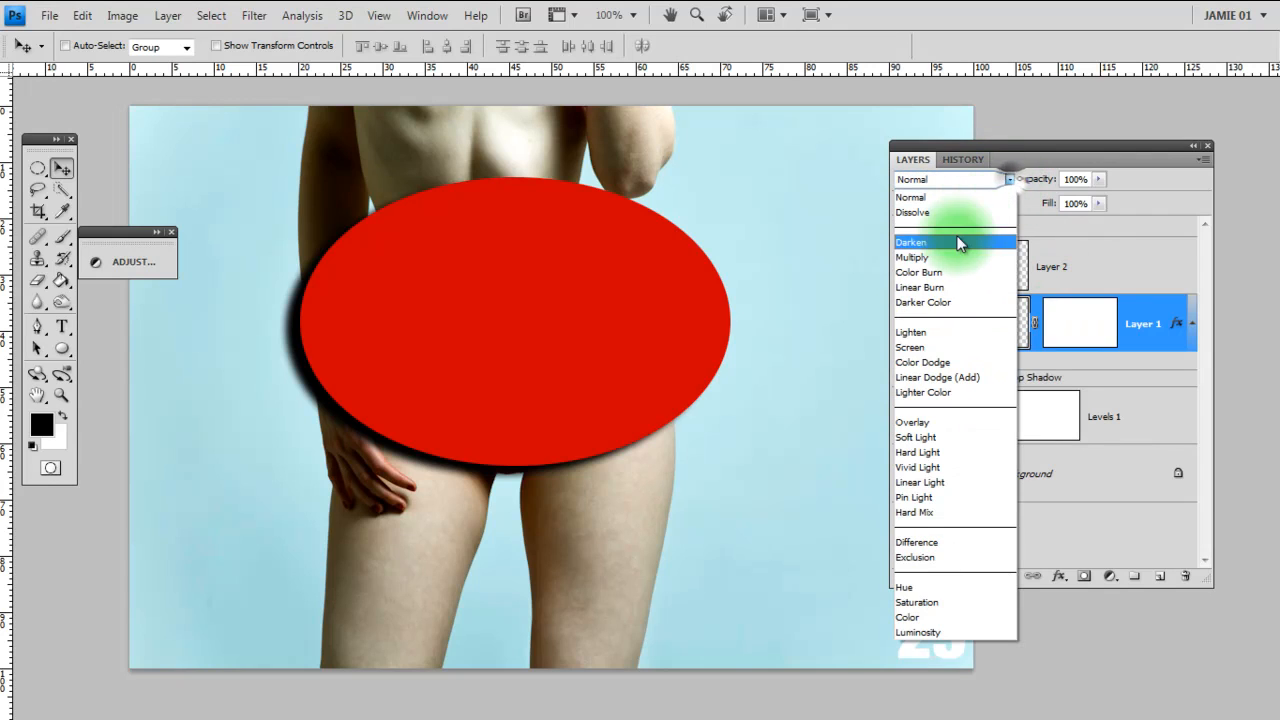
mouse_move(964, 288)
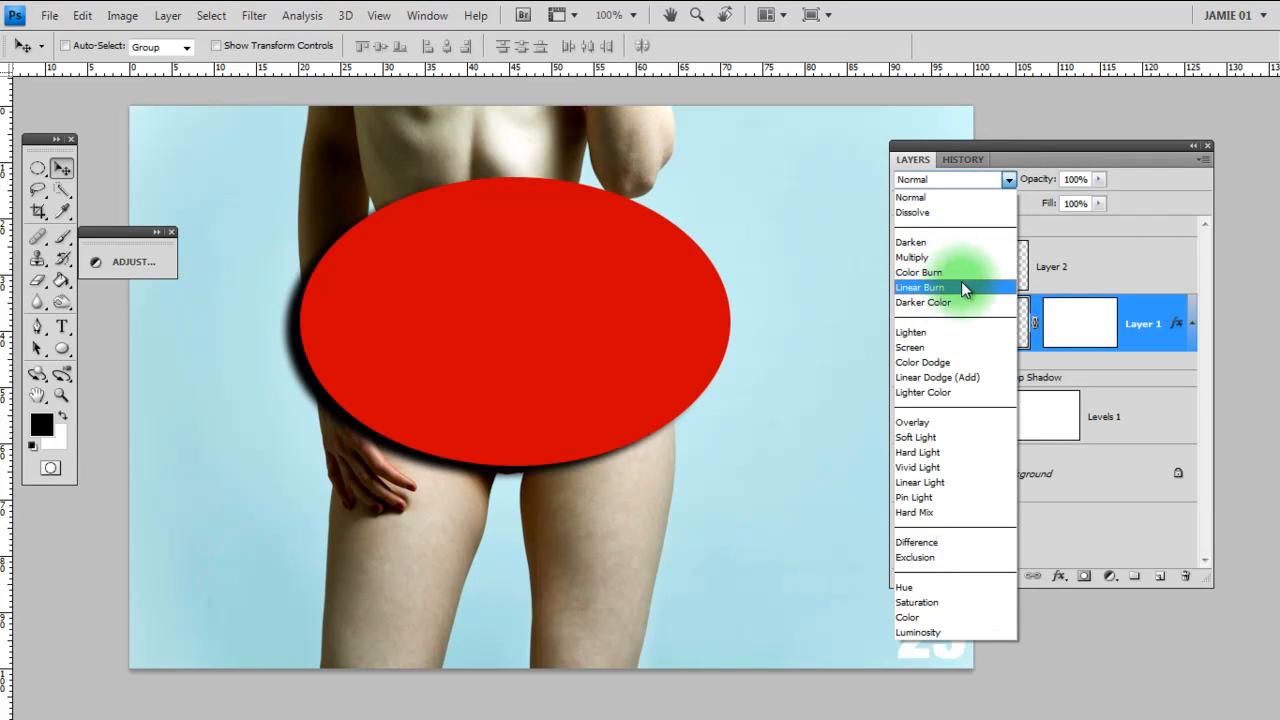
mouse_move(924, 292)
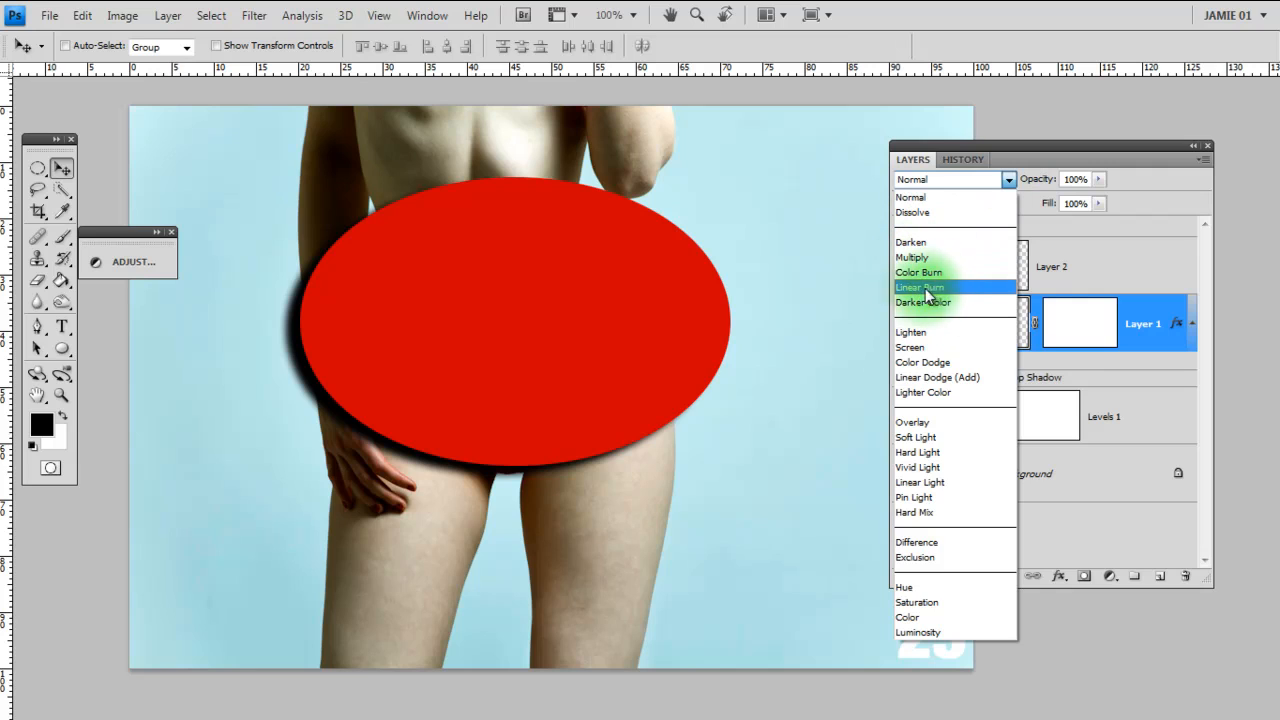
click(920, 288)
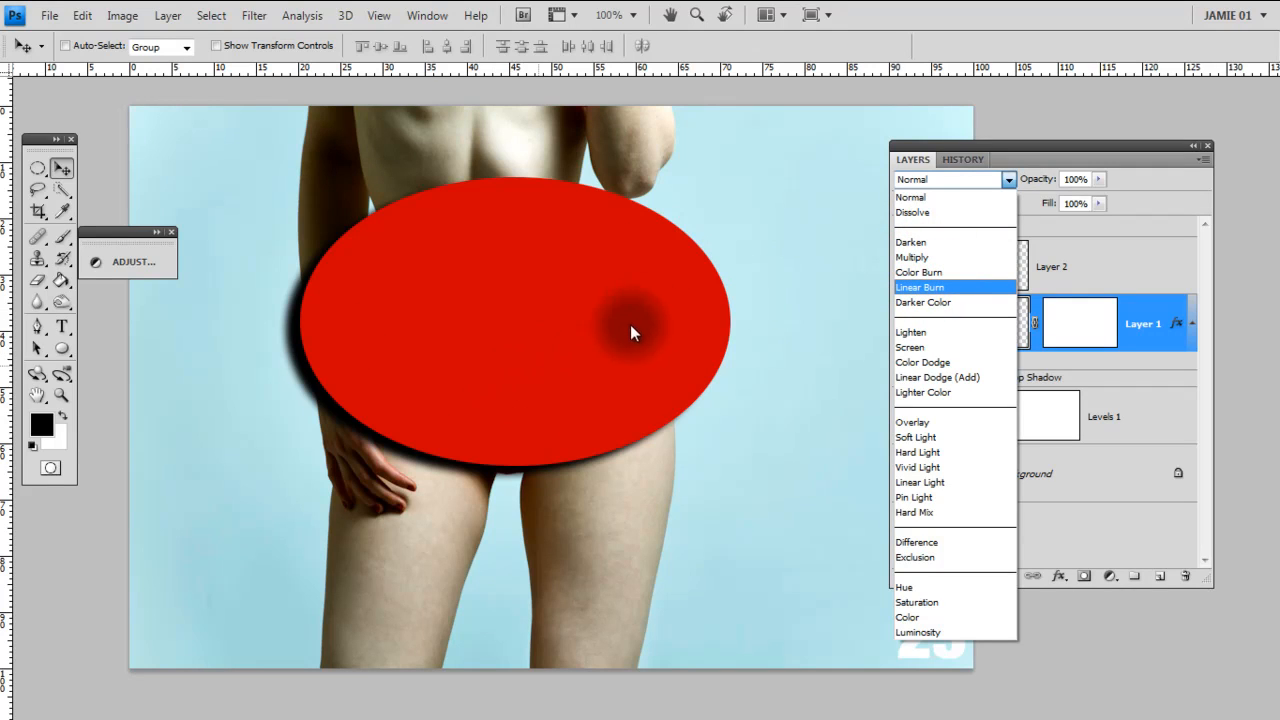
mouse_move(472, 226)
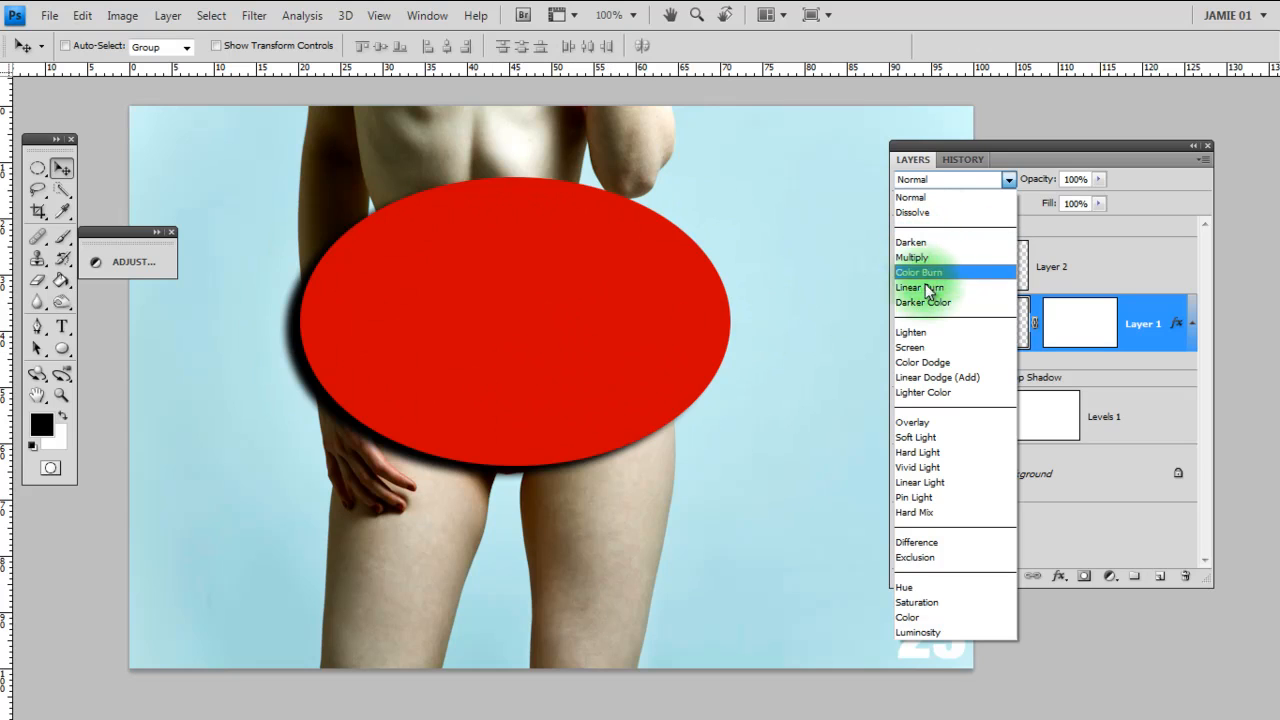
mouse_move(958, 308)
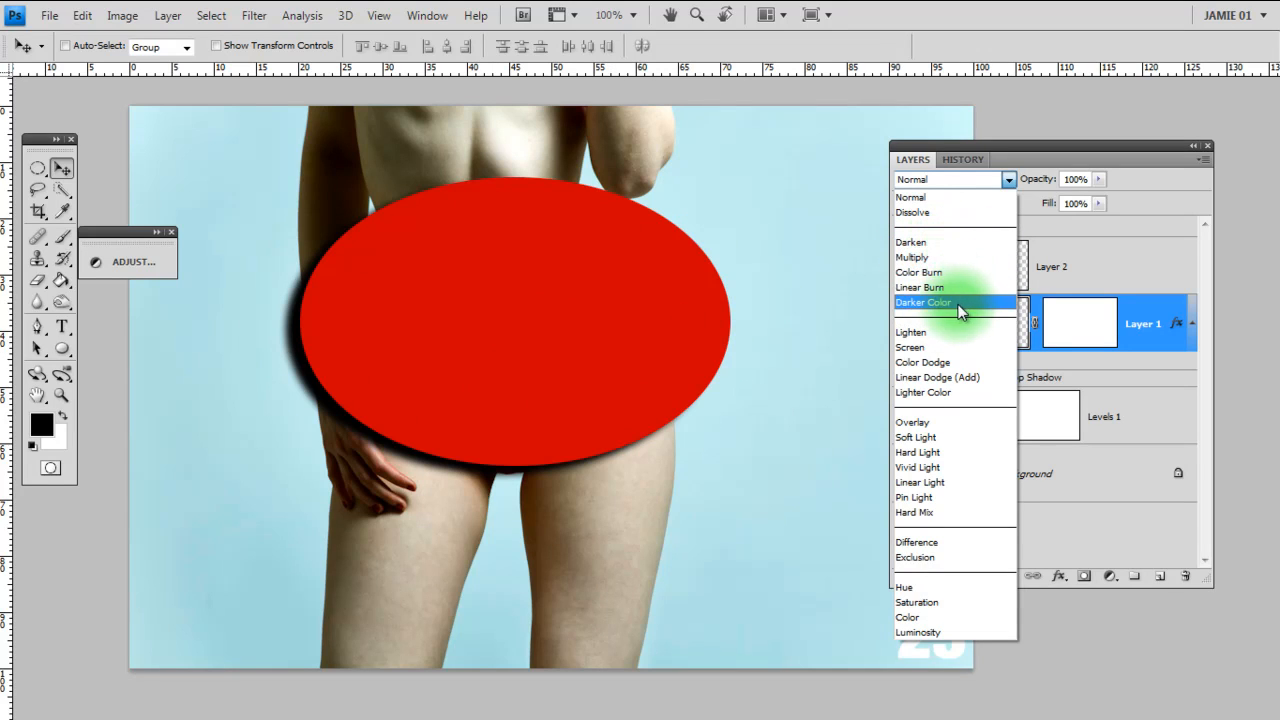
mouse_move(944, 256)
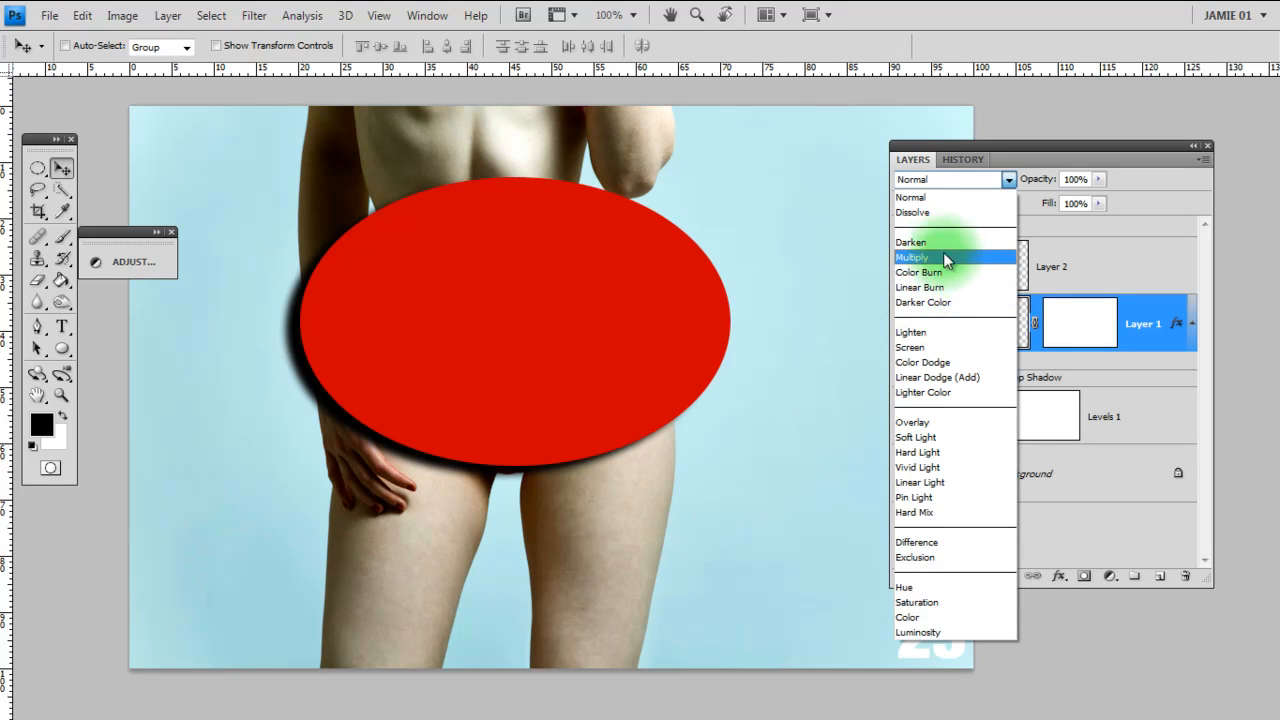
mouse_move(936, 242)
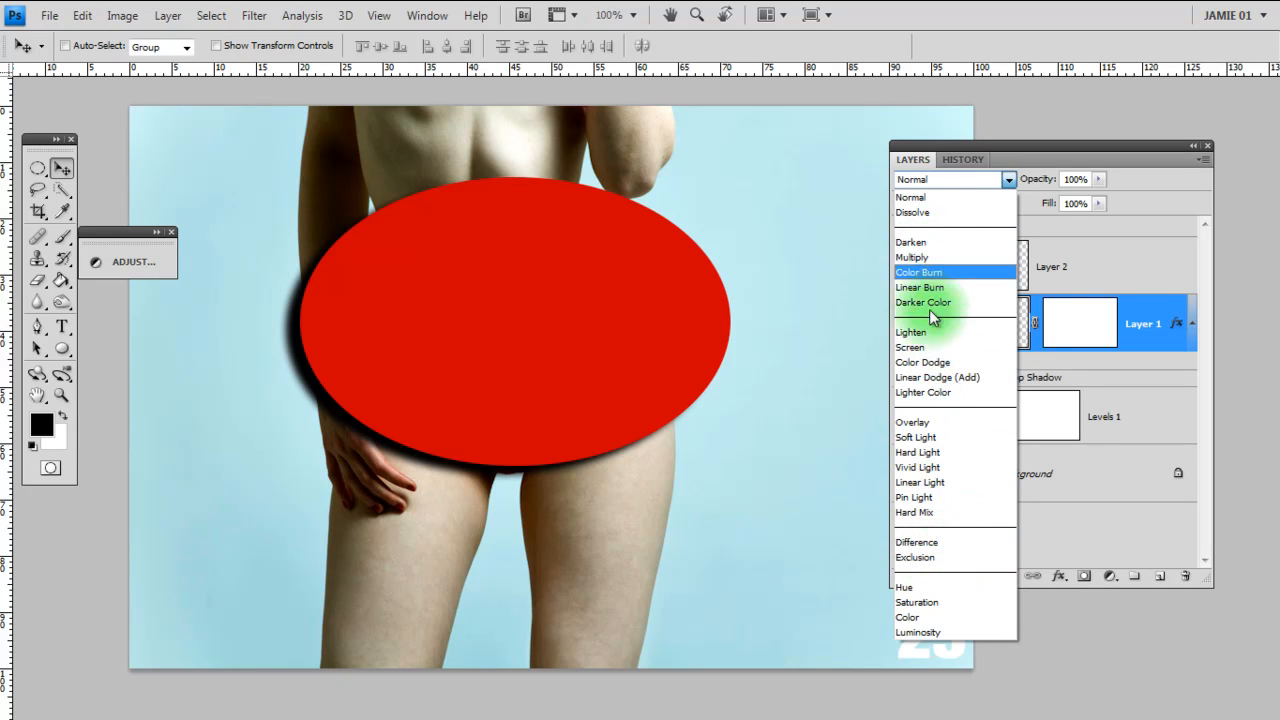
mouse_move(964, 360)
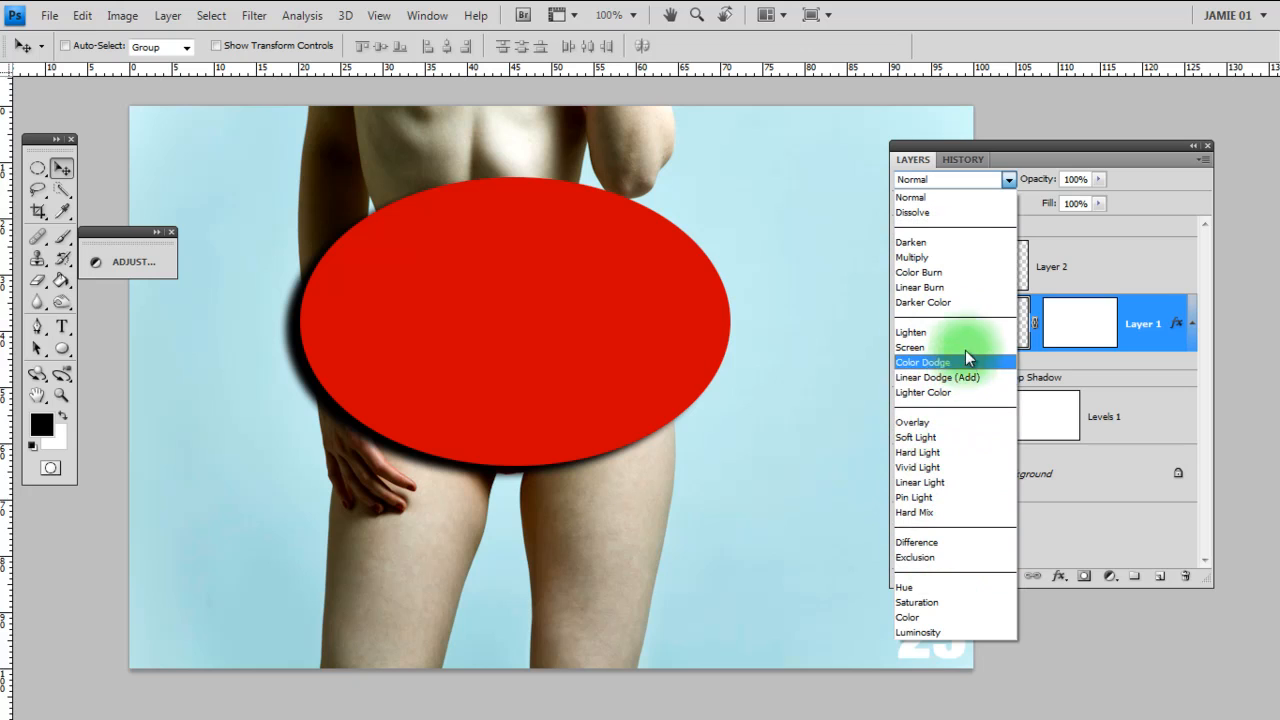
mouse_move(936, 348)
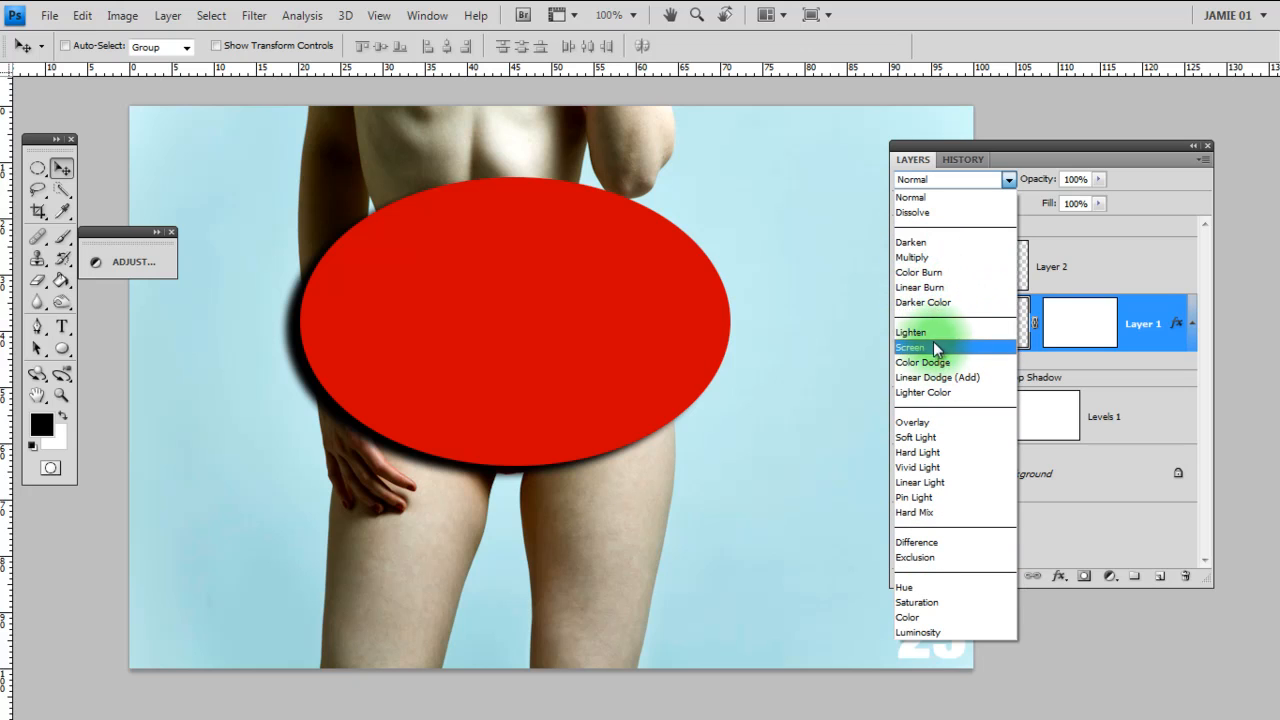
click(912, 256)
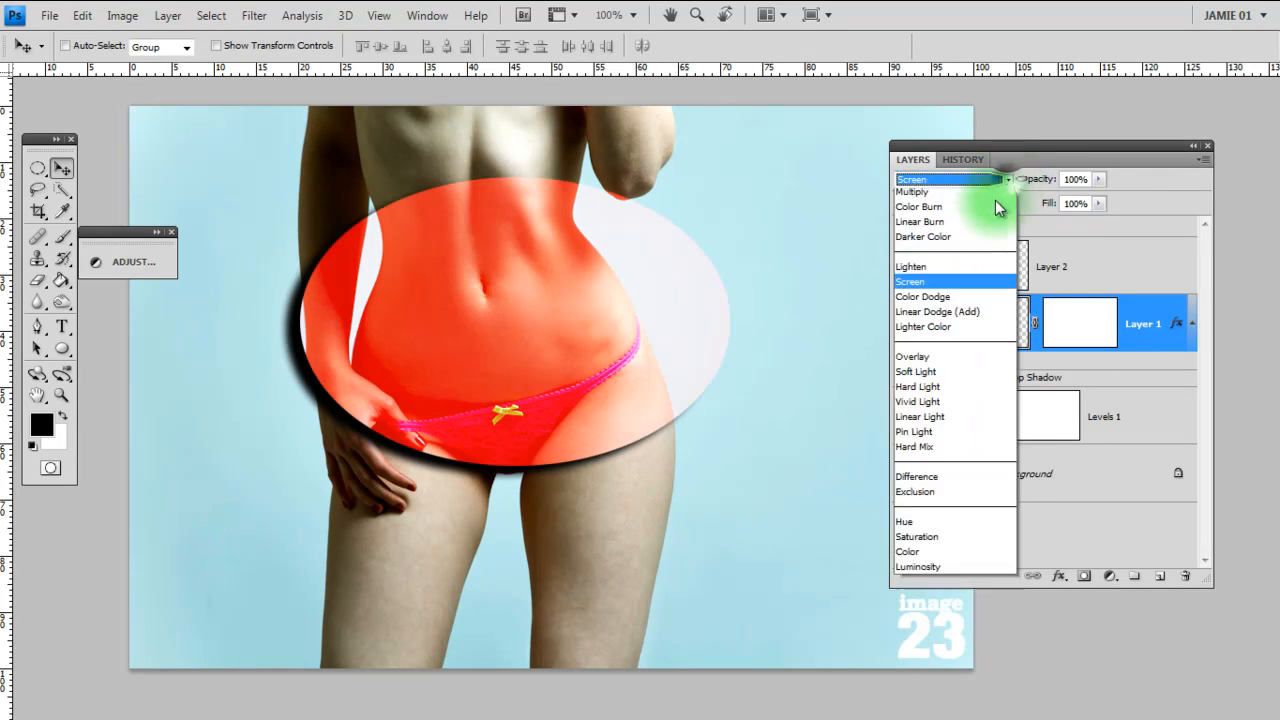
click(912, 356)
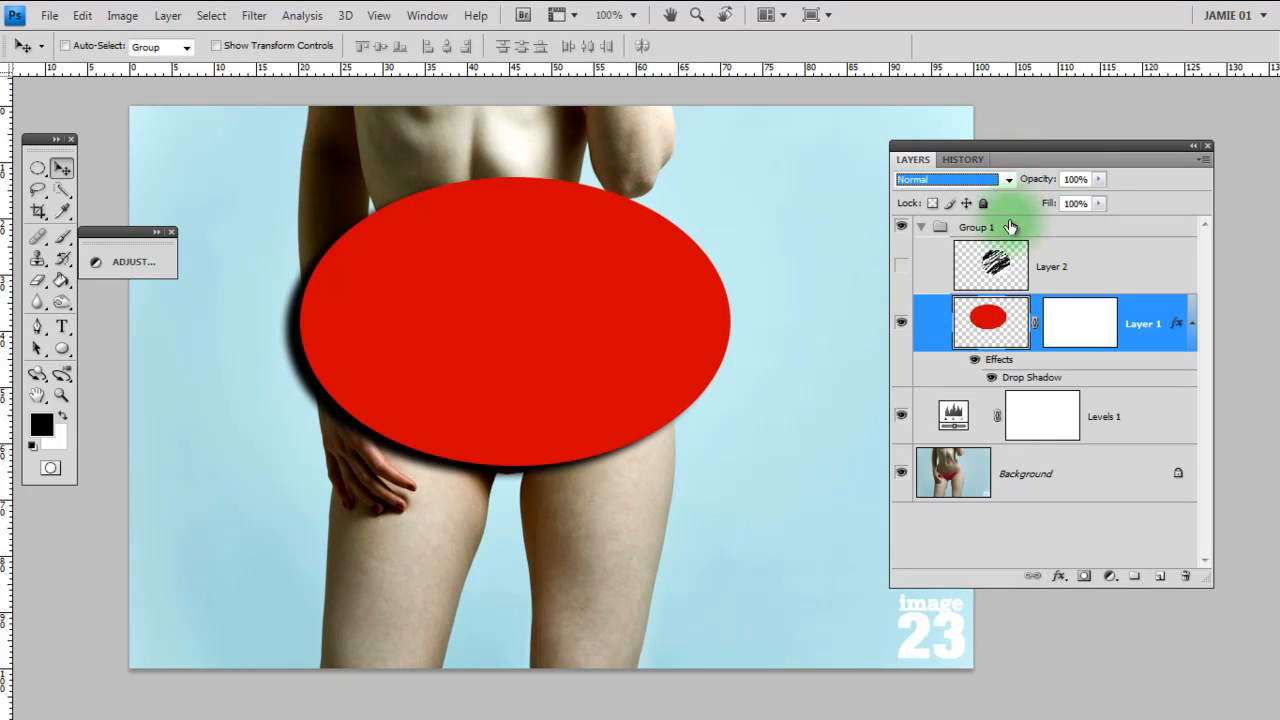
click(976, 226)
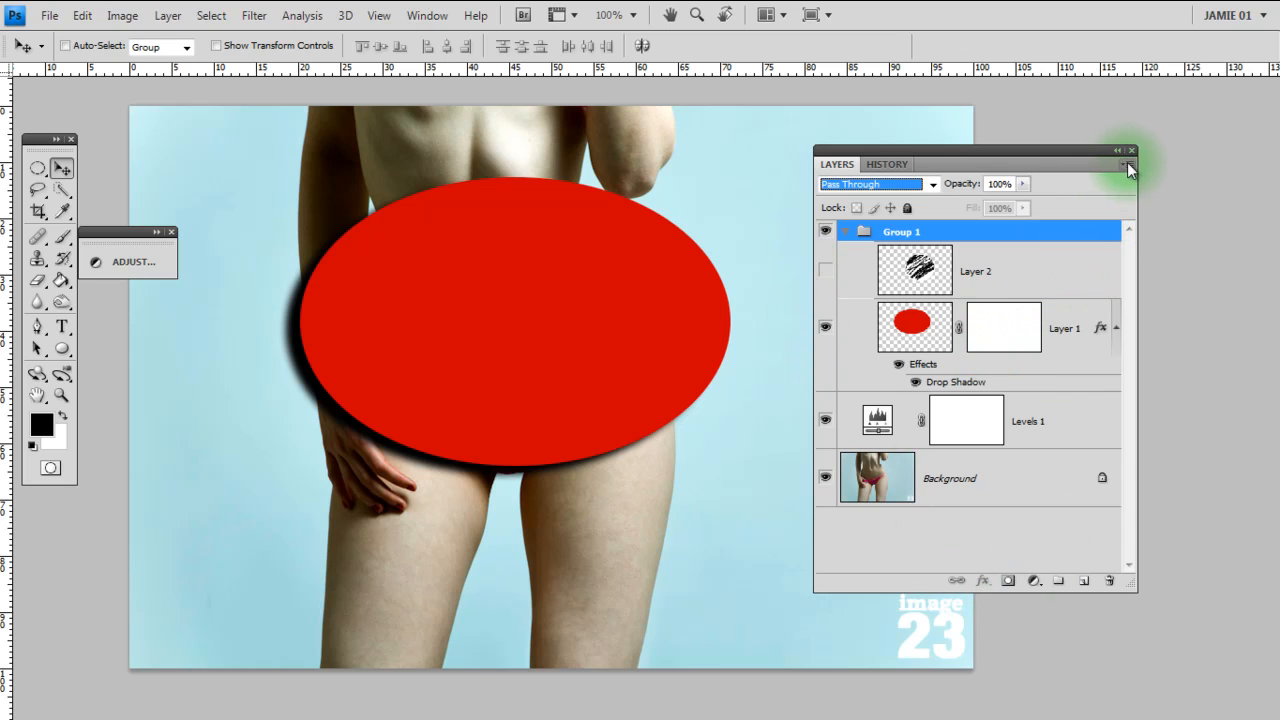
click(1128, 166)
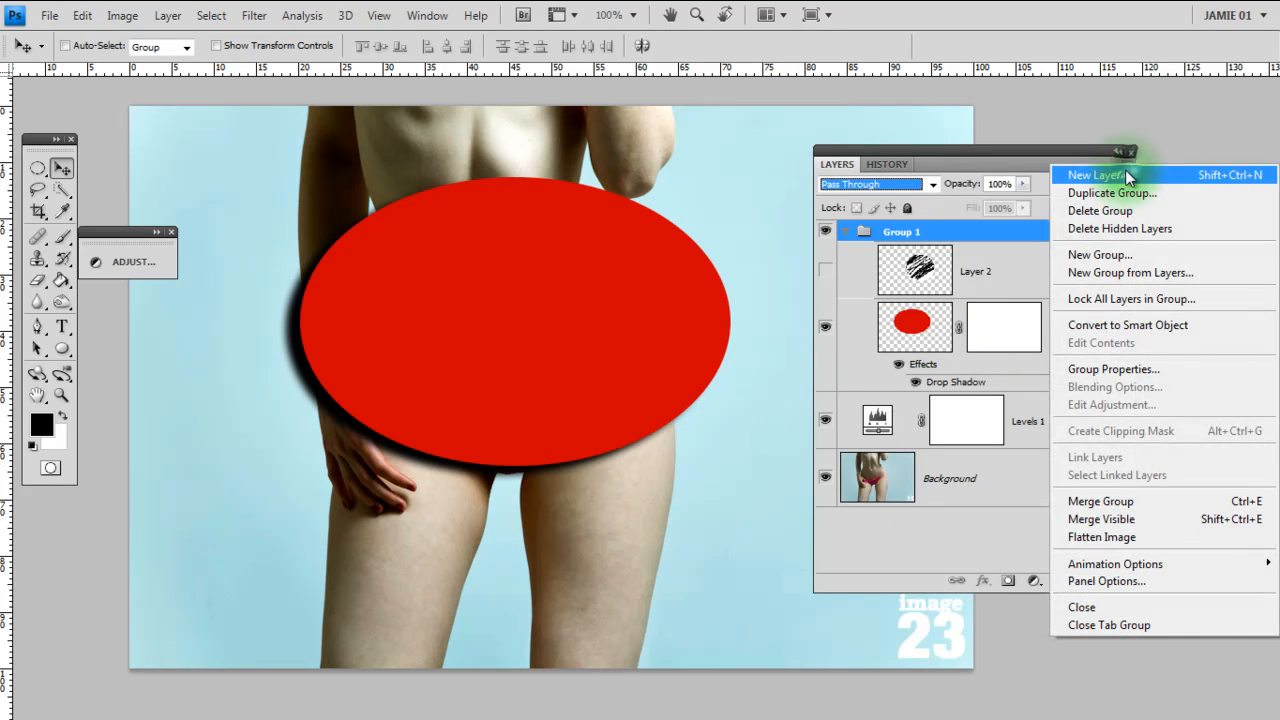
mouse_move(1130, 272)
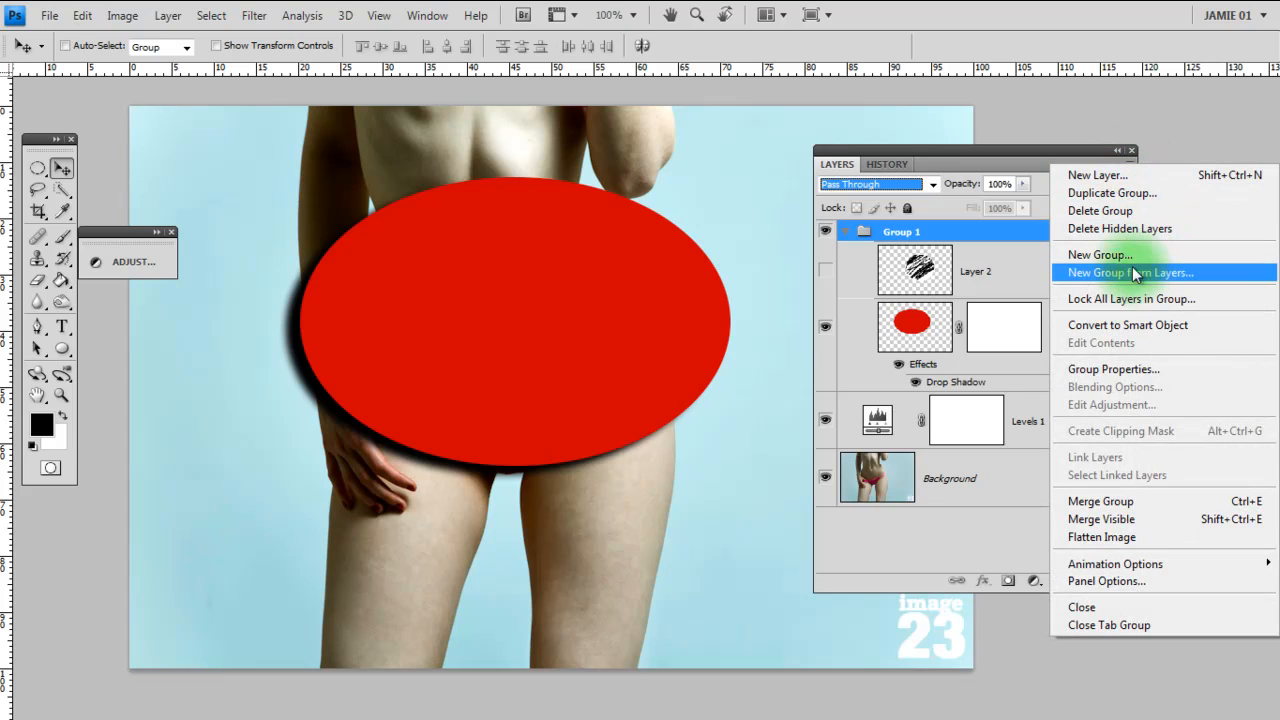
mouse_move(1136, 176)
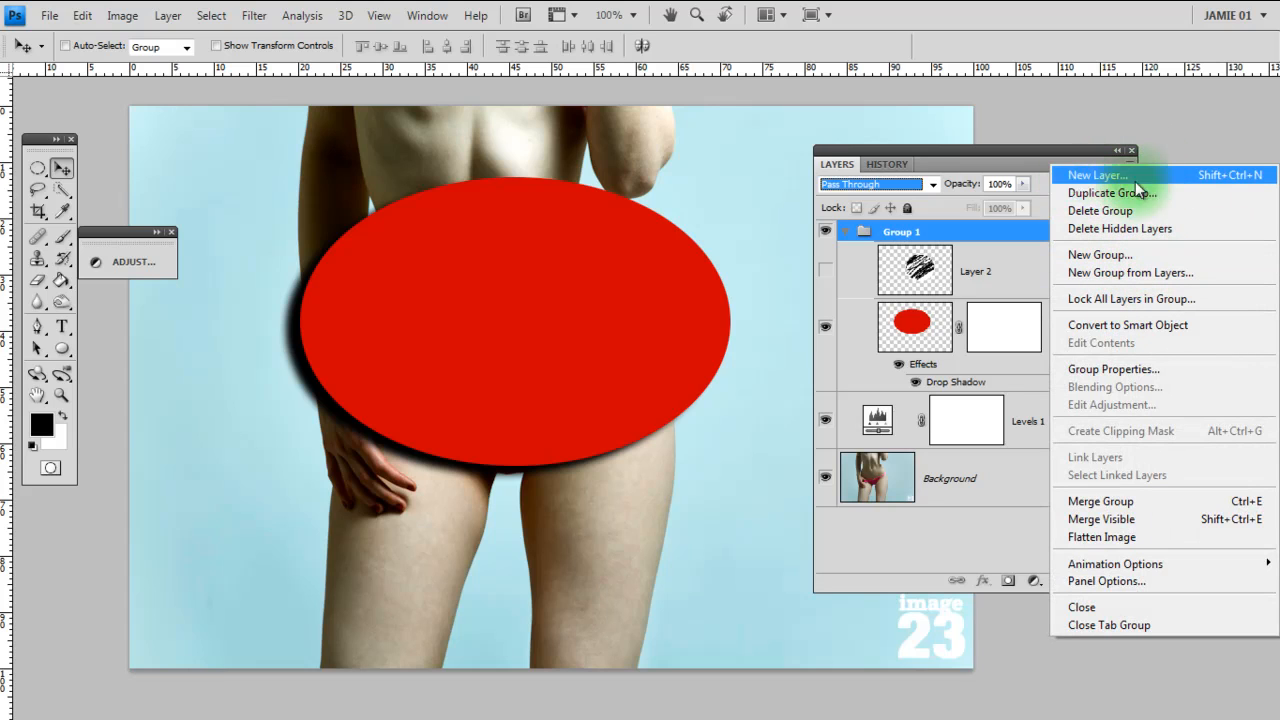
mouse_move(1100, 256)
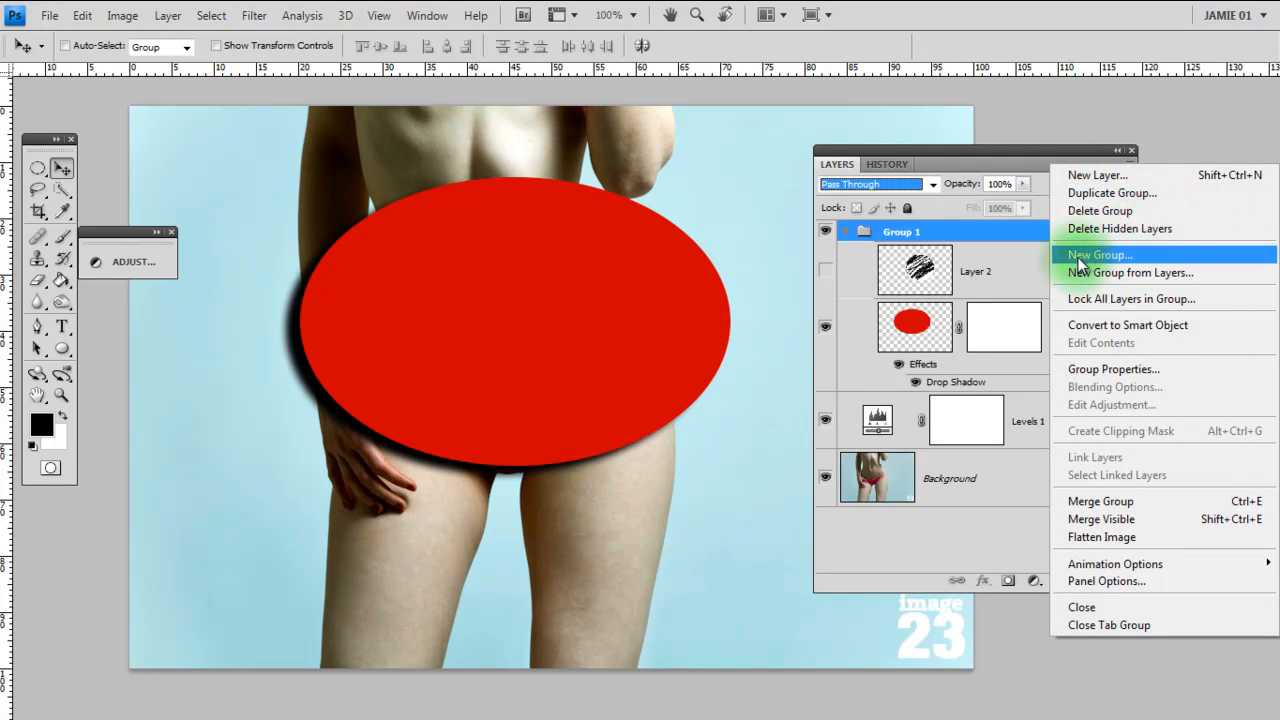
mouse_move(1028, 550)
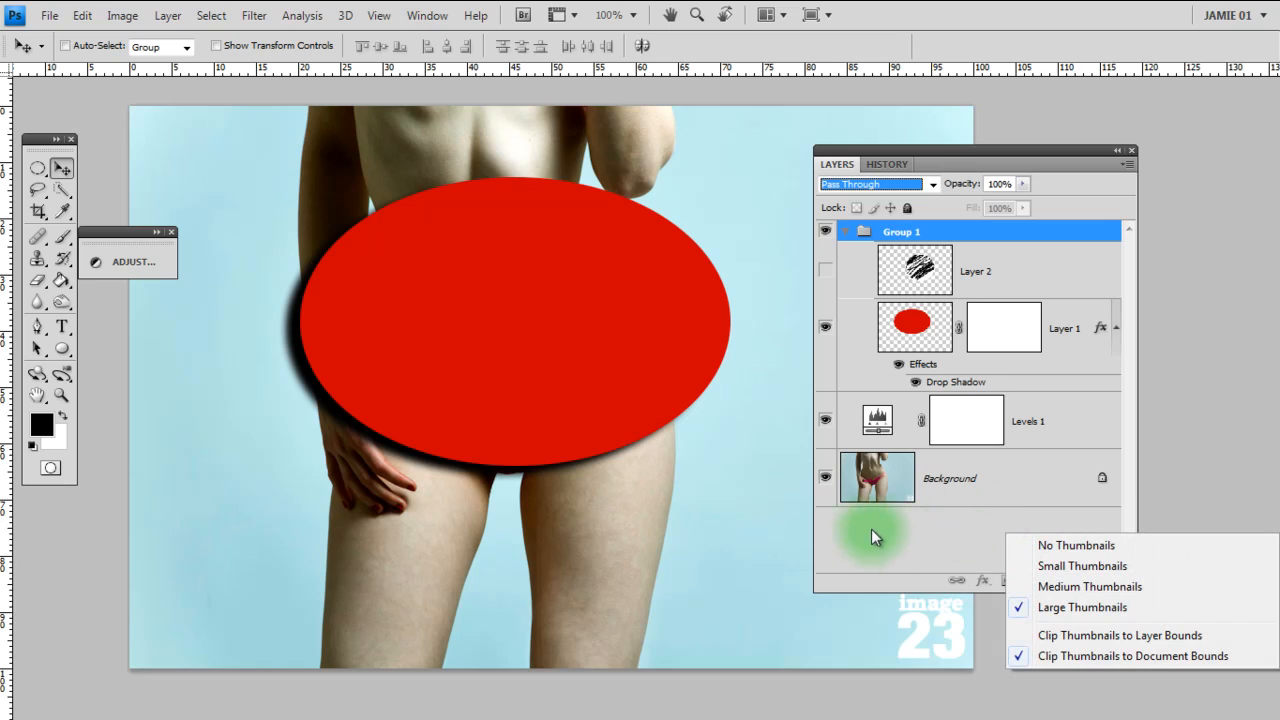
mouse_move(1064, 540)
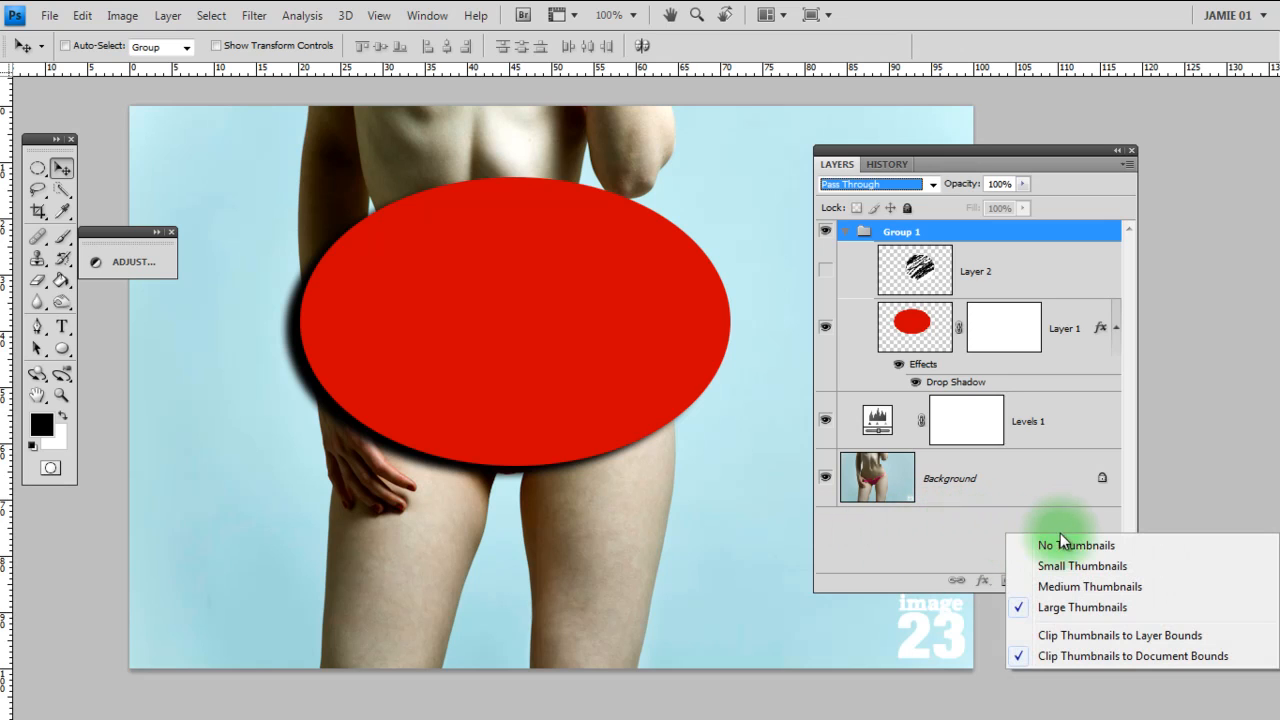
mouse_move(1060, 564)
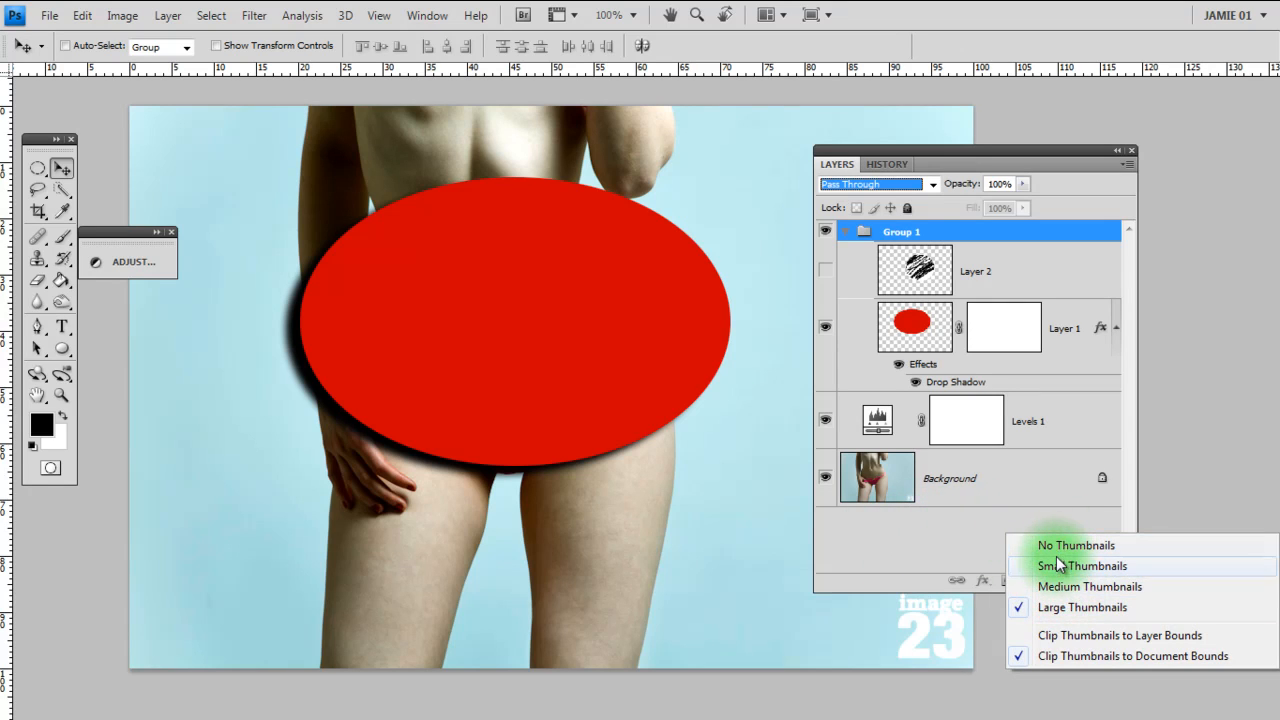
mouse_move(1060, 544)
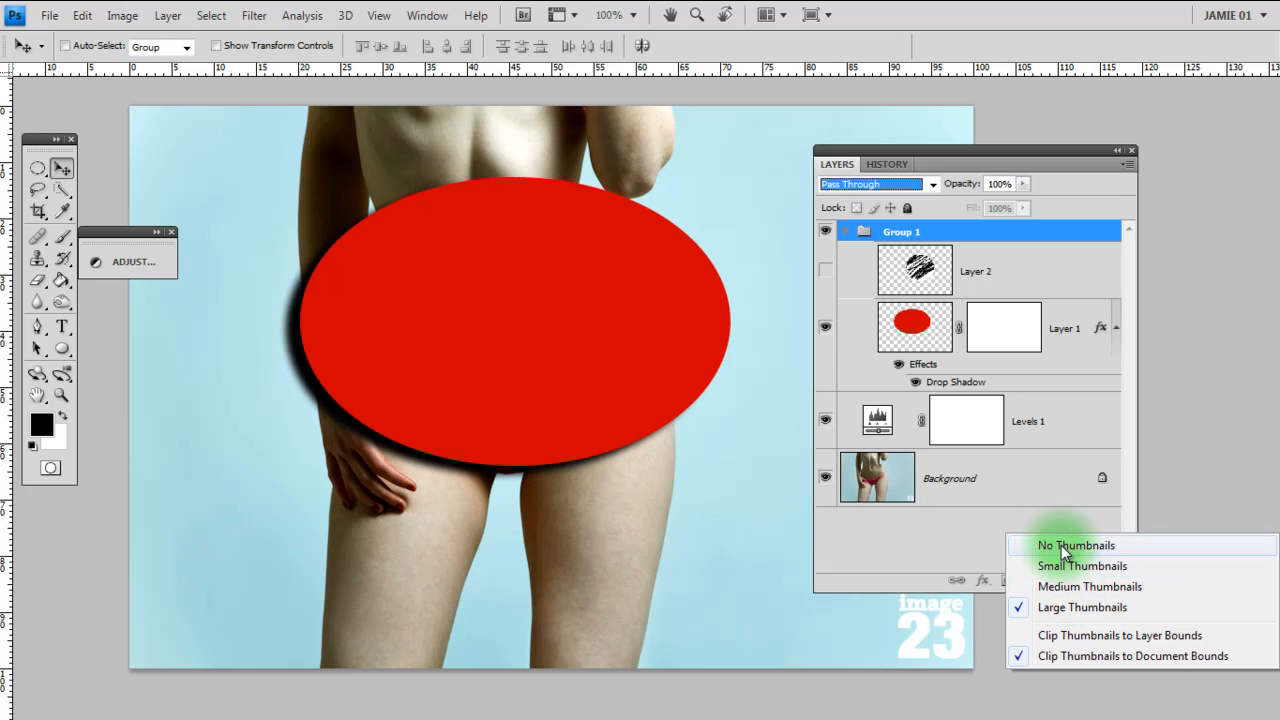
click(1076, 544)
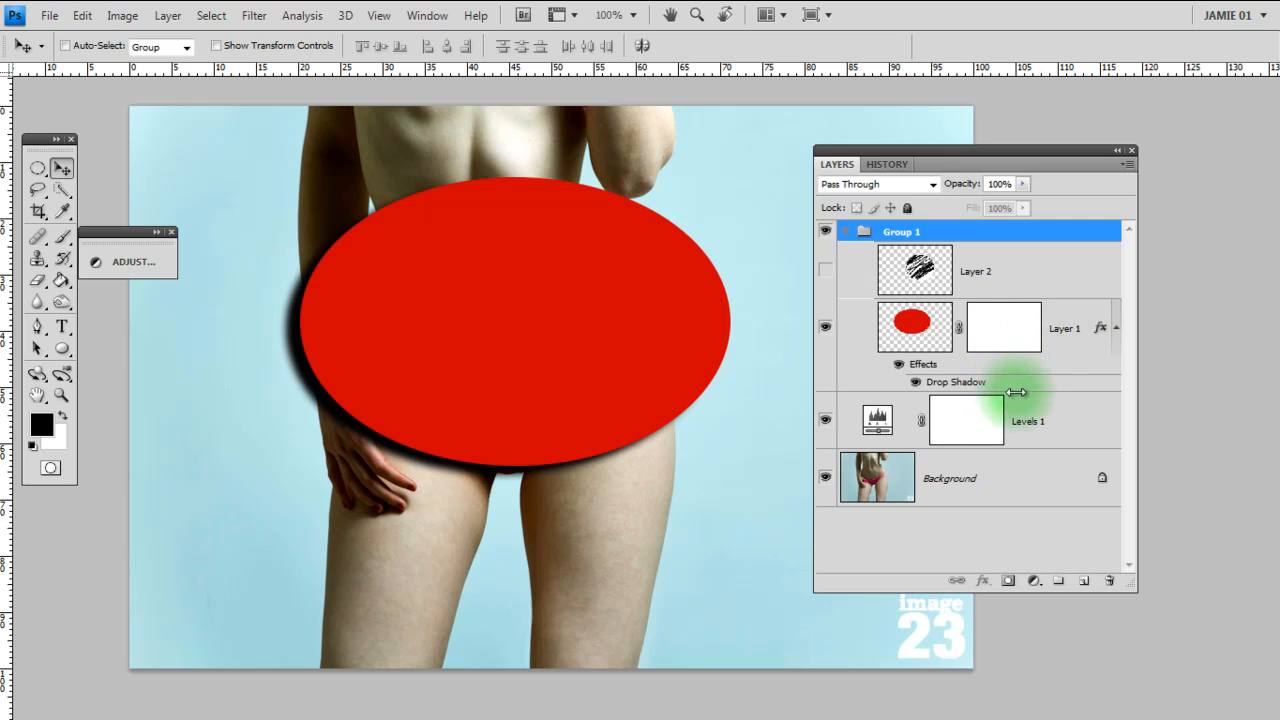
mouse_move(1048, 298)
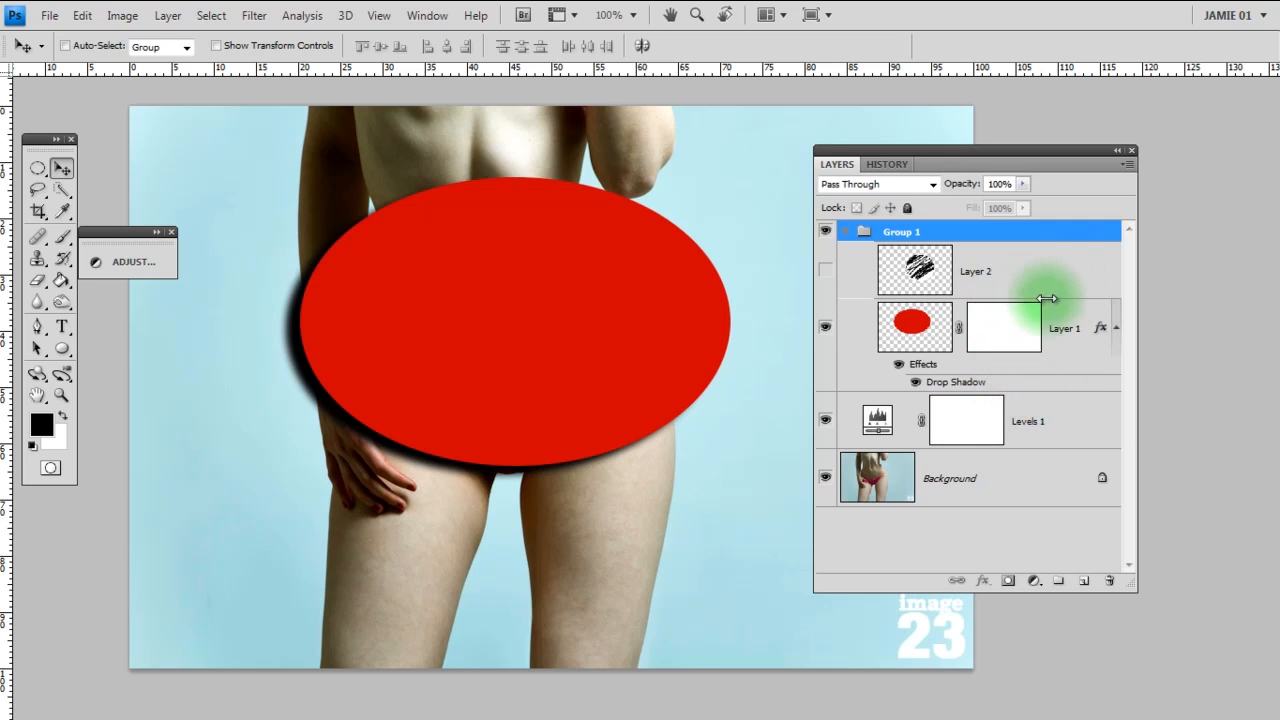
mouse_move(1038, 270)
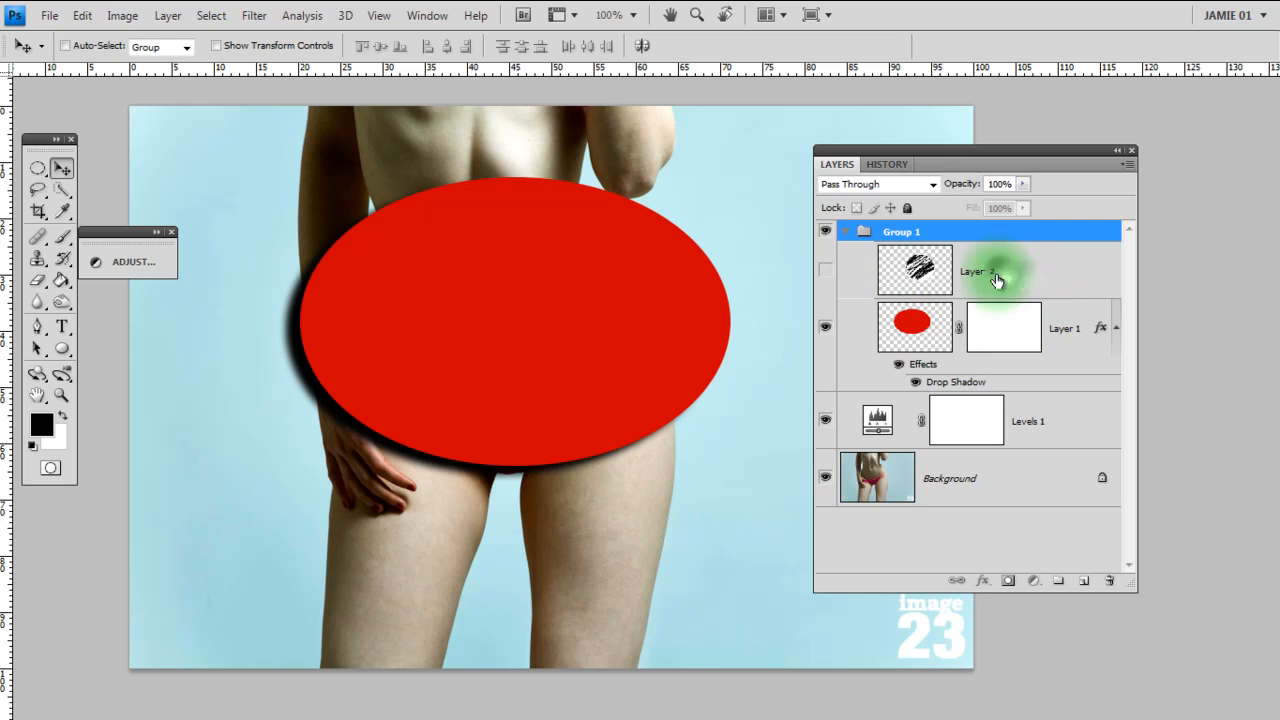
- Make Layer 2, the scribble layer, active ready for clipping to the red oval
click(914, 272)
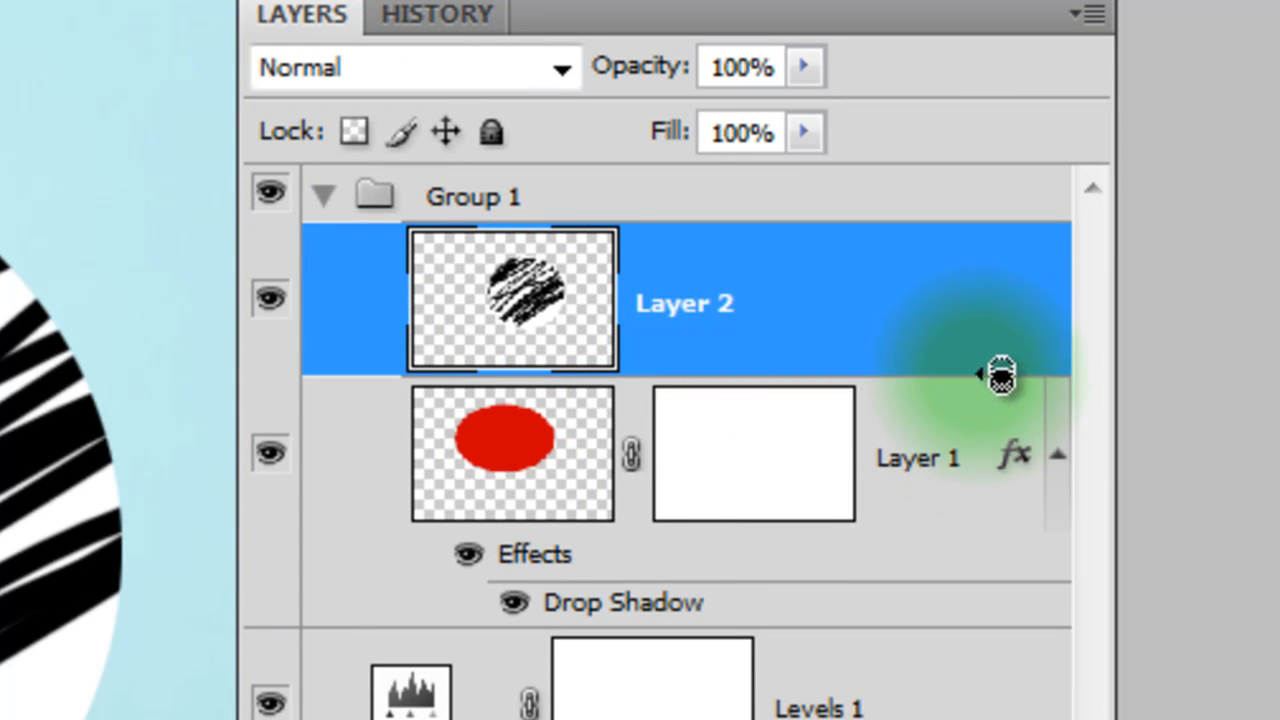
mouse_move(990, 376)
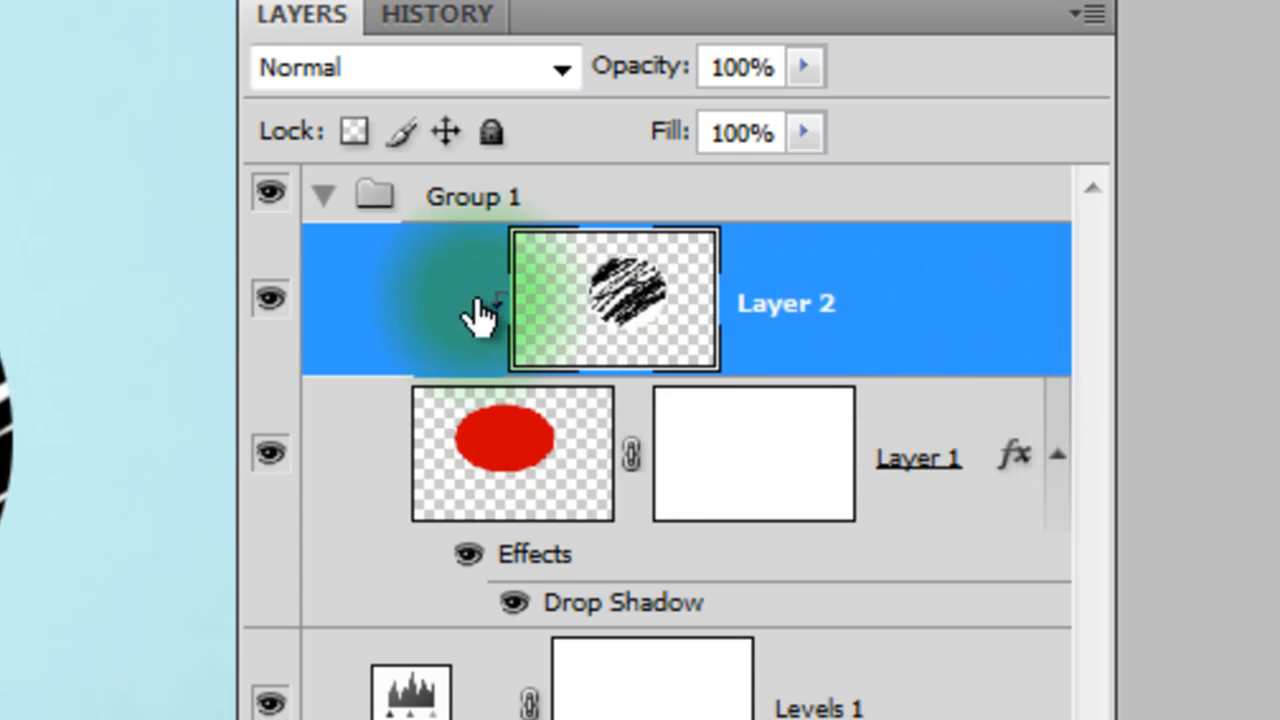
mouse_move(500, 320)
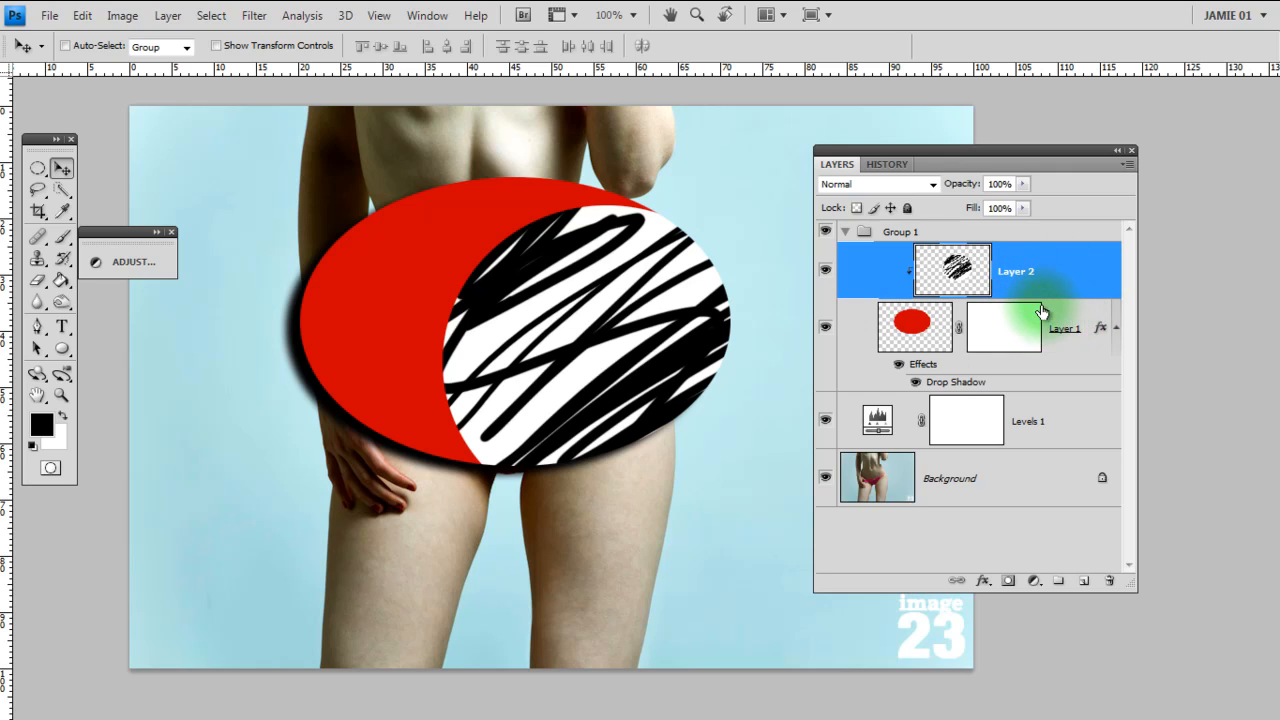
mouse_move(1036, 296)
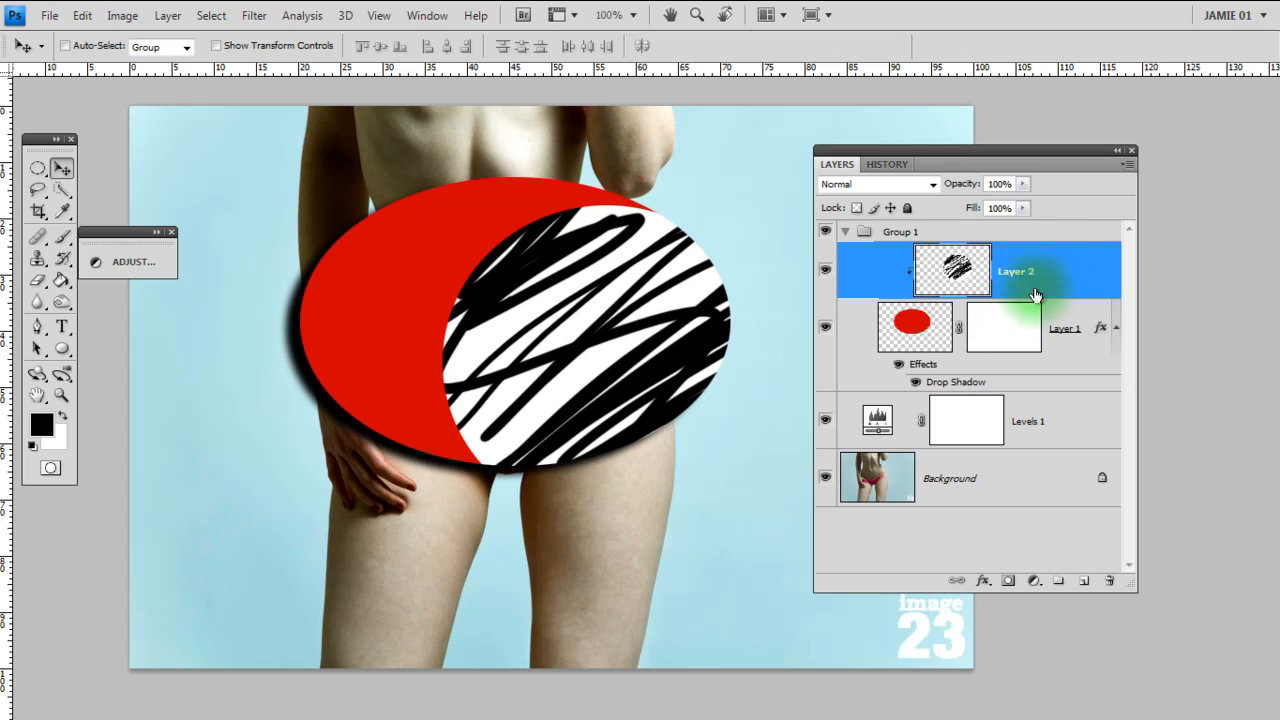
drag(970, 164, 984, 138)
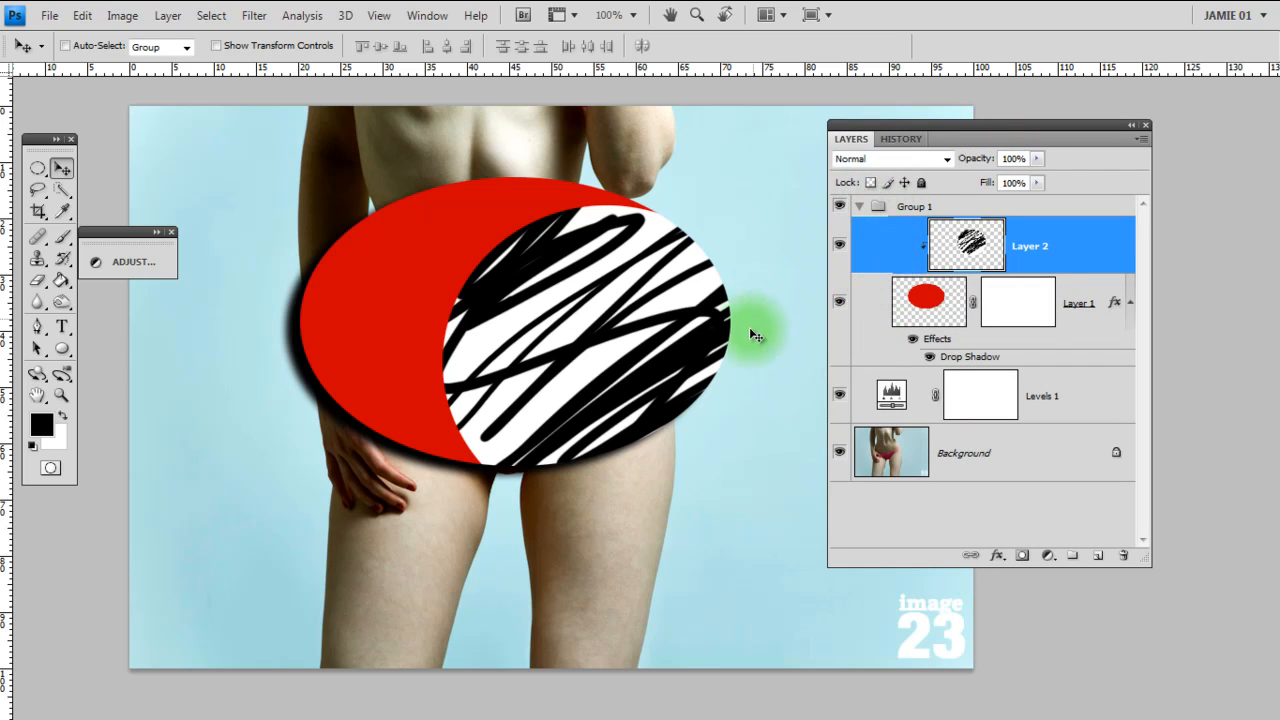
mouse_move(1100, 438)
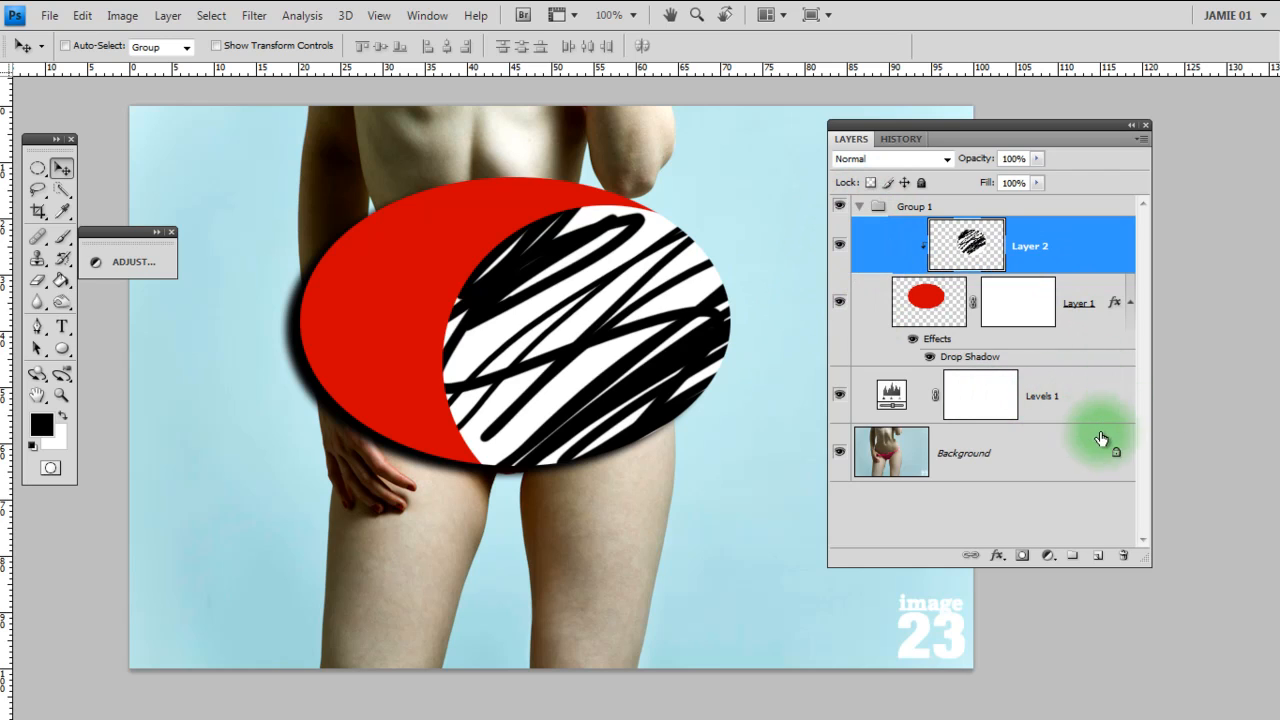
mouse_move(960, 452)
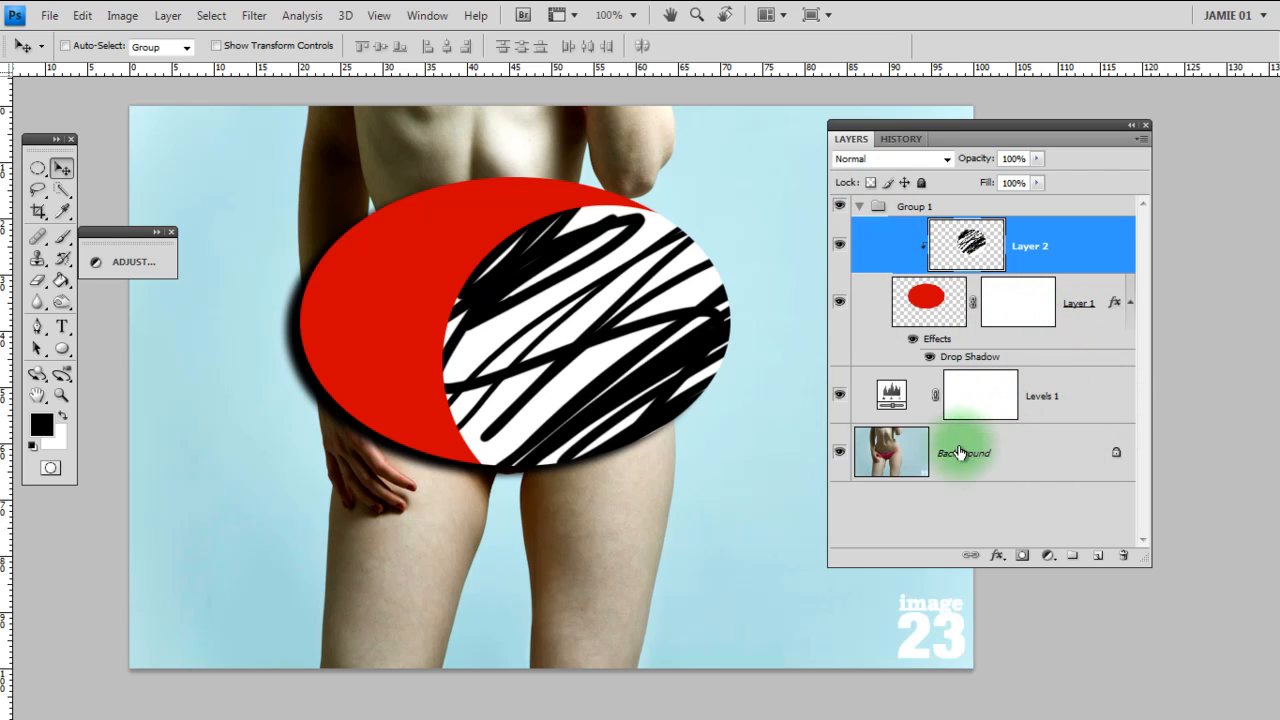